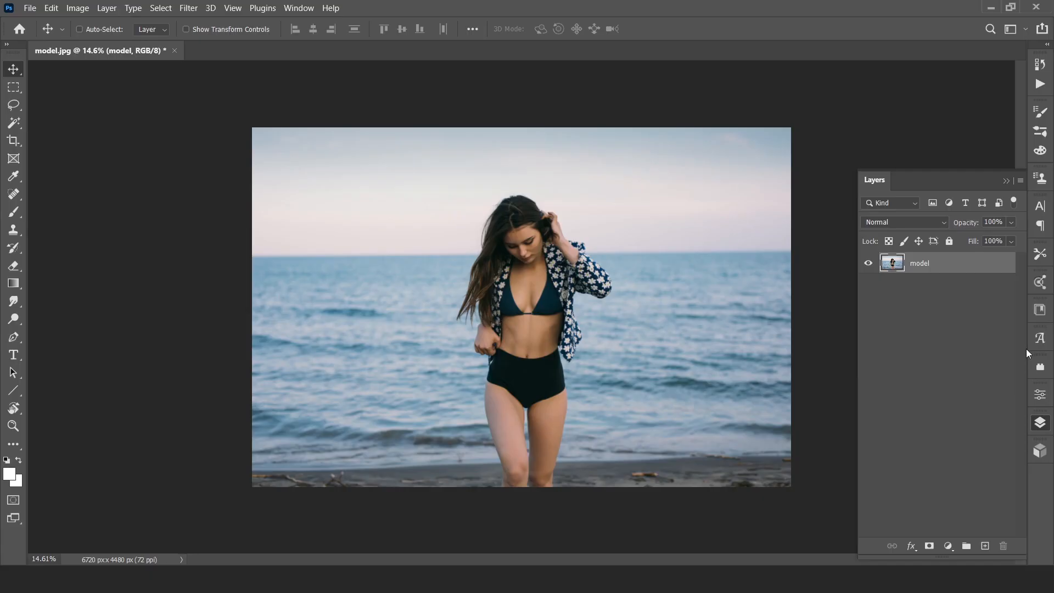
{"action": "mouse_move", "coordinate": [340, 266]}
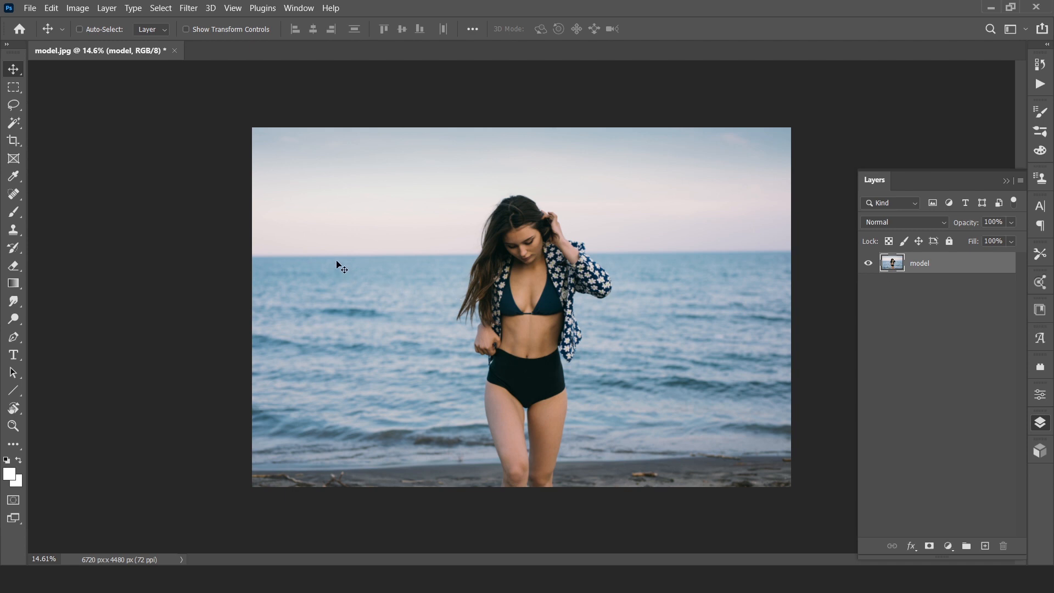
{"action": "mouse_move", "coordinate": [328, 221]}
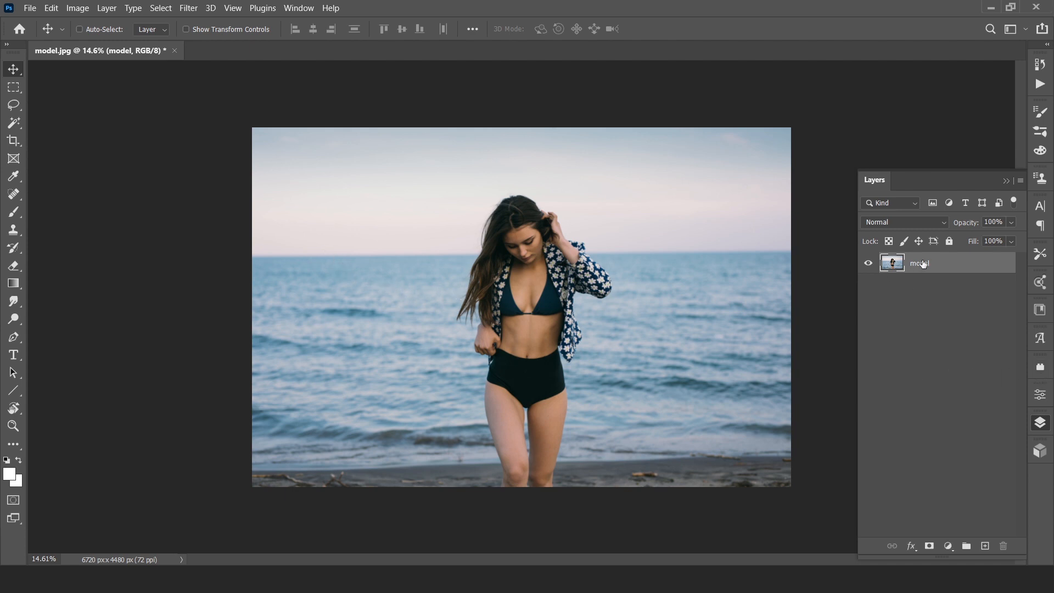
- Select the woman with Select Subject and duplicate the model layer as 'model copy' (Ctrl+J)
{"action": "left_click", "coordinate": [13, 123]}
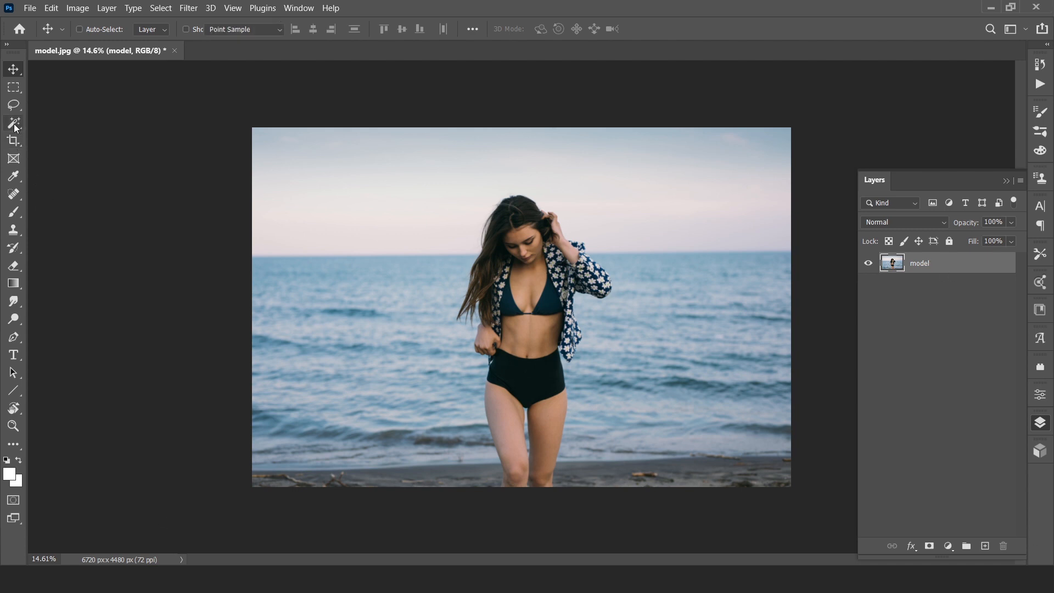
{"action": "left_click", "coordinate": [13, 123]}
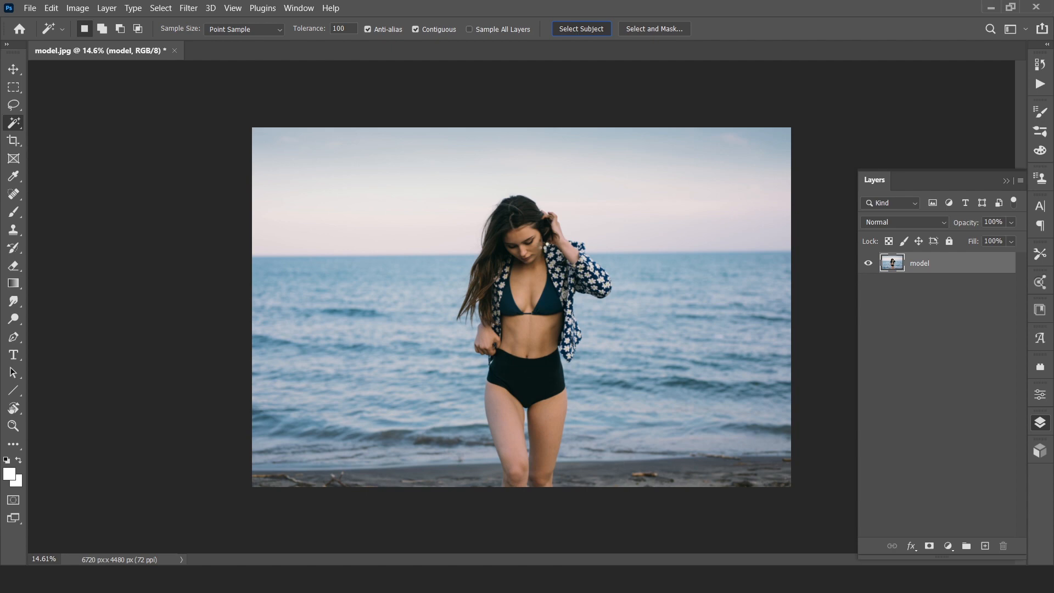
{"action": "left_click", "coordinate": [580, 29]}
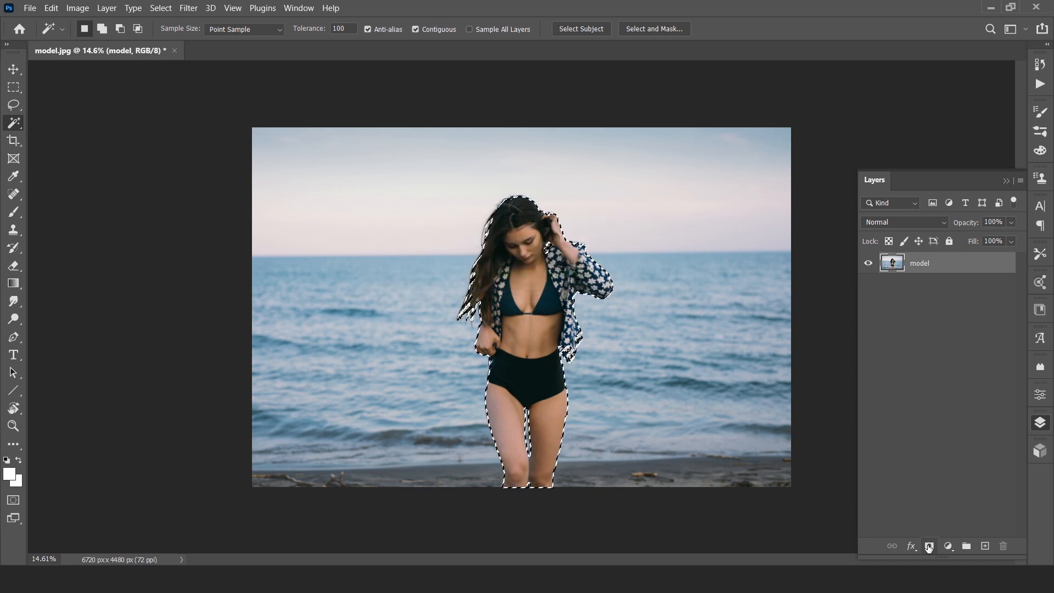
{"action": "left_click", "coordinate": [929, 546]}
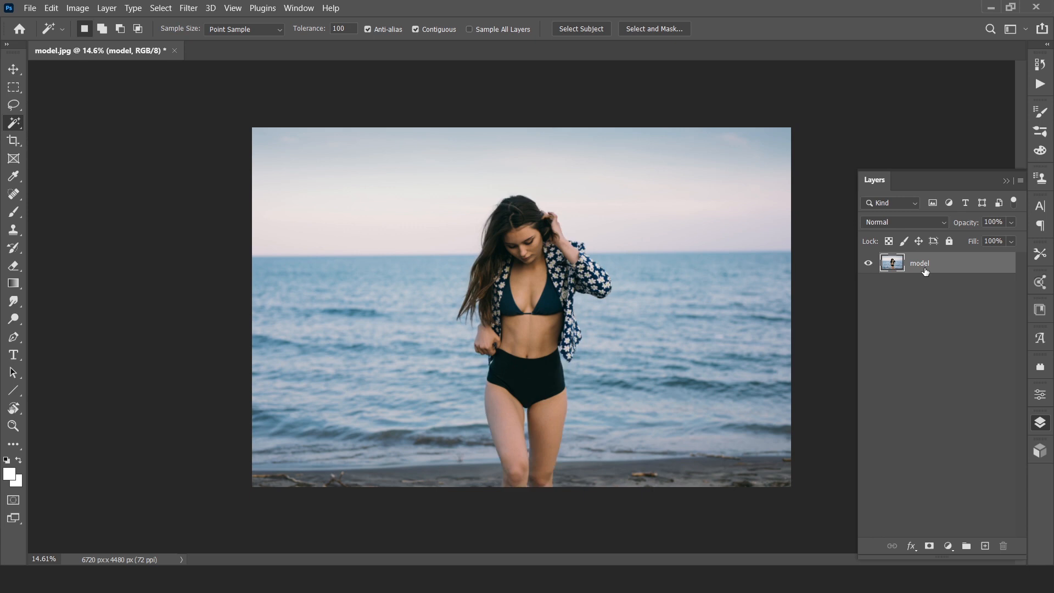
{"action": "key", "text": "ctrl+j"}
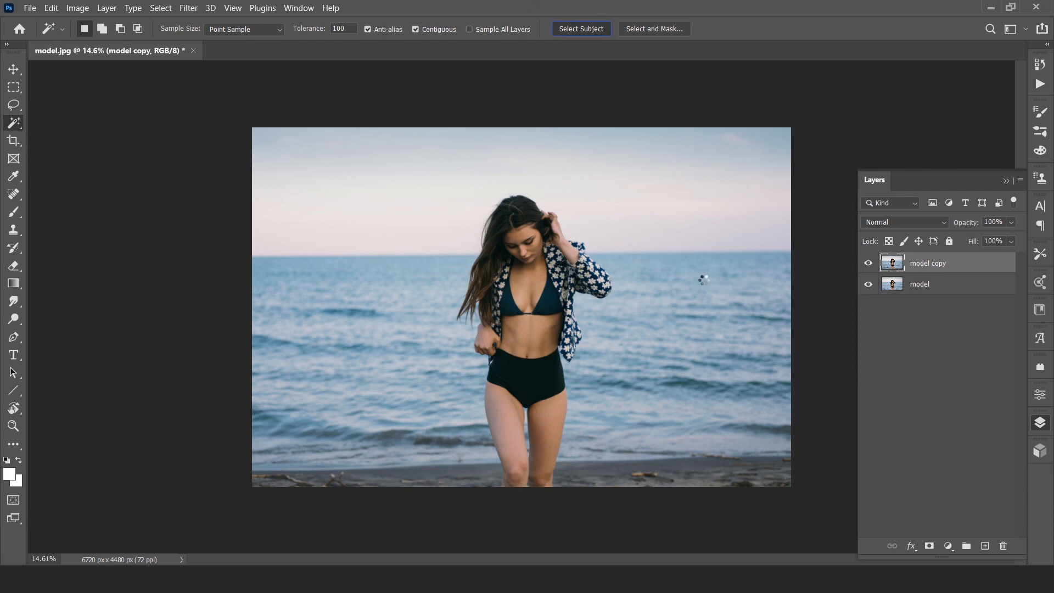
- Mask 'model copy' to the woman's silhouette and reload her outline as a selection on the original layer
{"action": "left_click", "coordinate": [580, 28]}
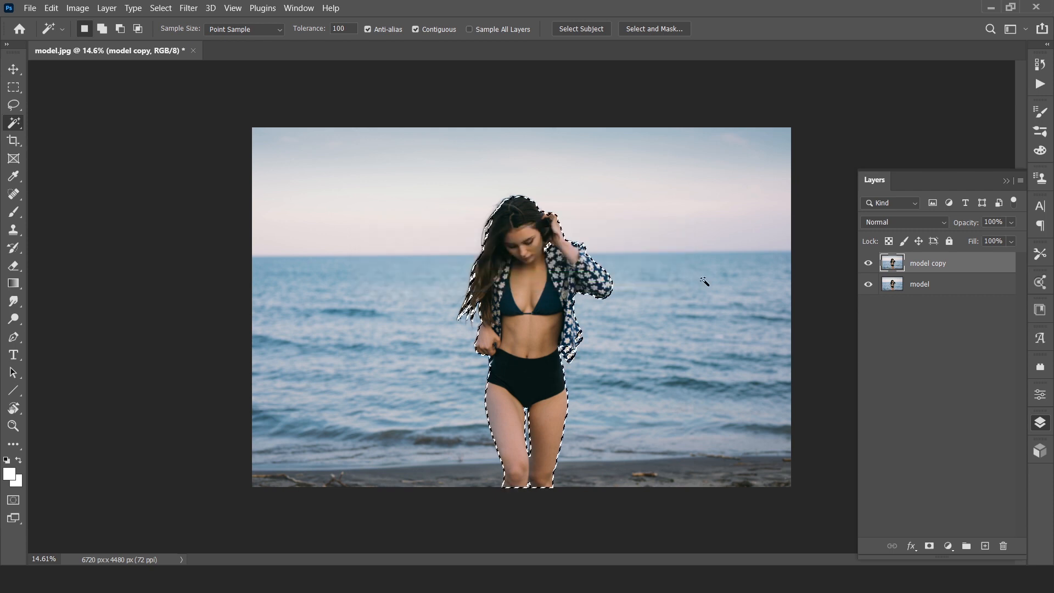
{"action": "left_click", "coordinate": [929, 546]}
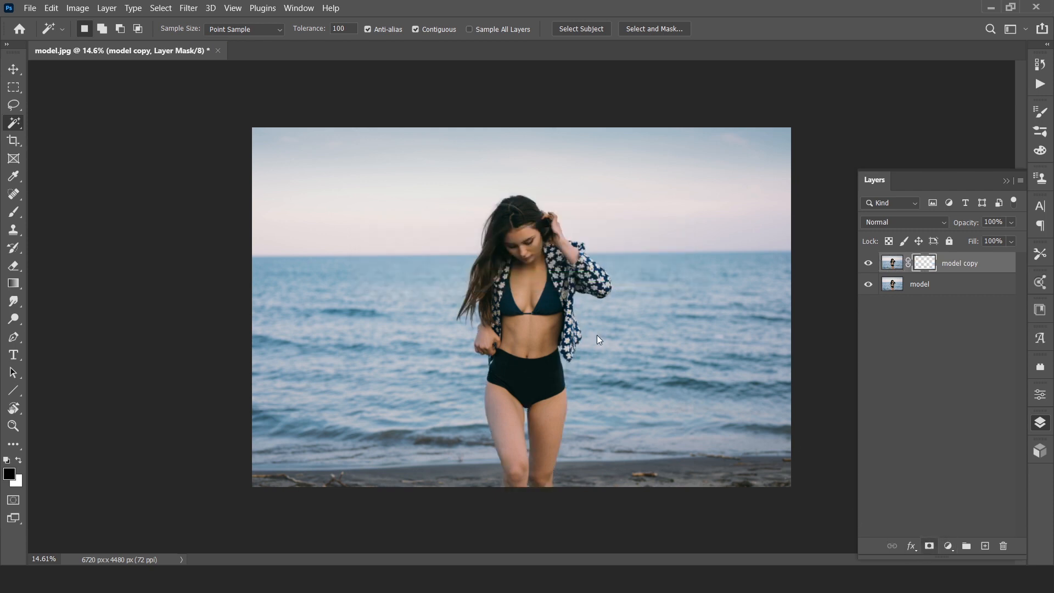
{"action": "left_click", "coordinate": [925, 263]}
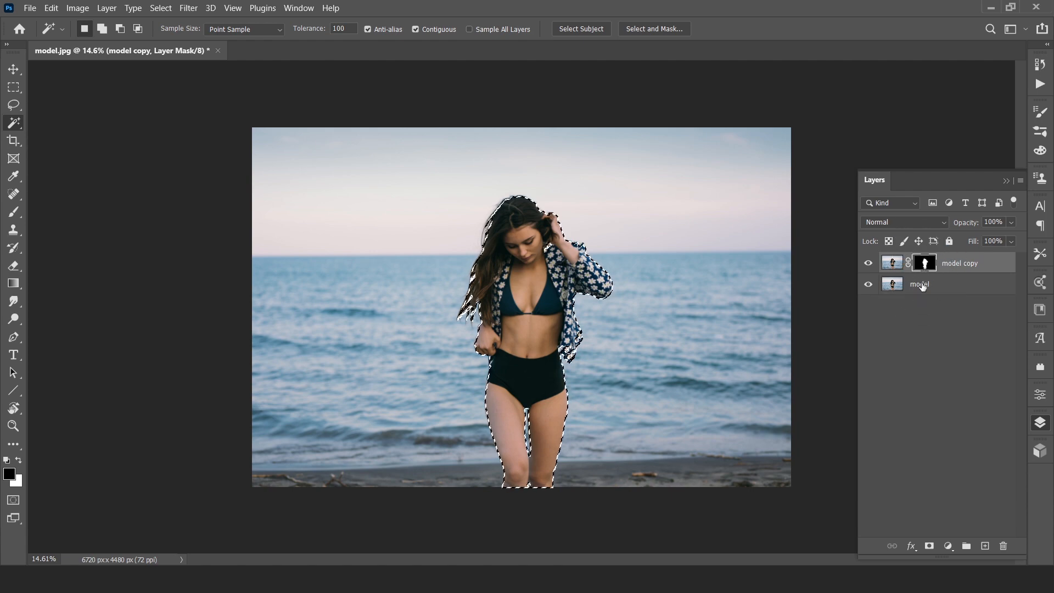
{"action": "left_click", "coordinate": [920, 283]}
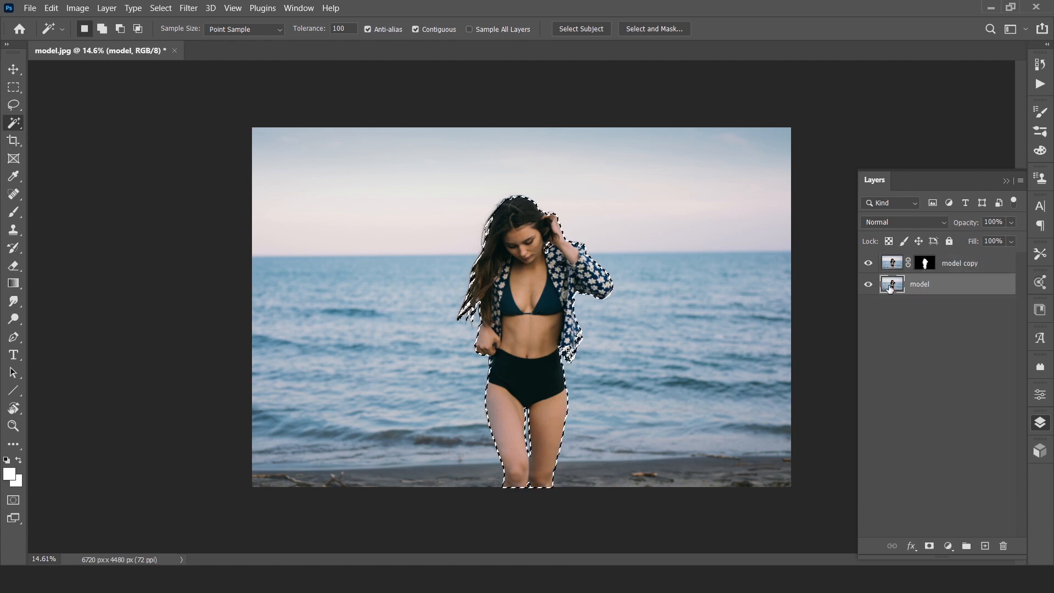
- Expand the woman's selection by 10 pixels
{"action": "left_click", "coordinate": [919, 284]}
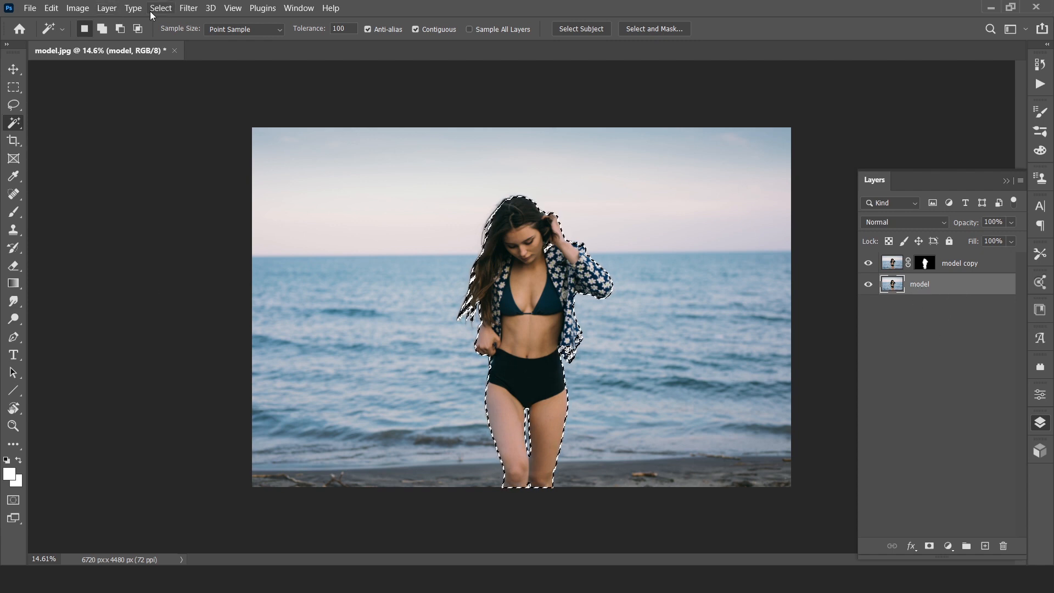
{"action": "left_click", "coordinate": [160, 8]}
{"action": "type", "text": "10"}
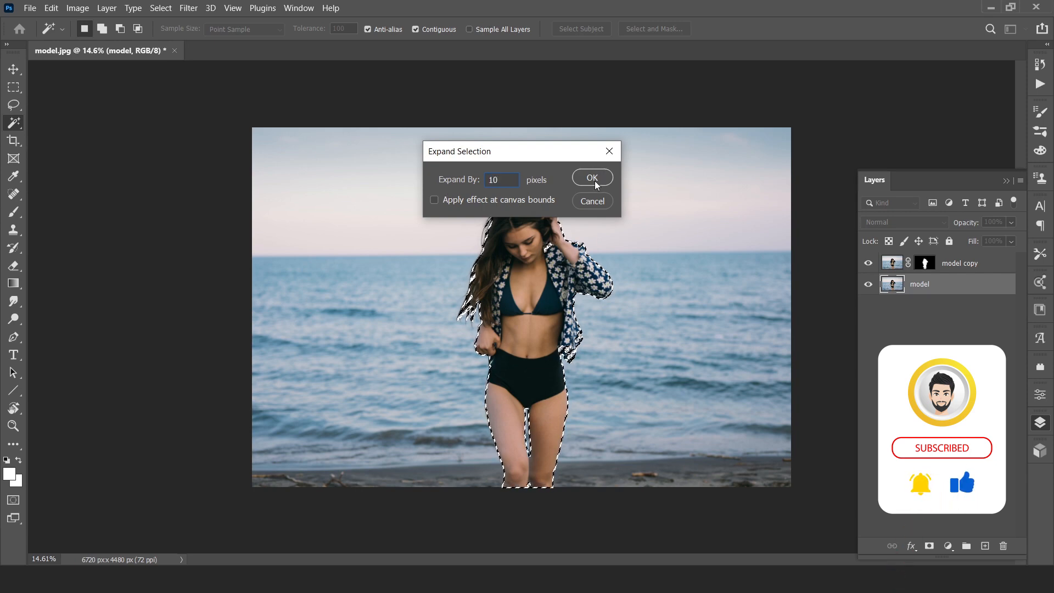
{"action": "left_click", "coordinate": [592, 177]}
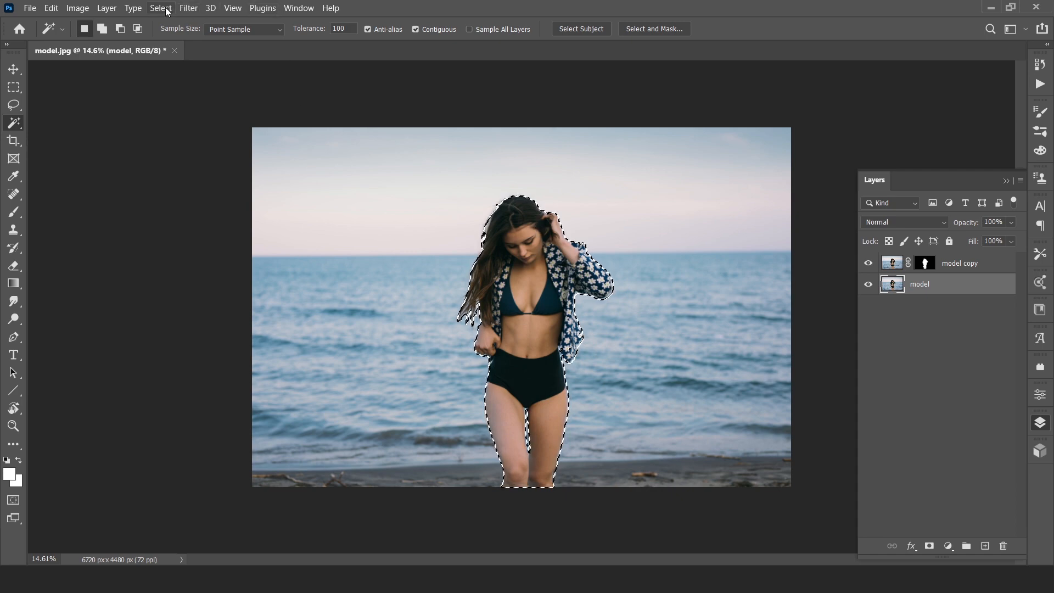
- Content-Aware fill the expanded selection on the original layer to remove her
{"action": "left_click", "coordinate": [50, 7]}
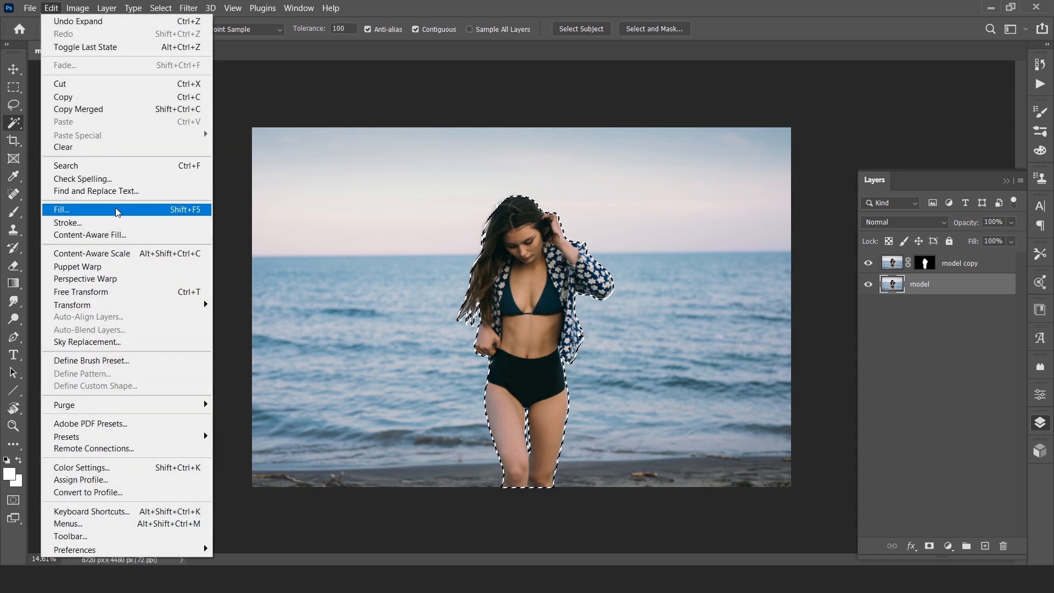
{"action": "left_click", "coordinate": [62, 209]}
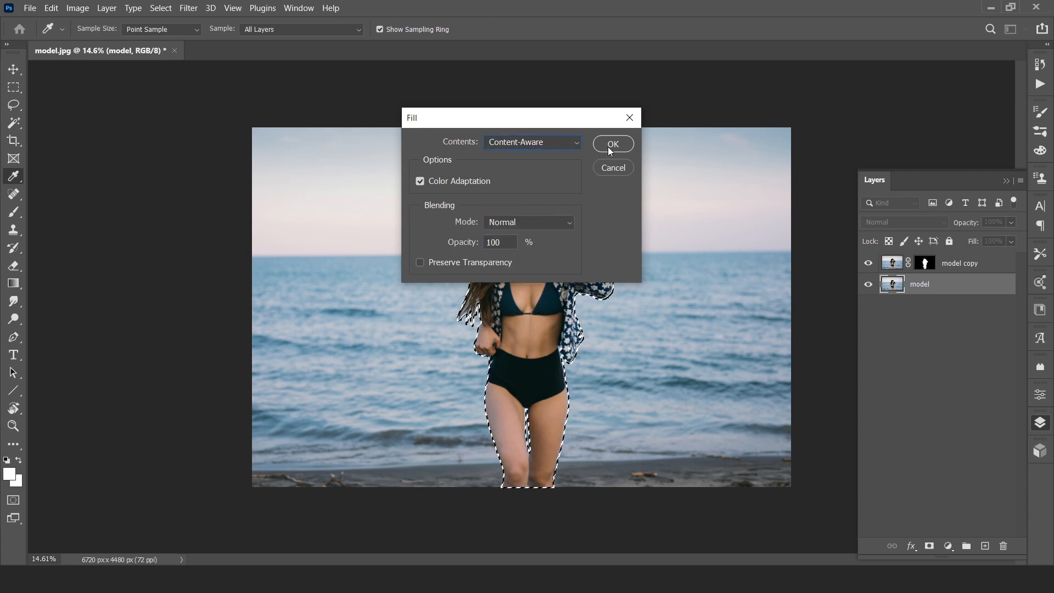
{"action": "mouse_move", "coordinate": [422, 188]}
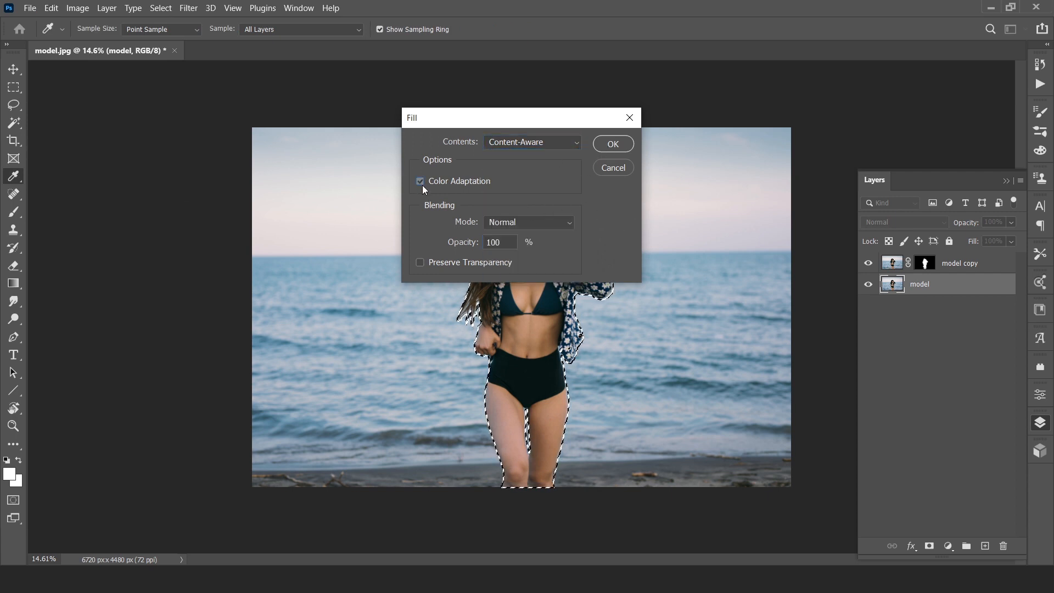
{"action": "left_click", "coordinate": [612, 143]}
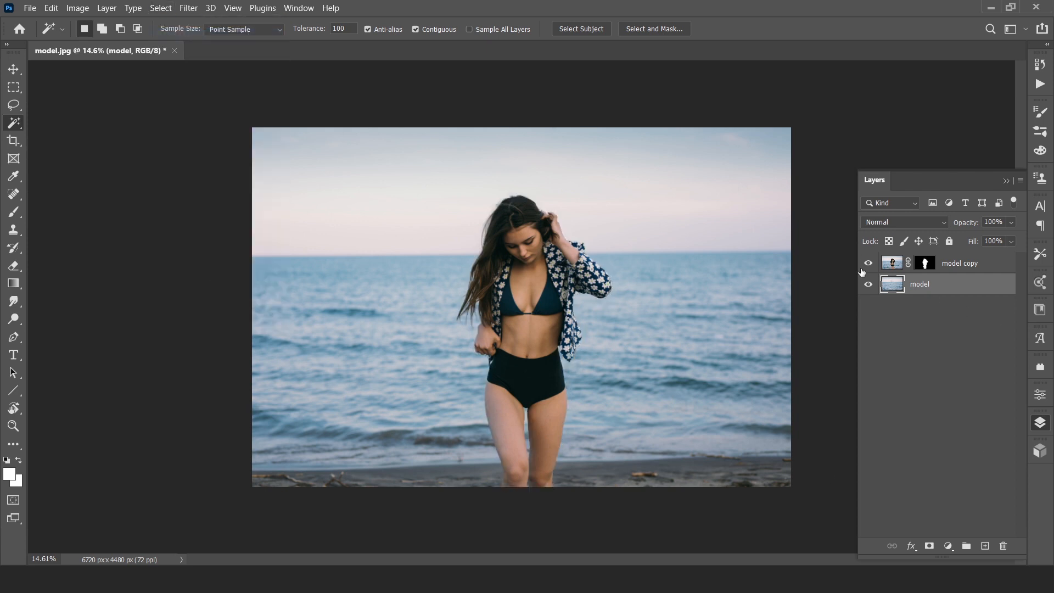
- Hide the masked 'model copy' layer to reveal the filled background
{"action": "left_click", "coordinate": [868, 263]}
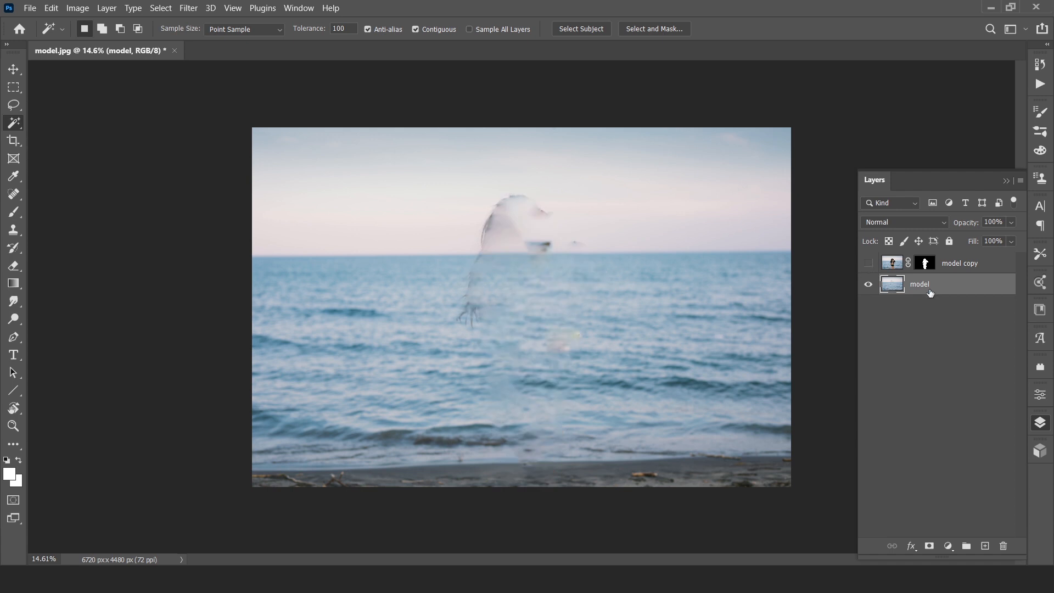
{"action": "mouse_move", "coordinate": [555, 246]}
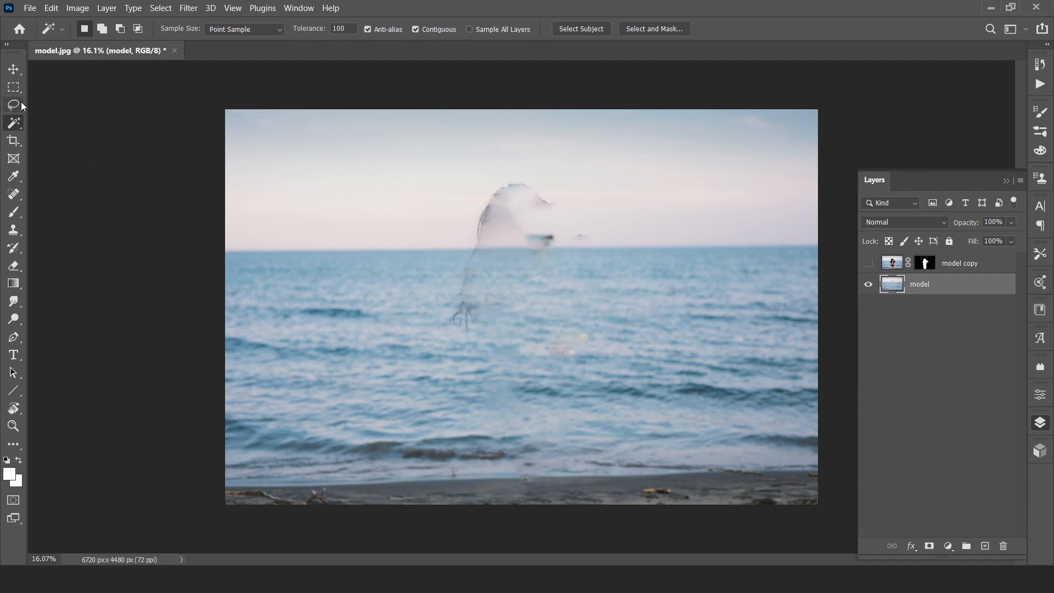
- Lasso the leftover head-and-shoulders smudge in the sky and Content-Aware fill it
{"action": "left_click", "coordinate": [14, 105]}
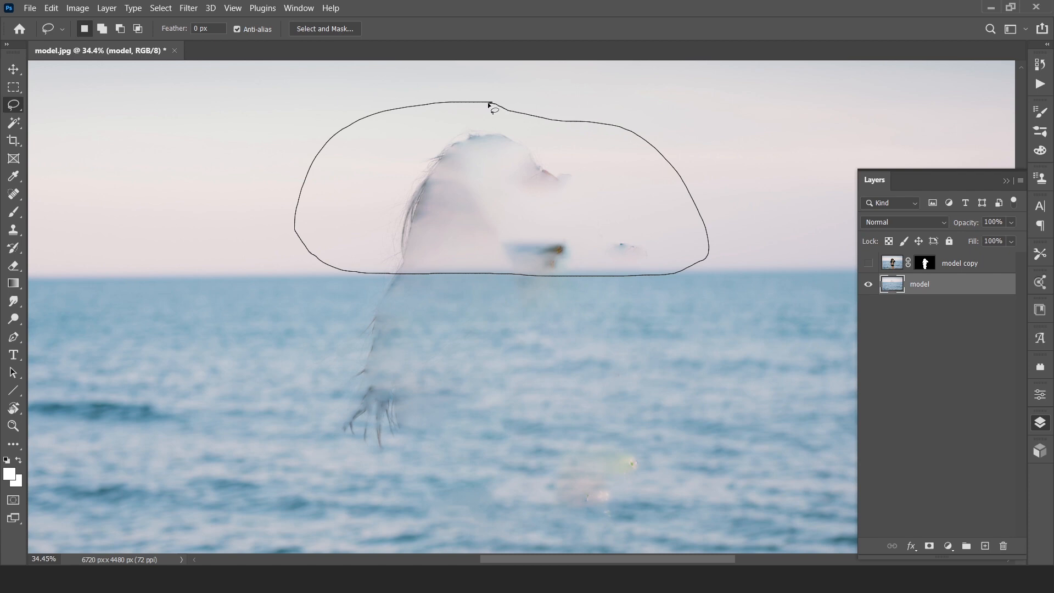
{"action": "left_click", "coordinate": [492, 107]}
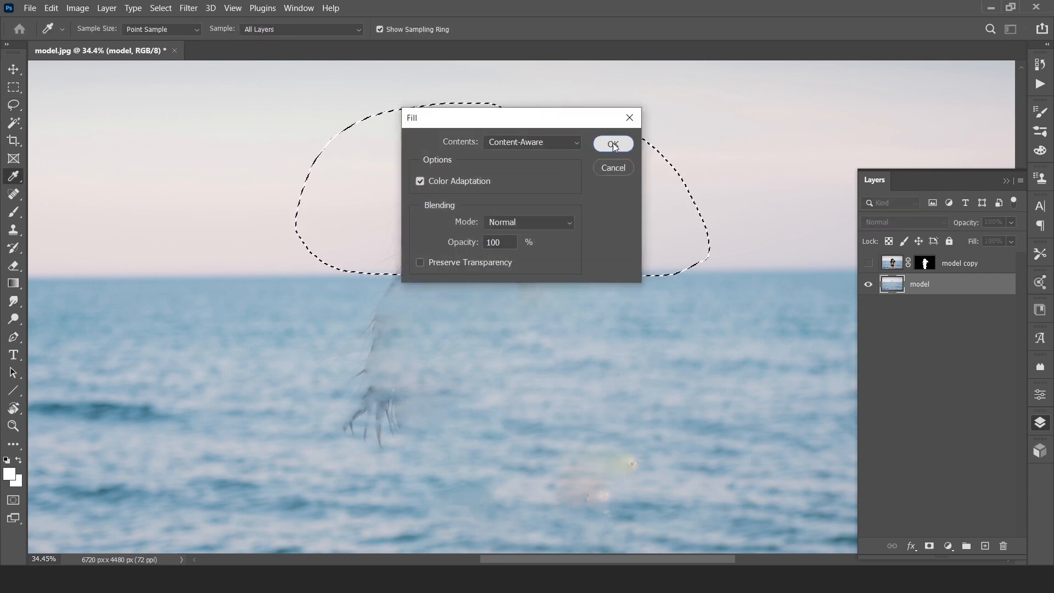
{"action": "left_click", "coordinate": [612, 143]}
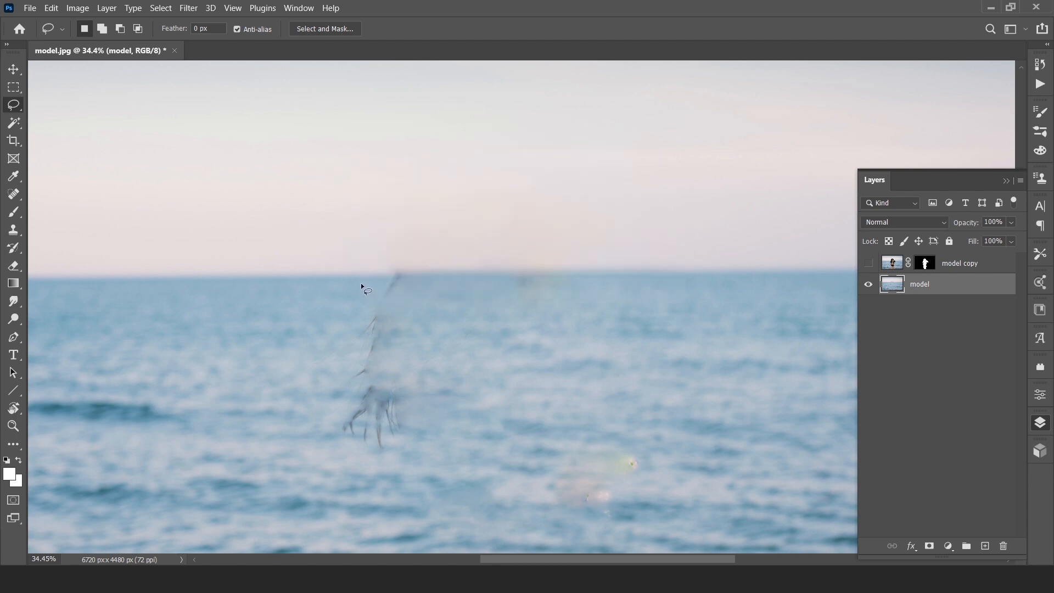
- Lasso the remaining streaks in the water and Content-Aware fill them away
{"action": "left_click_drag", "start_coordinate": [358, 278], "coordinate": [669, 295]}
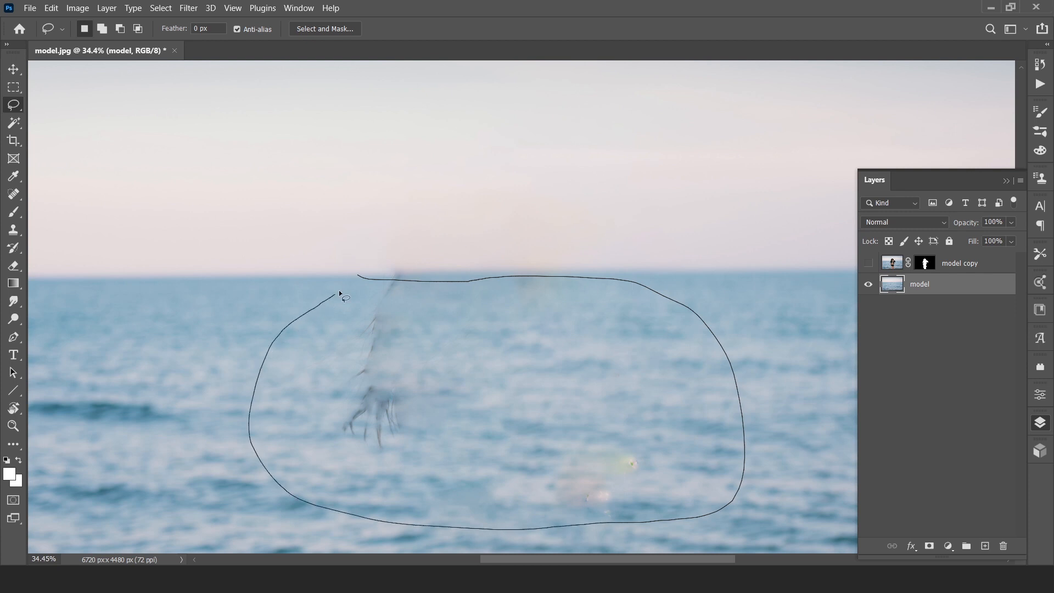
{"action": "left_click", "coordinate": [349, 276]}
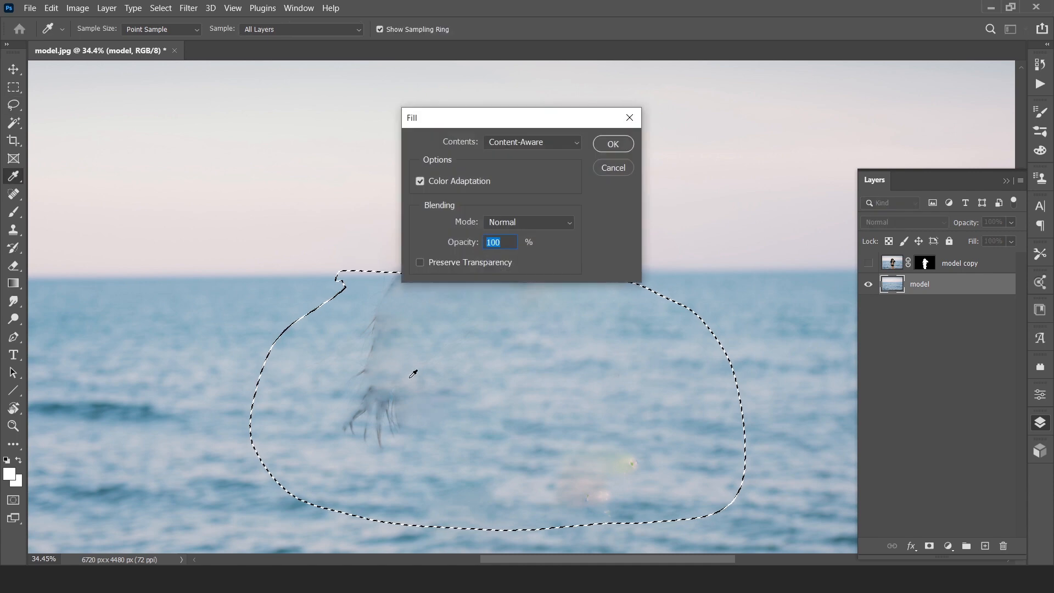
{"action": "left_click", "coordinate": [611, 143]}
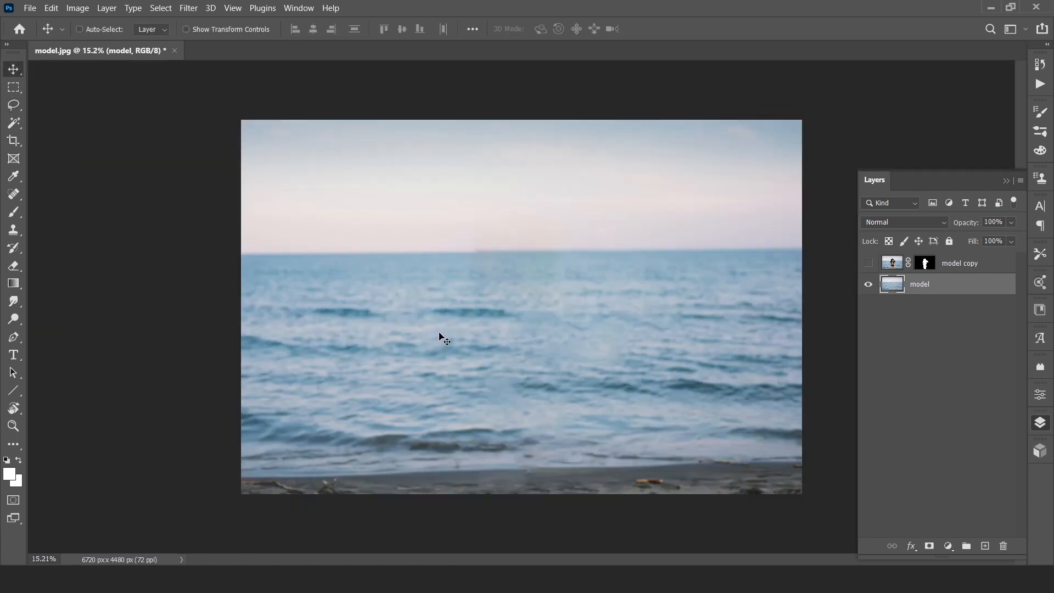
{"action": "left_click", "coordinate": [869, 262]}
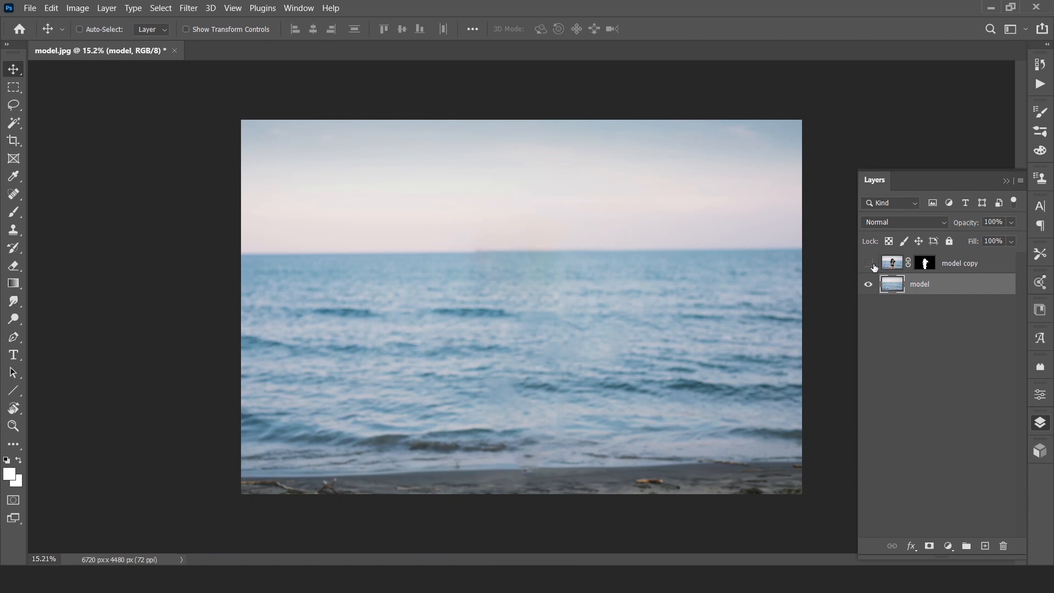
{"action": "left_click", "coordinate": [867, 263]}
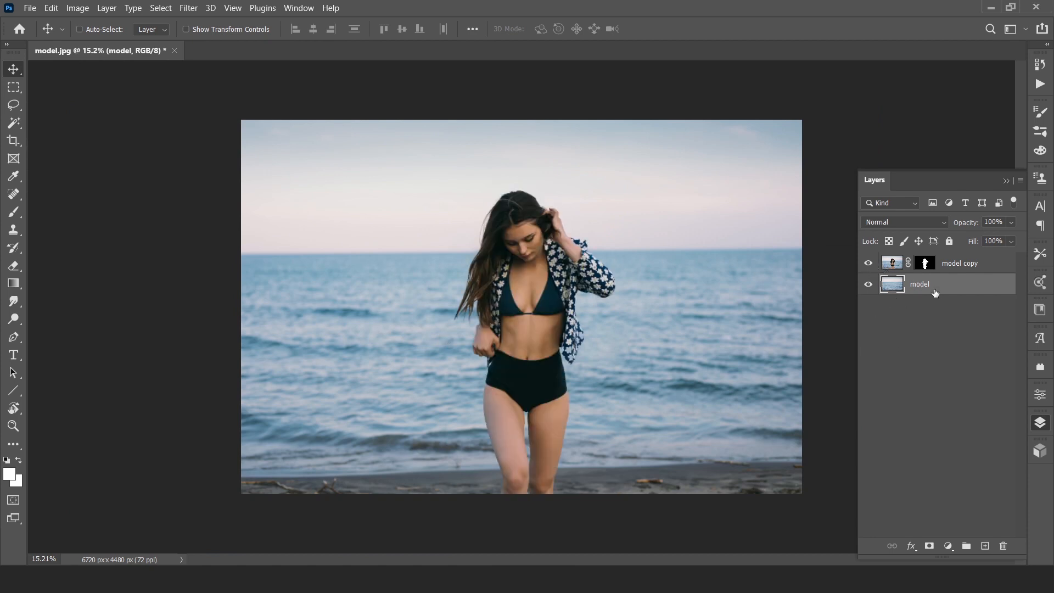
{"action": "left_click", "coordinate": [960, 262]}
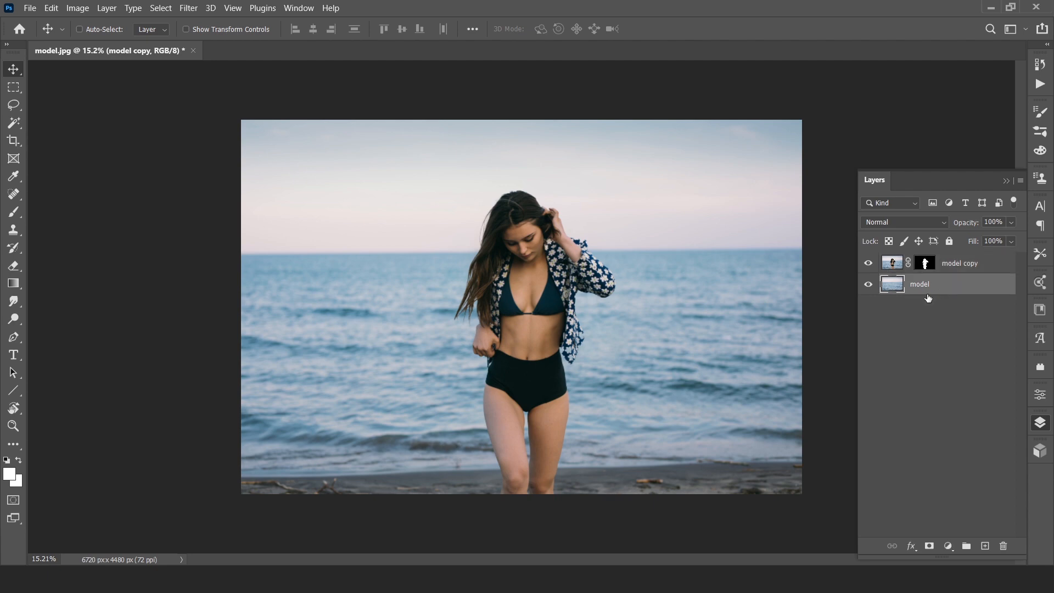
{"action": "left_click", "coordinate": [919, 283]}
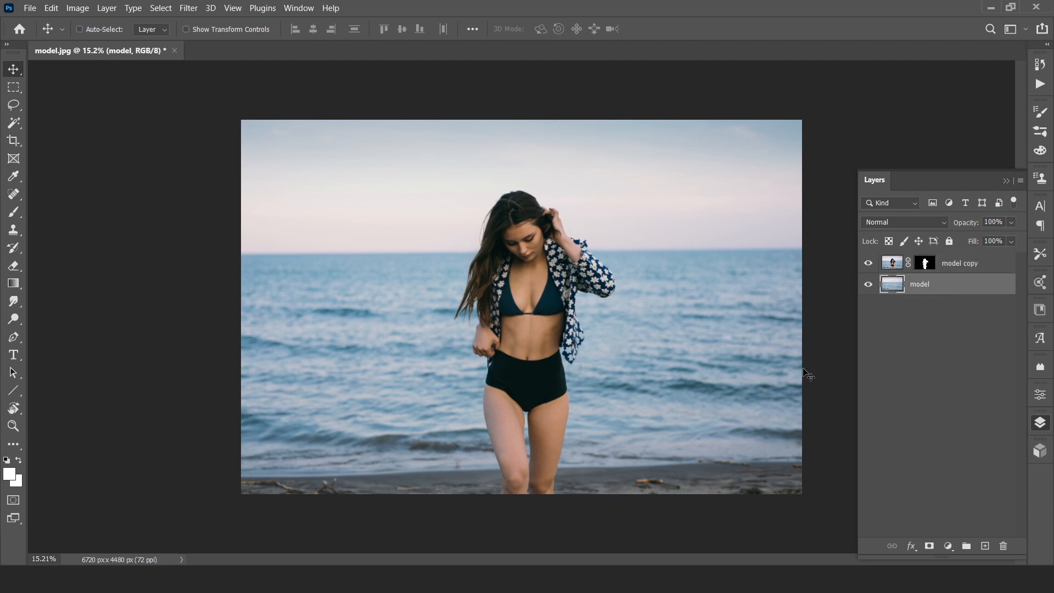
{"action": "mouse_move", "coordinate": [275, 12]}
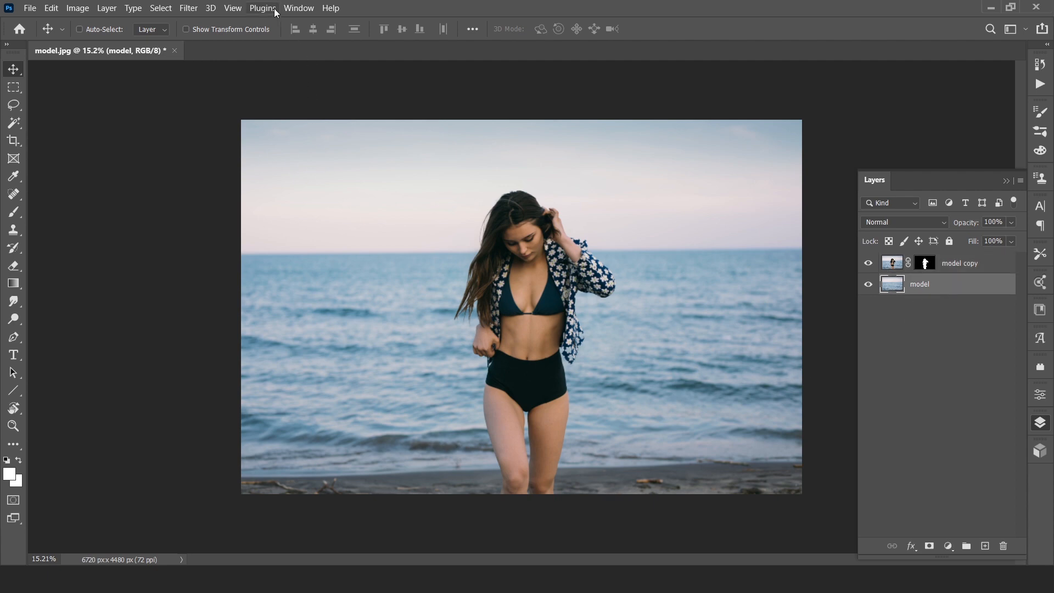
- Show the Timeline panel and create a video timeline from the model and model copy layers
{"action": "left_click", "coordinate": [298, 8]}
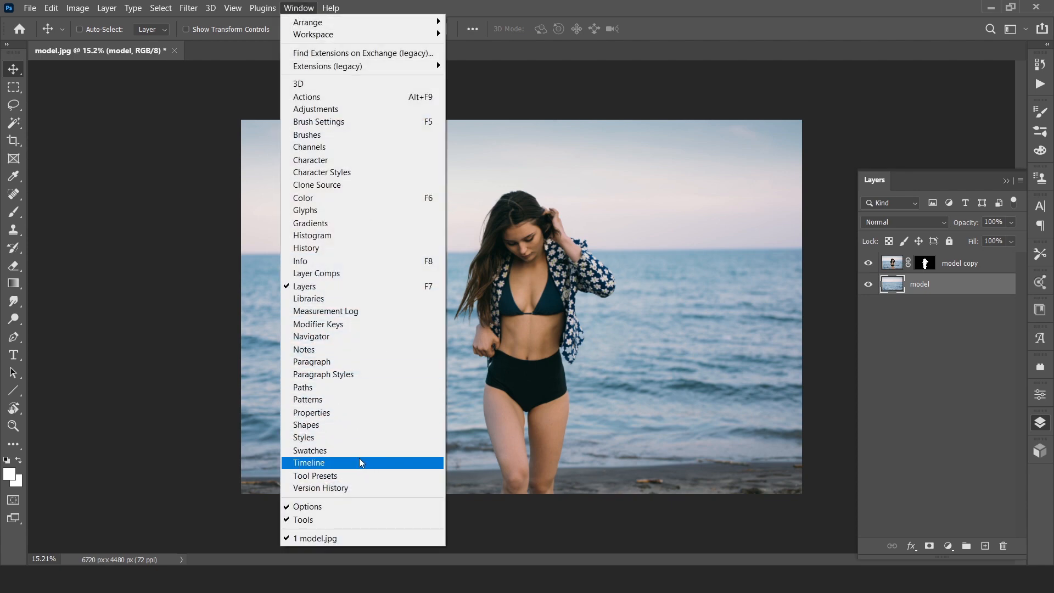
{"action": "left_click", "coordinate": [308, 462]}
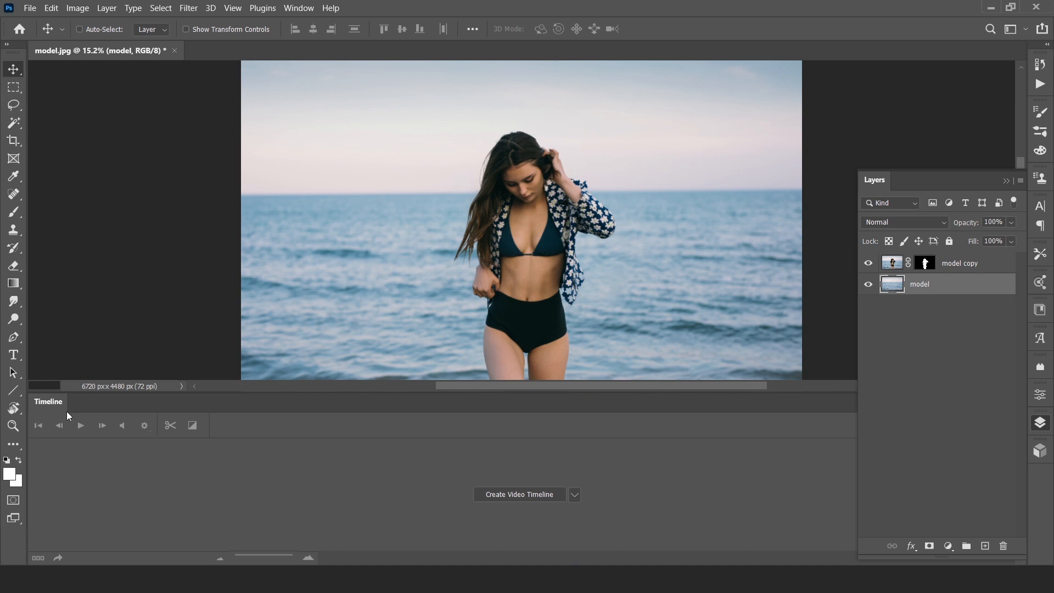
{"action": "mouse_move", "coordinate": [25, 422]}
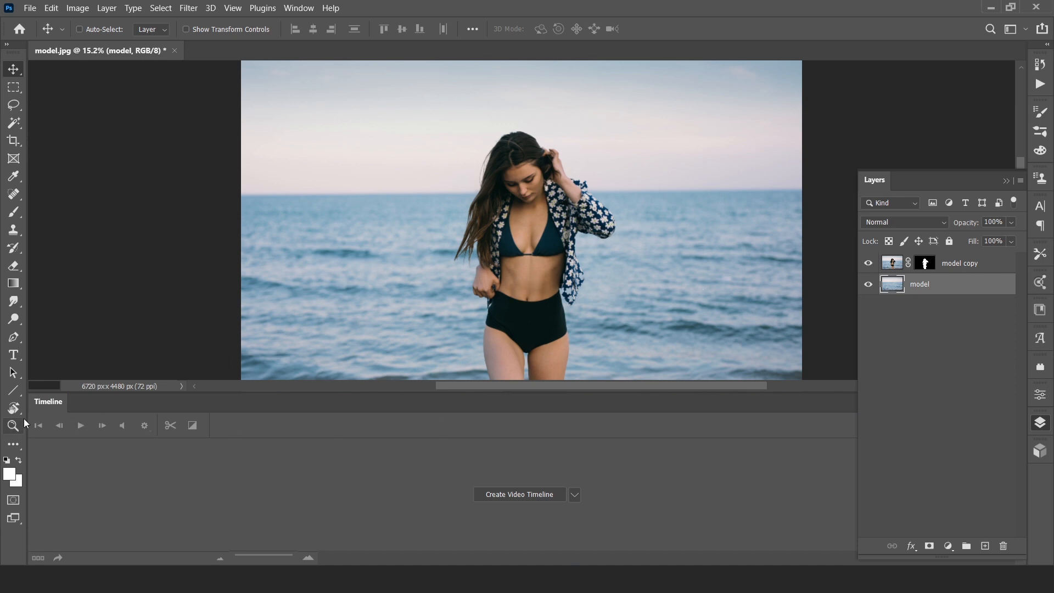
{"action": "mouse_move", "coordinate": [576, 494]}
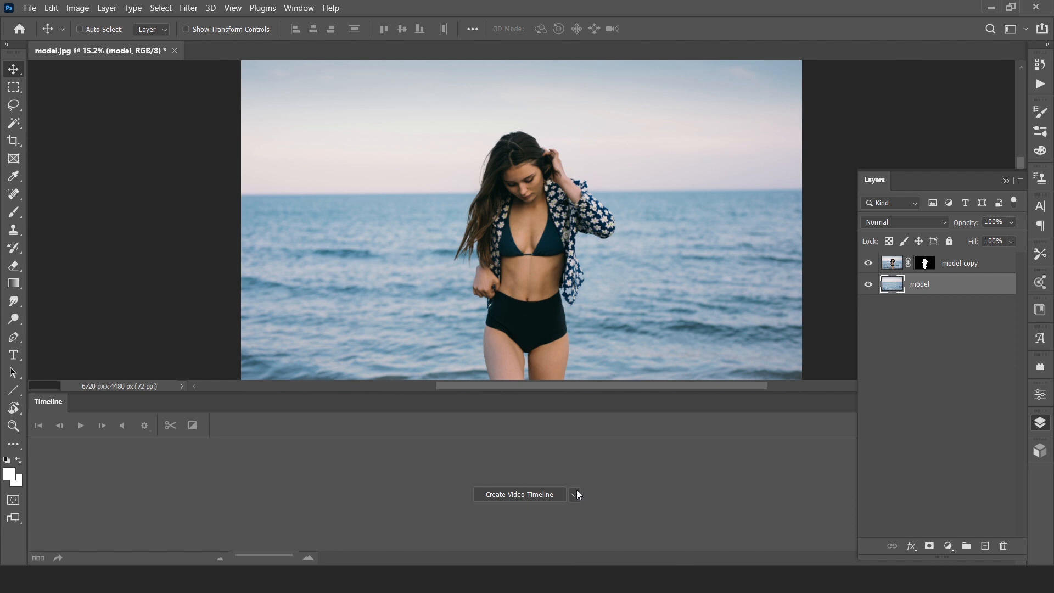
{"action": "left_click", "coordinate": [573, 494]}
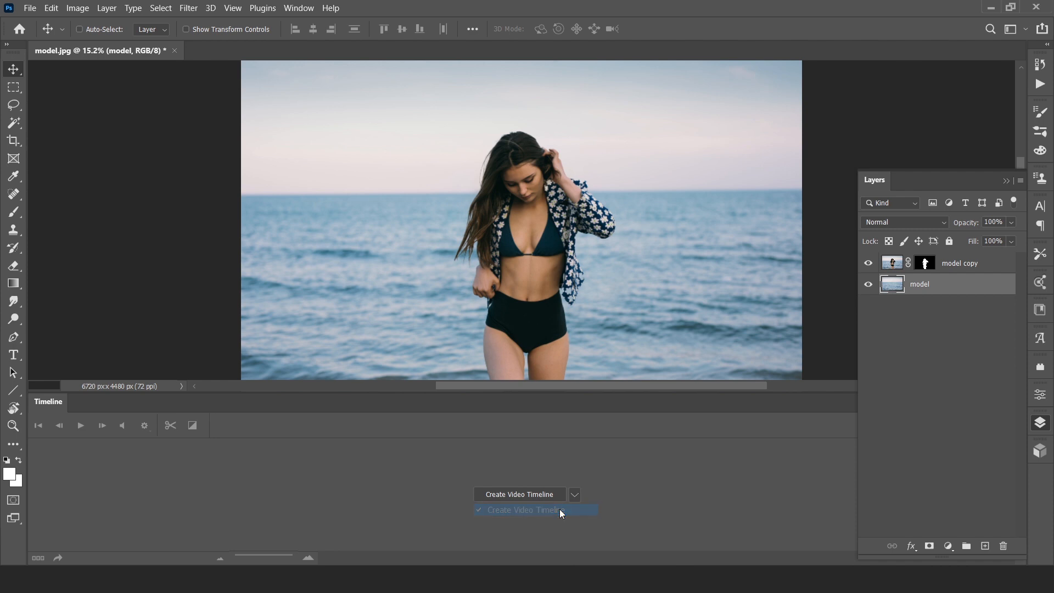
{"action": "left_click", "coordinate": [575, 494]}
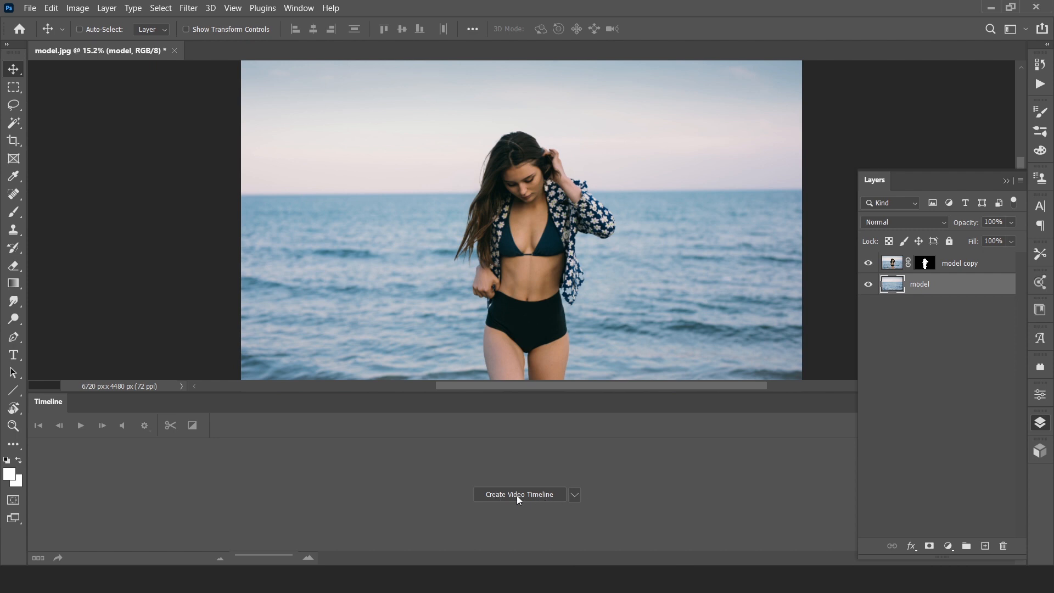
{"action": "left_click", "coordinate": [520, 495]}
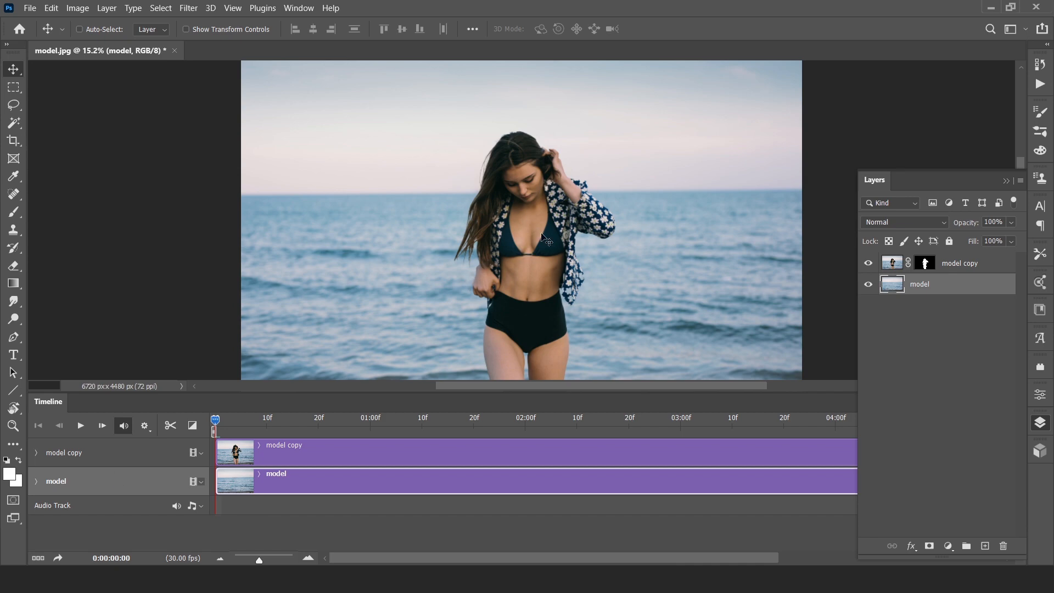
{"action": "mouse_move", "coordinate": [625, 247]}
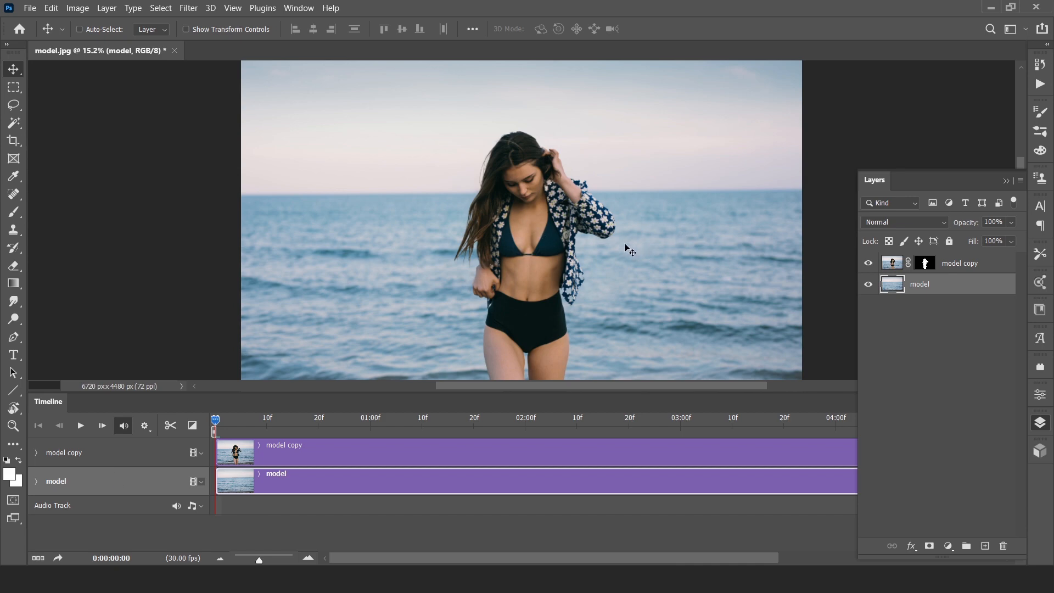
{"action": "mouse_move", "coordinate": [396, 245]}
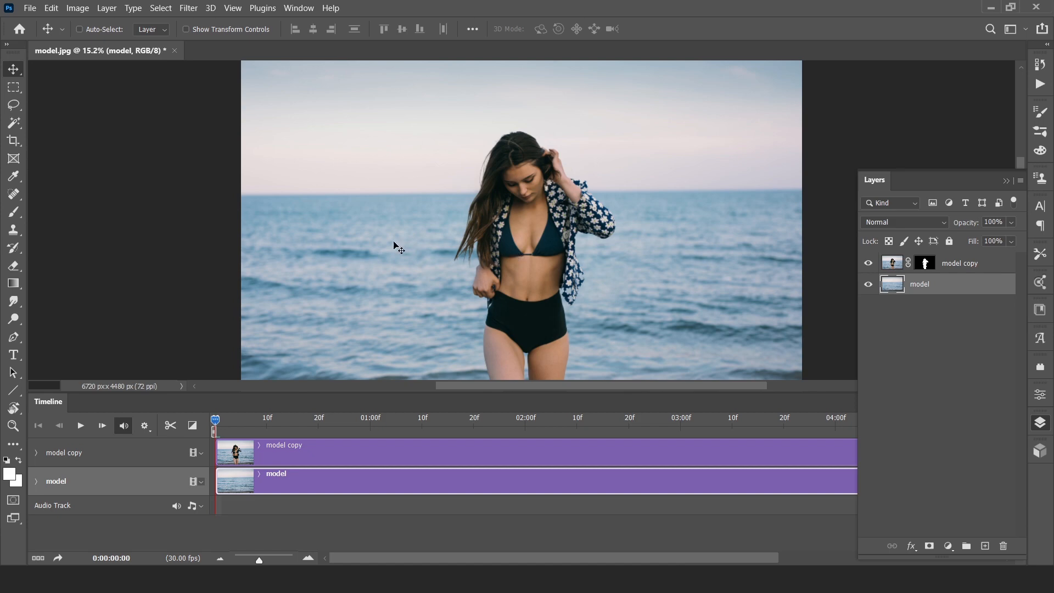
{"action": "mouse_move", "coordinate": [367, 244]}
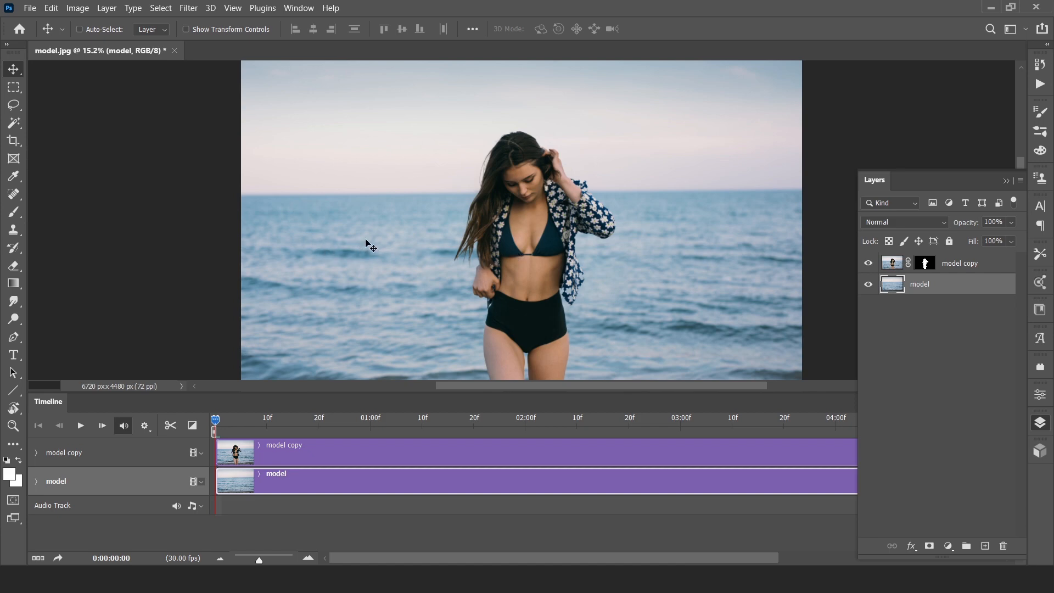
{"action": "mouse_move", "coordinate": [310, 127]}
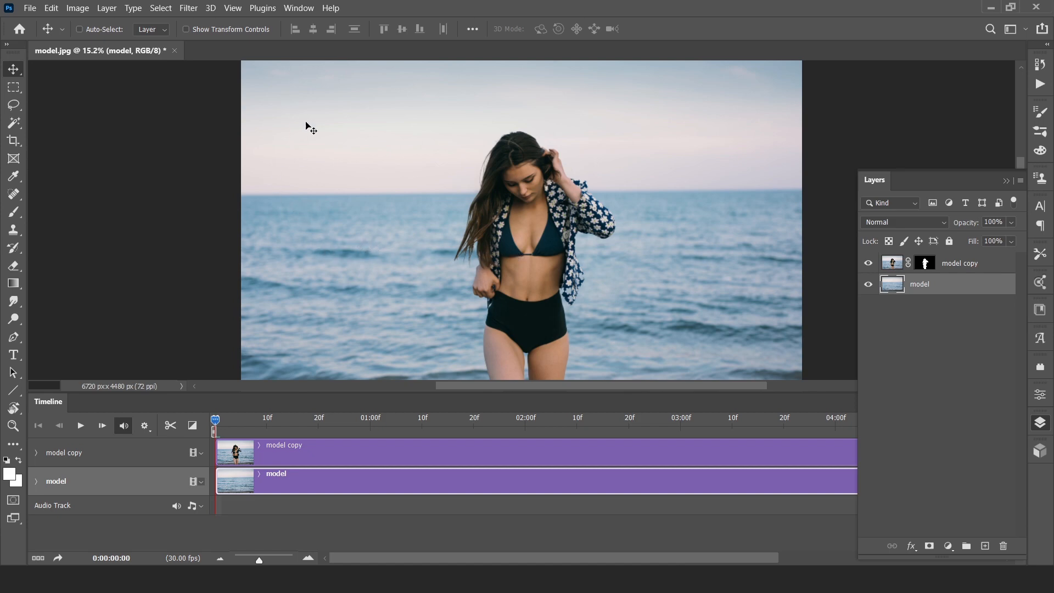
{"action": "mouse_move", "coordinate": [504, 288]}
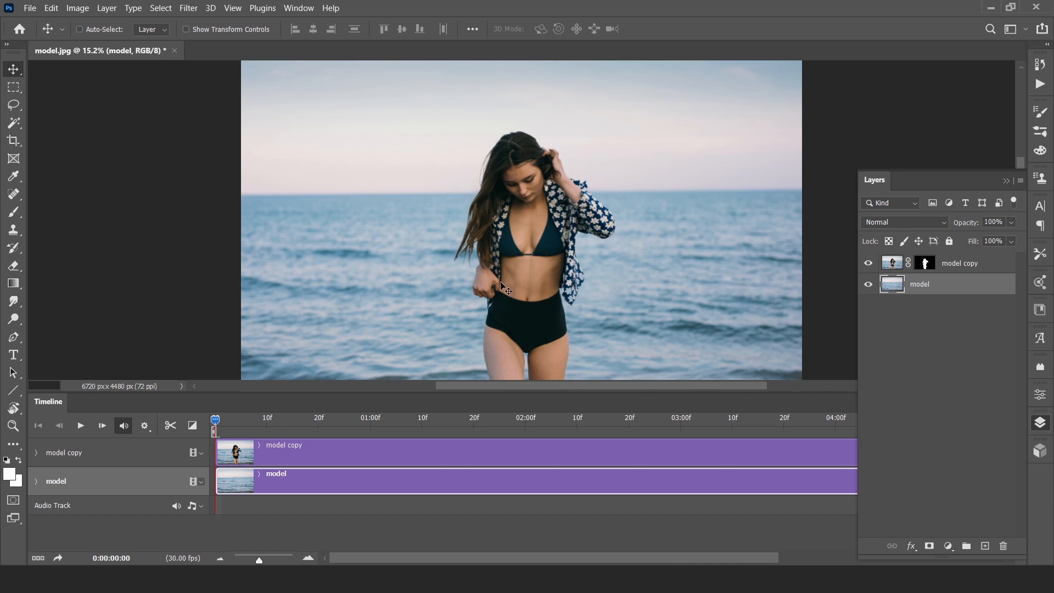
{"action": "mouse_move", "coordinate": [494, 285]}
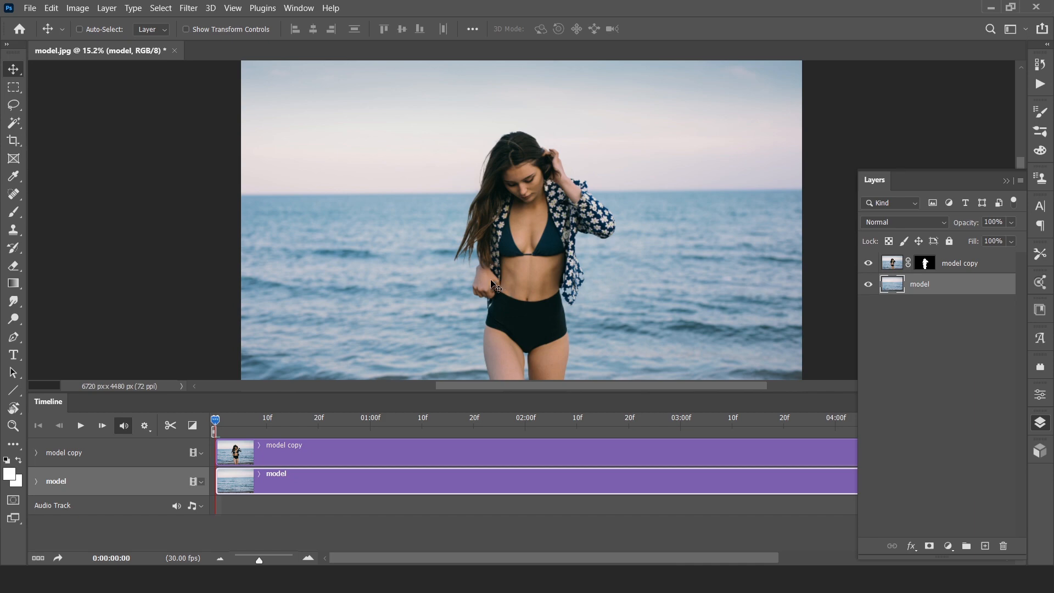
{"action": "mouse_move", "coordinate": [428, 295]}
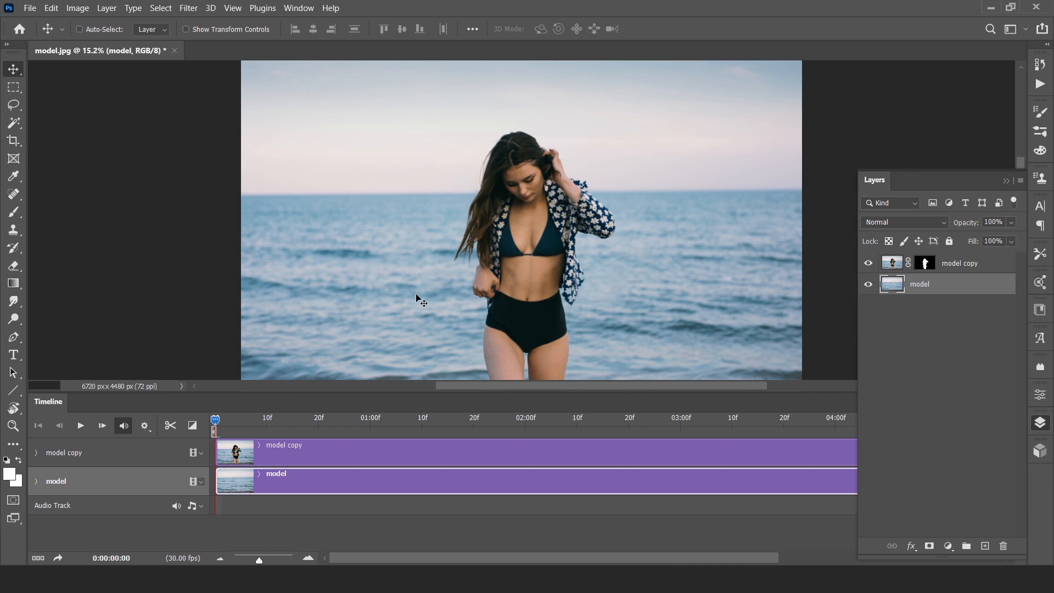
{"action": "mouse_move", "coordinate": [190, 488]}
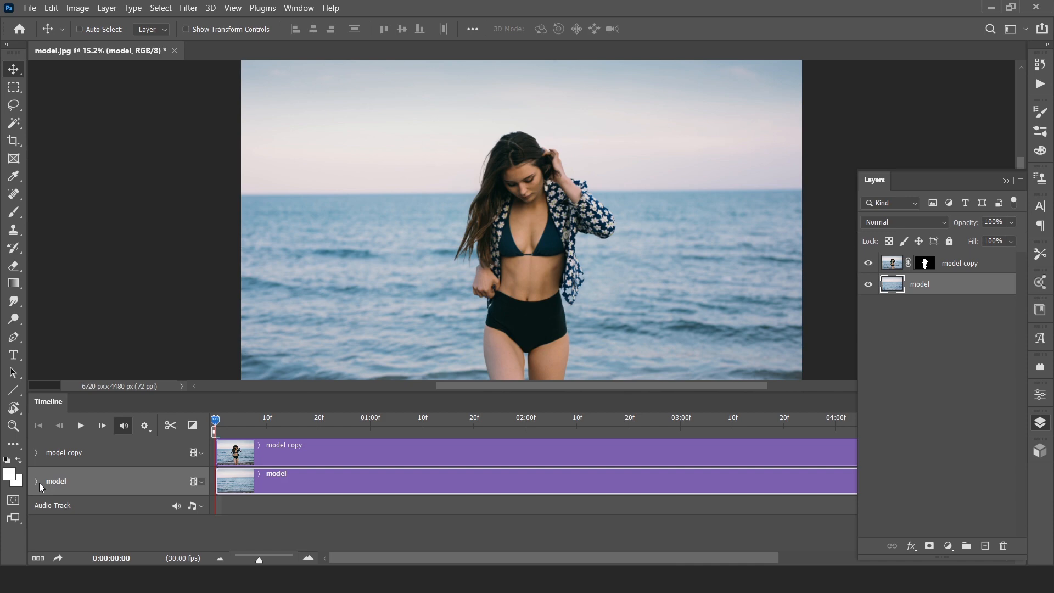
- Expand the model track to show its Position, Opacity and Style properties
{"action": "left_click", "coordinate": [36, 481]}
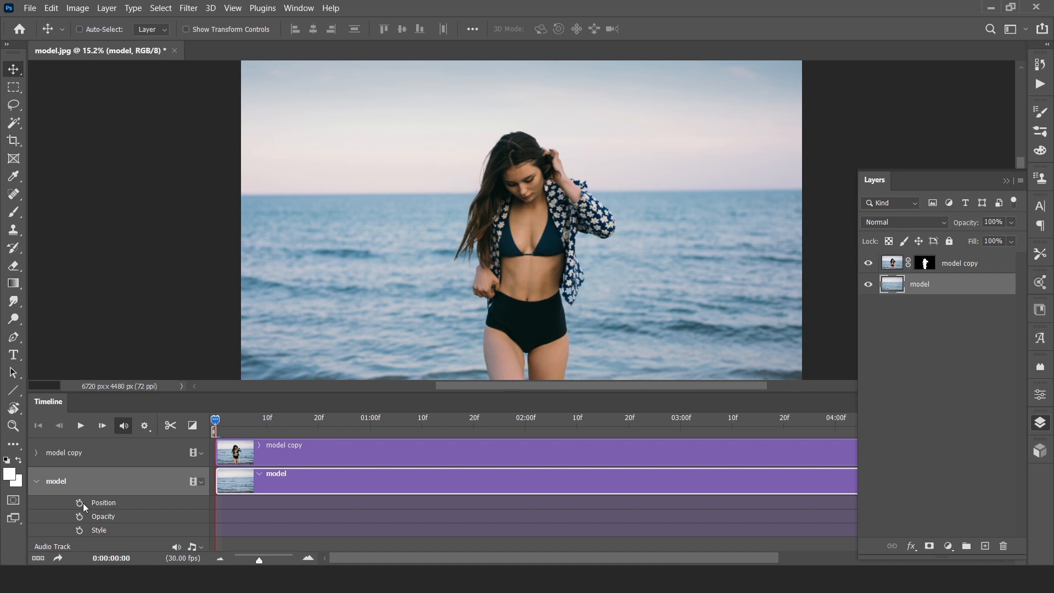
{"action": "mouse_move", "coordinate": [79, 502]}
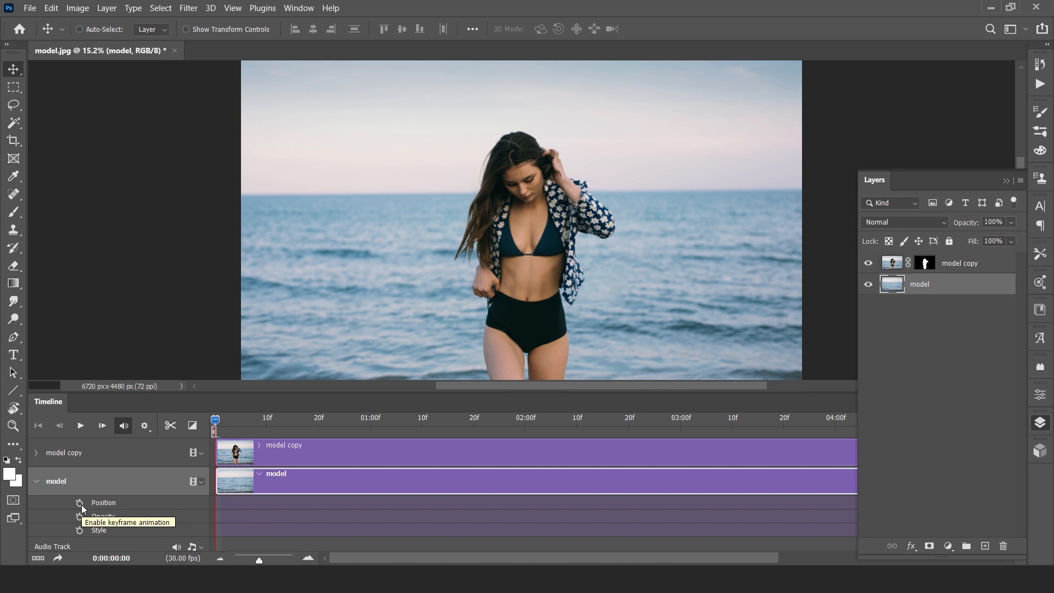
{"action": "mouse_move", "coordinate": [85, 507]}
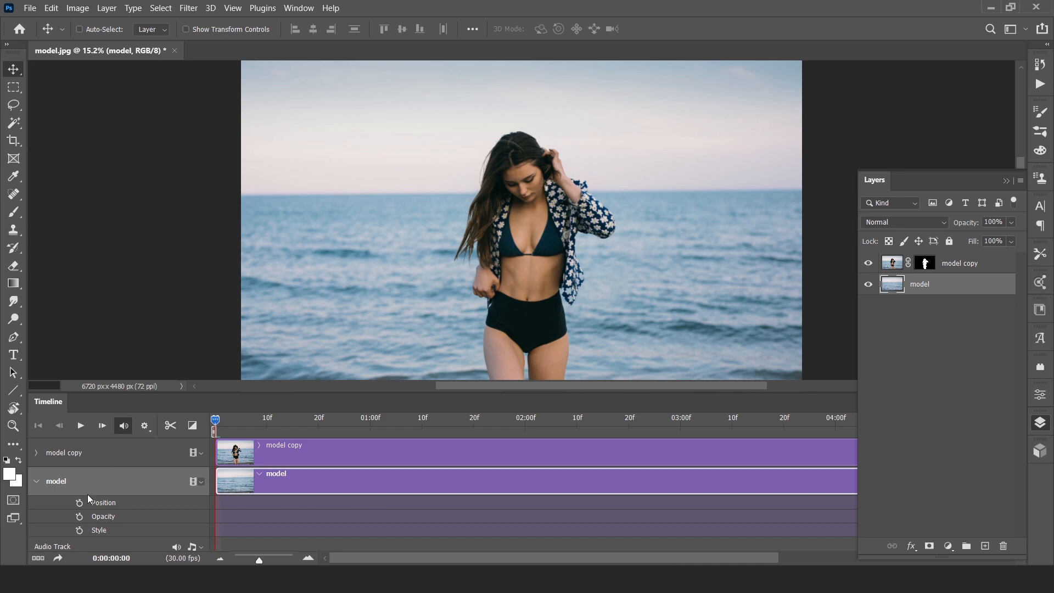
{"action": "mouse_move", "coordinate": [111, 511]}
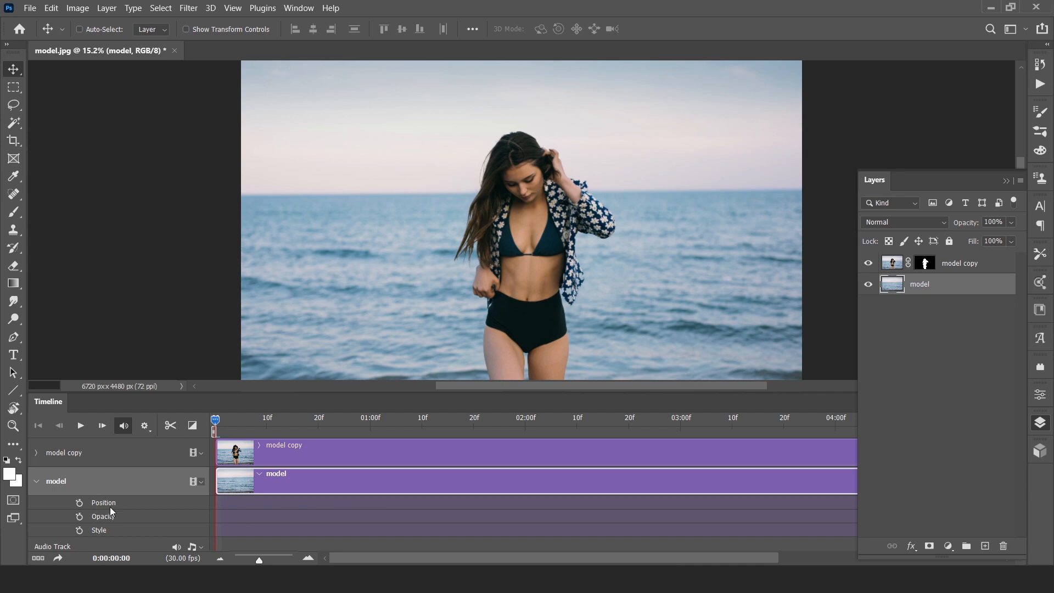
{"action": "mouse_move", "coordinate": [113, 535]}
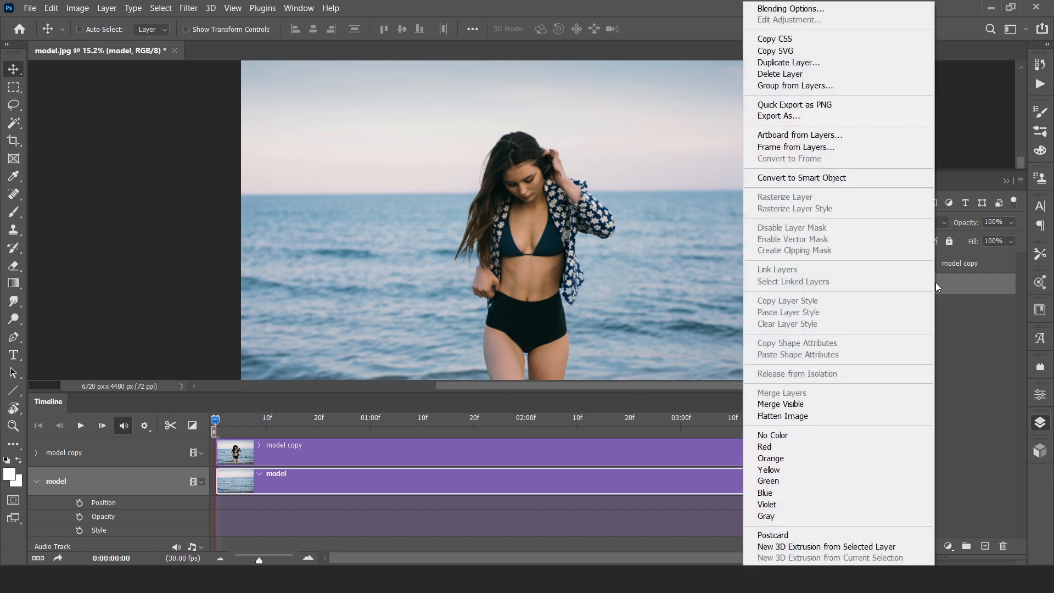
- Convert the layers to smart objects and expand the model track's Transform animation properties
{"action": "left_click", "coordinate": [800, 178]}
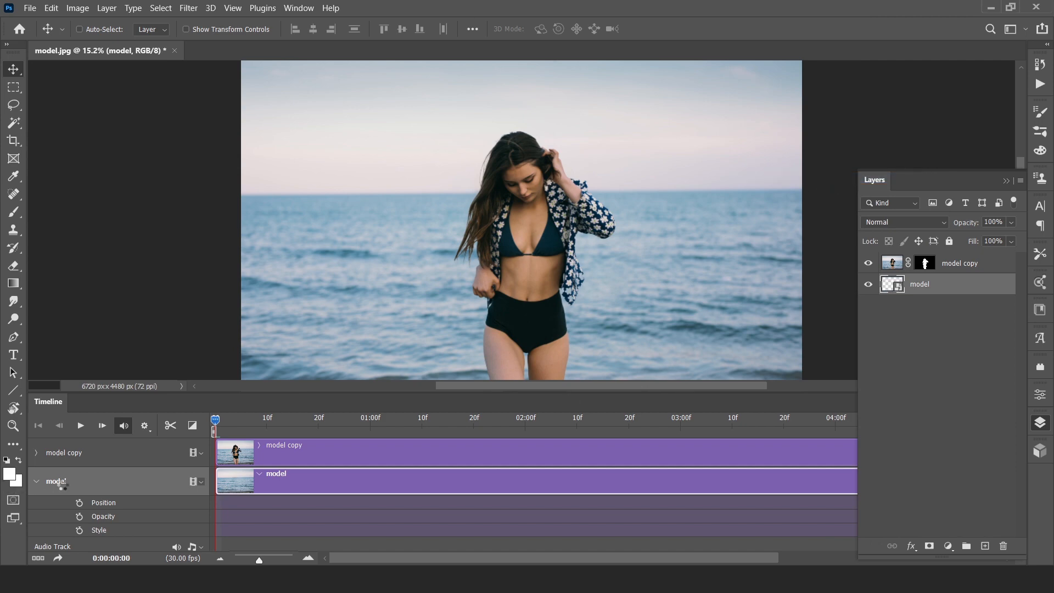
{"action": "left_click", "coordinate": [37, 481]}
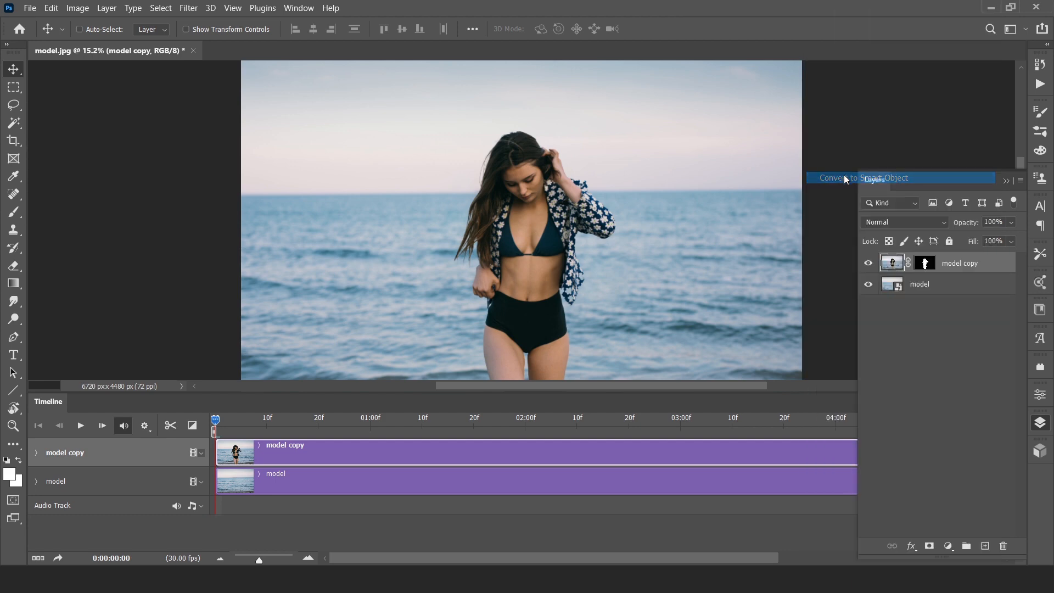
{"action": "left_click", "coordinate": [874, 178]}
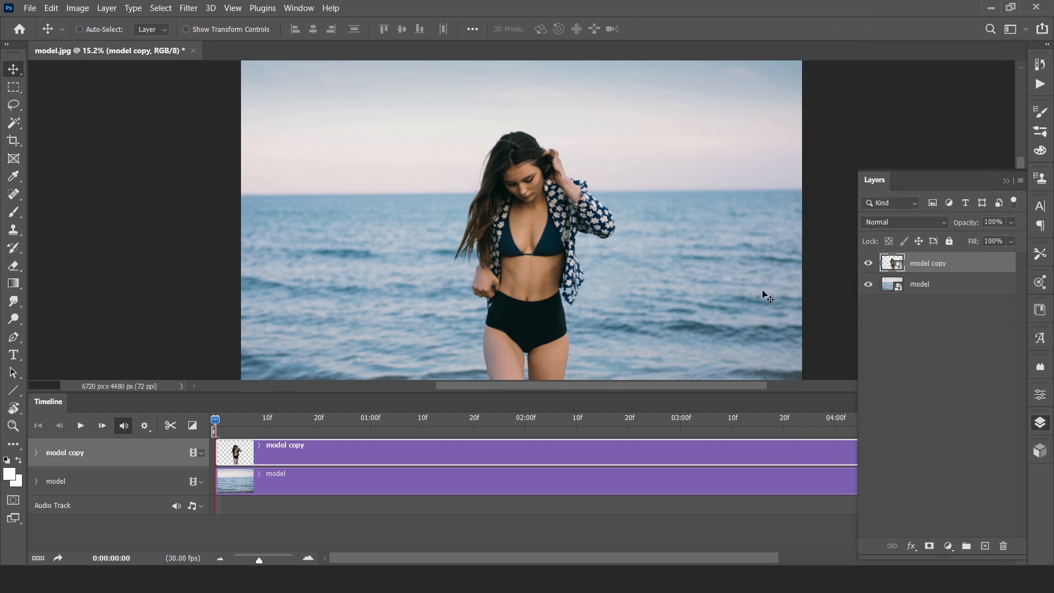
{"action": "left_click", "coordinate": [920, 283]}
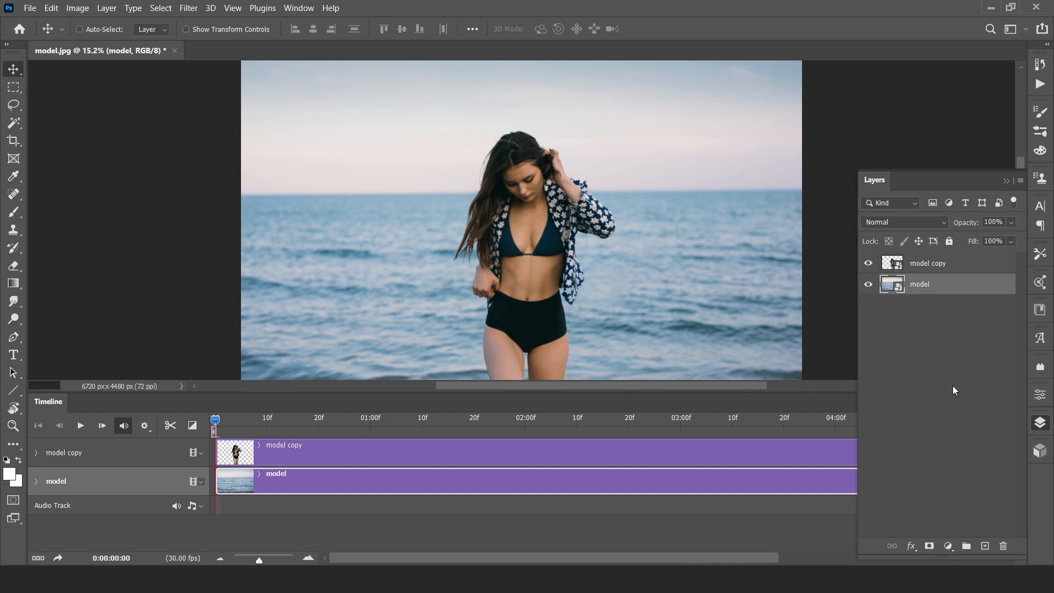
{"action": "left_click", "coordinate": [37, 481]}
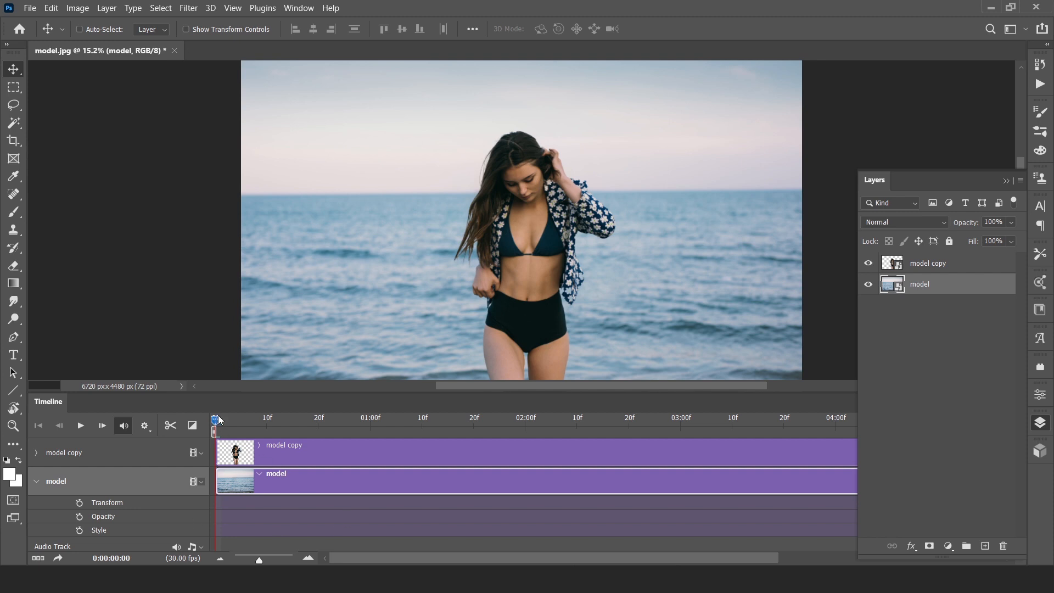
{"action": "mouse_move", "coordinate": [374, 428]}
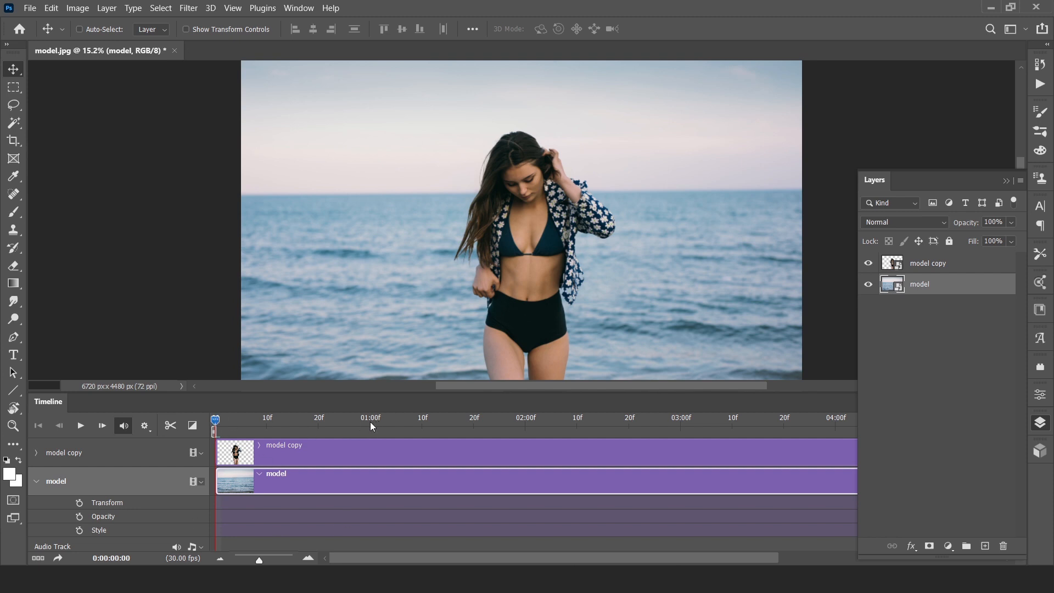
- Move the timeline playhead to the 01:00f mark
{"action": "left_click", "coordinate": [370, 417]}
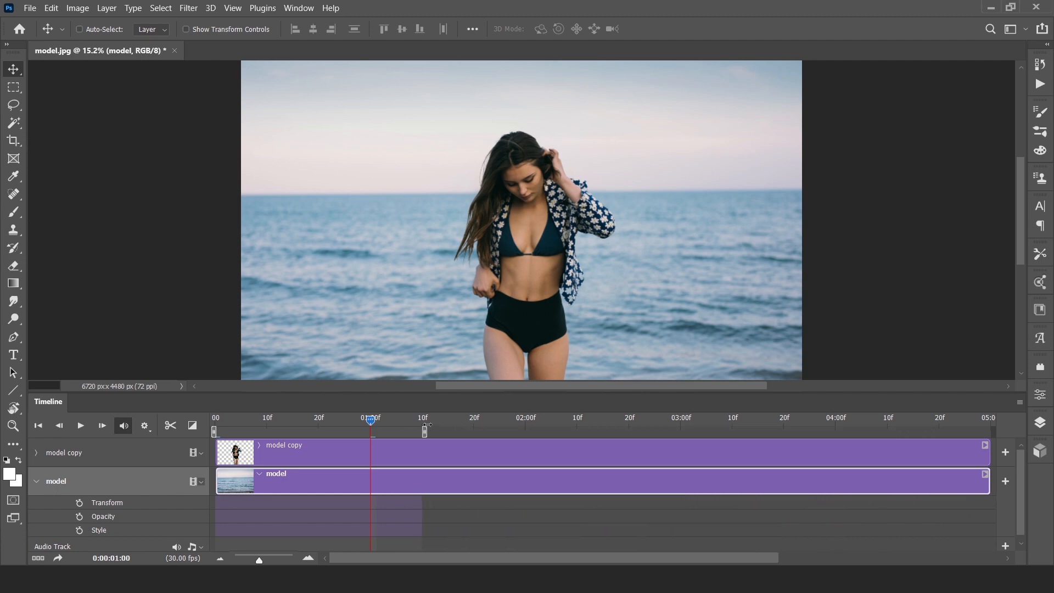
{"action": "mouse_move", "coordinate": [332, 443]}
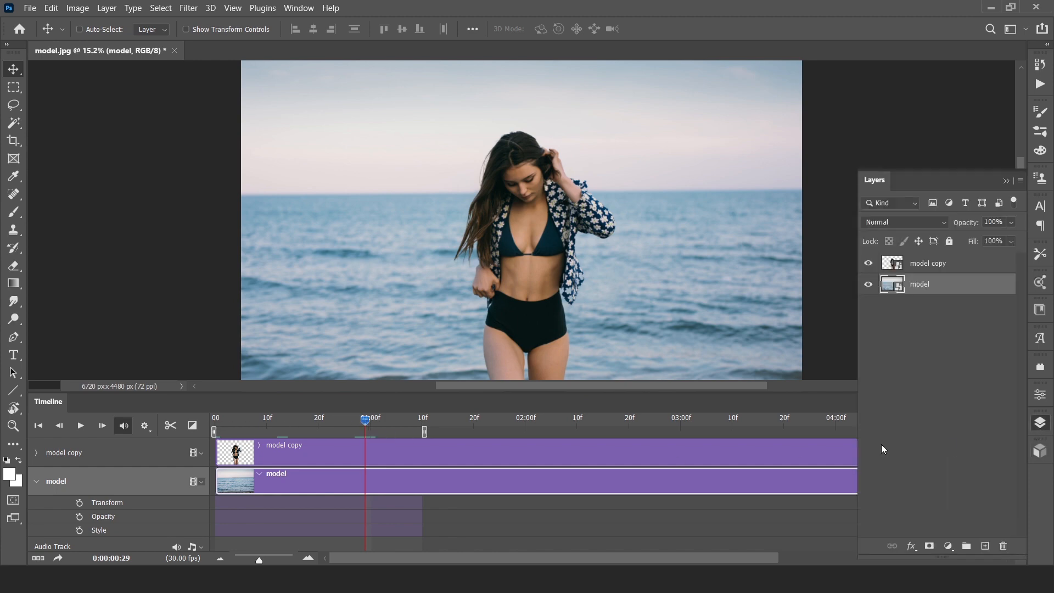
- Set Transform keyframes at 01:00f on the model and model copy tracks
{"action": "left_click", "coordinate": [371, 418]}
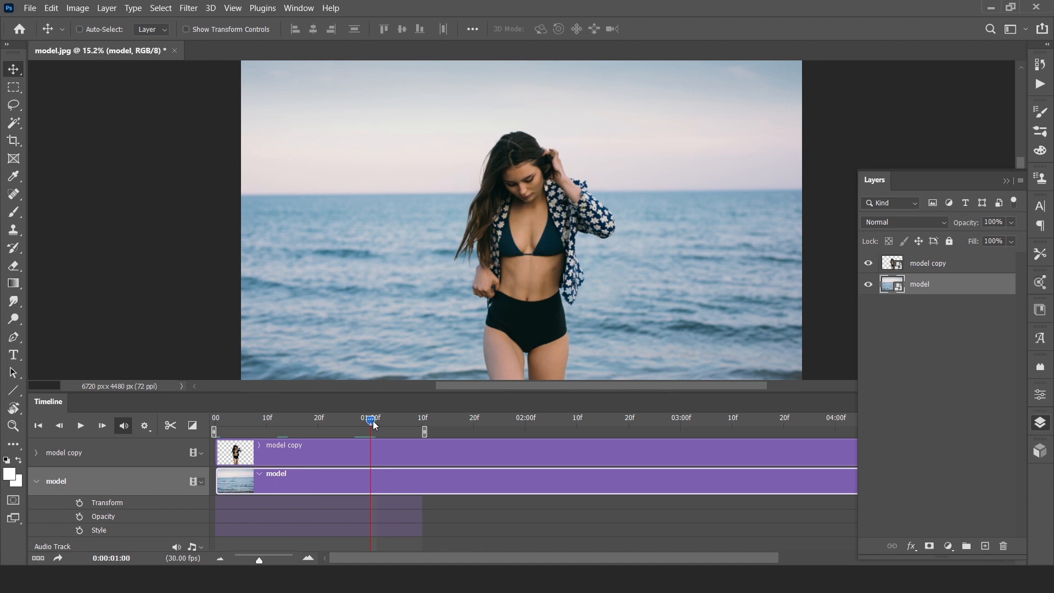
{"action": "mouse_move", "coordinate": [62, 515]}
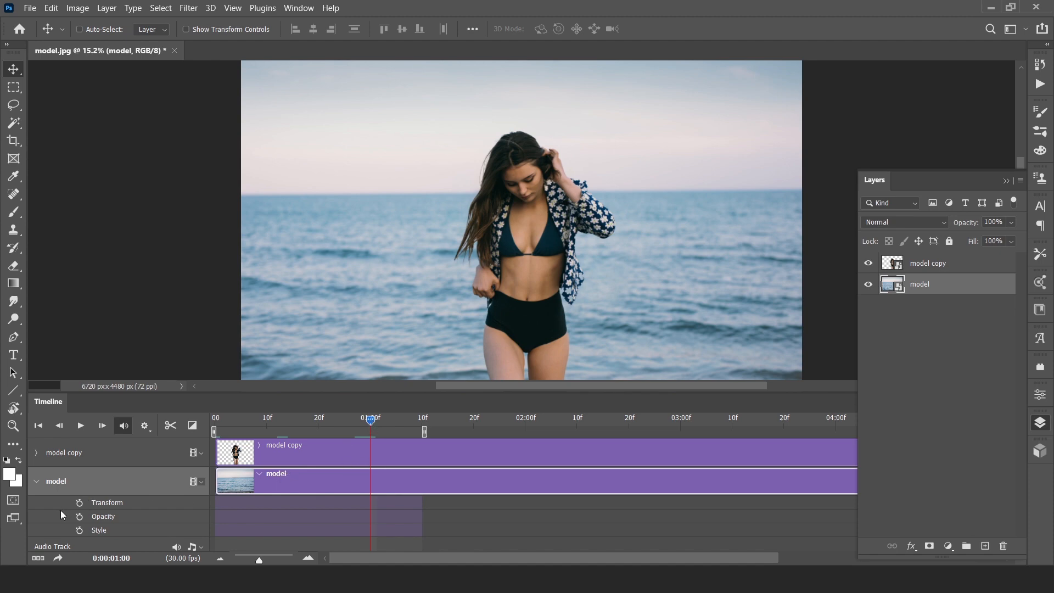
{"action": "mouse_move", "coordinate": [39, 462]}
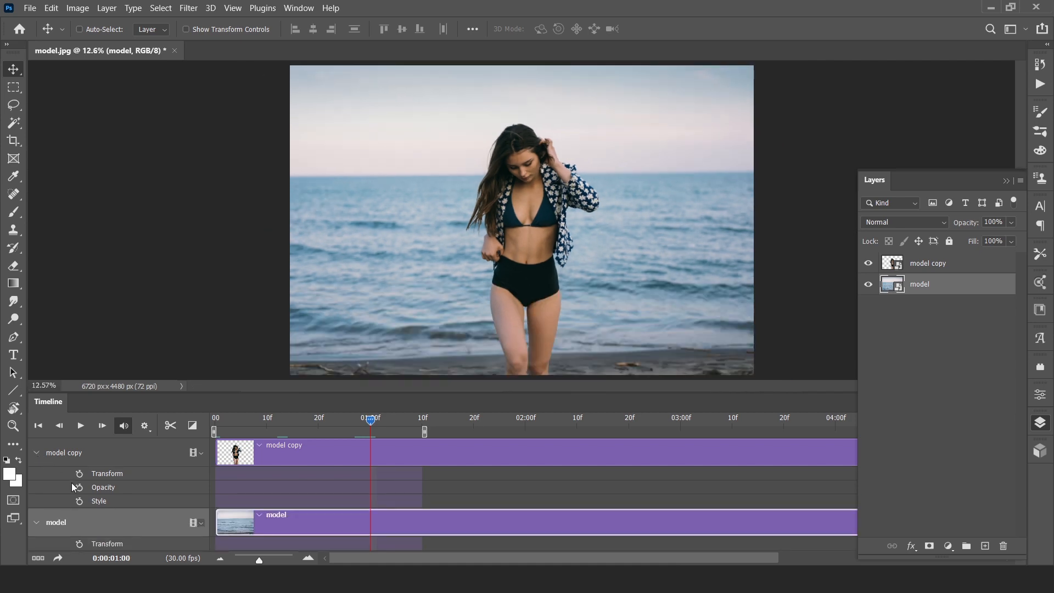
{"action": "mouse_move", "coordinate": [80, 557]}
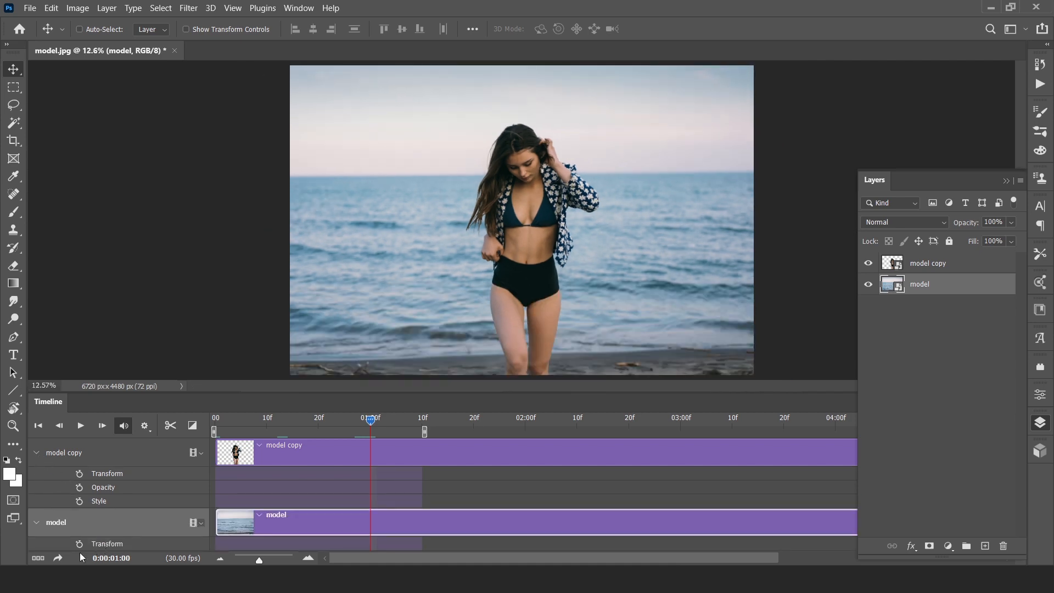
{"action": "mouse_move", "coordinate": [79, 543]}
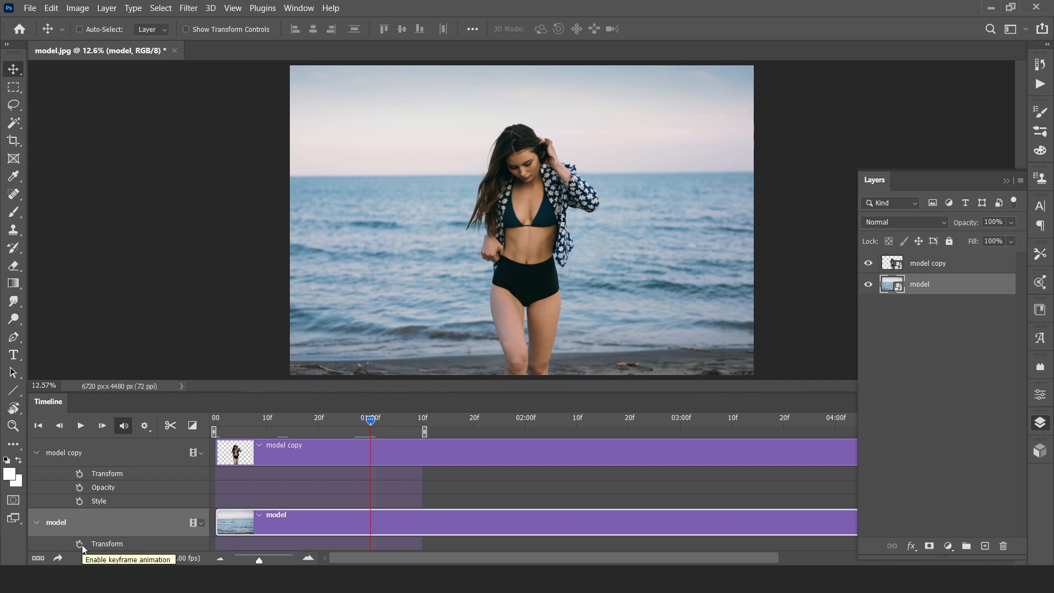
{"action": "left_click", "coordinate": [79, 544]}
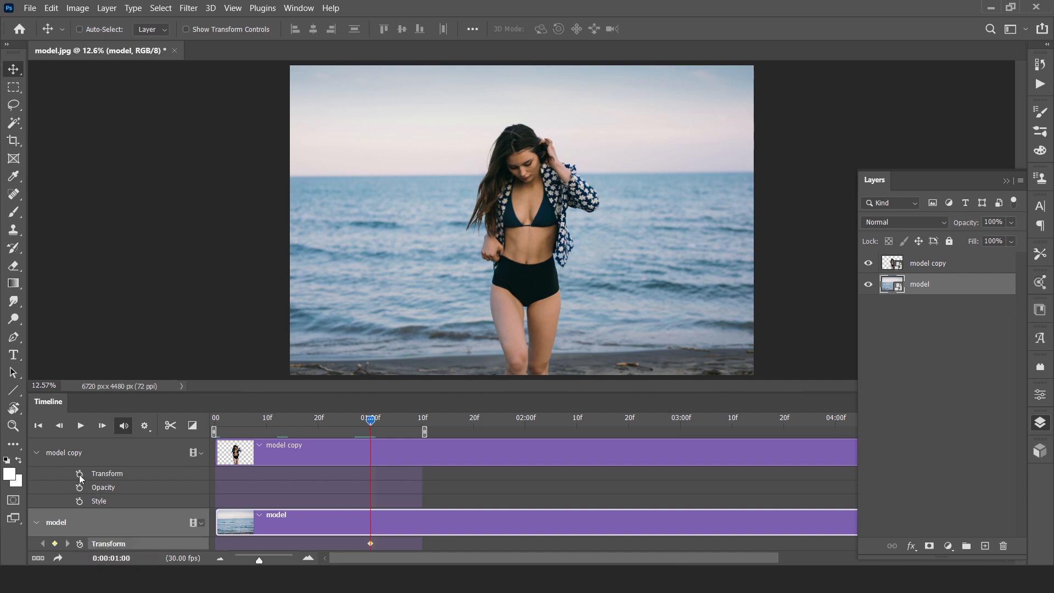
{"action": "left_click", "coordinate": [928, 262]}
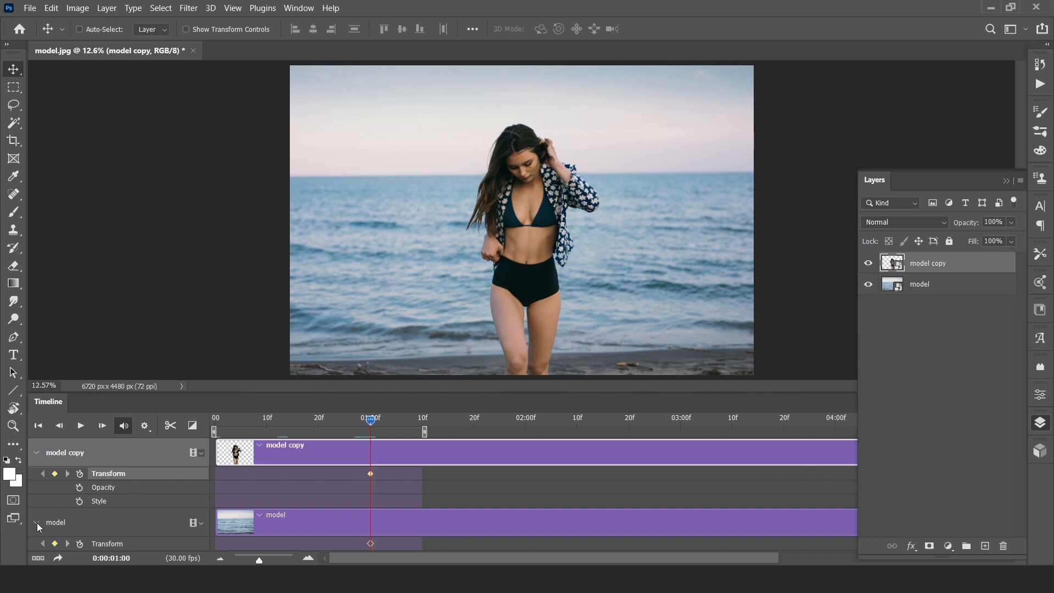
- Collapse the track properties and select the model layer at frame 0 with its bounding box shown
{"action": "left_click", "coordinate": [37, 453]}
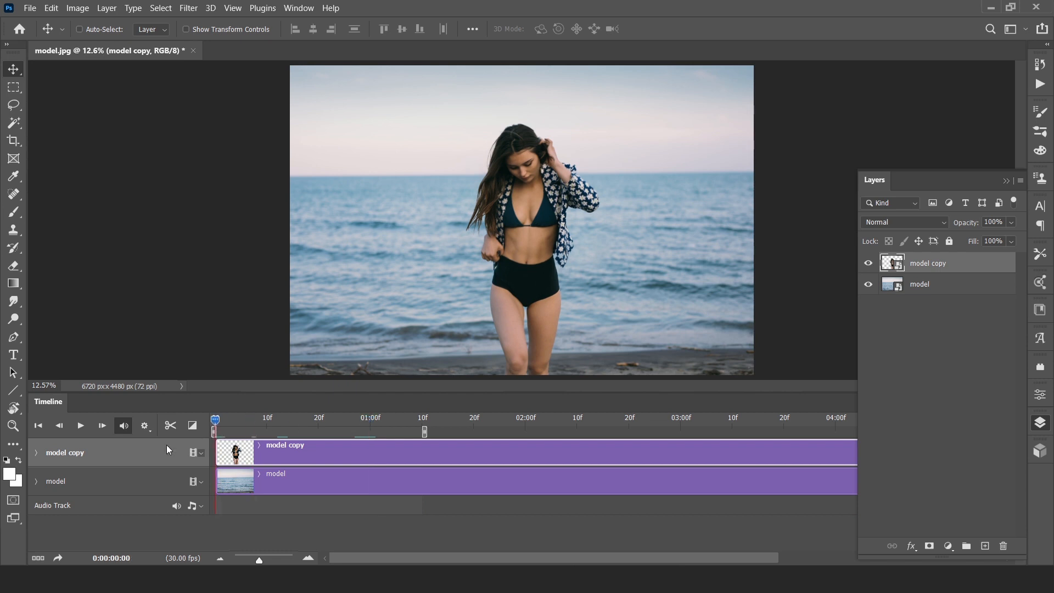
{"action": "left_click", "coordinate": [36, 452]}
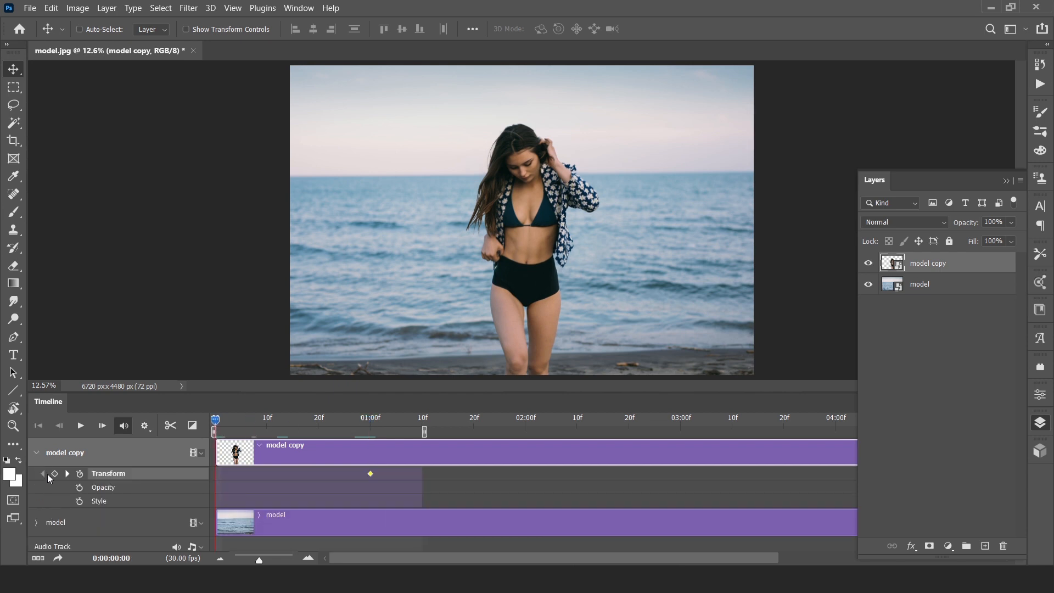
{"action": "left_click", "coordinate": [37, 452]}
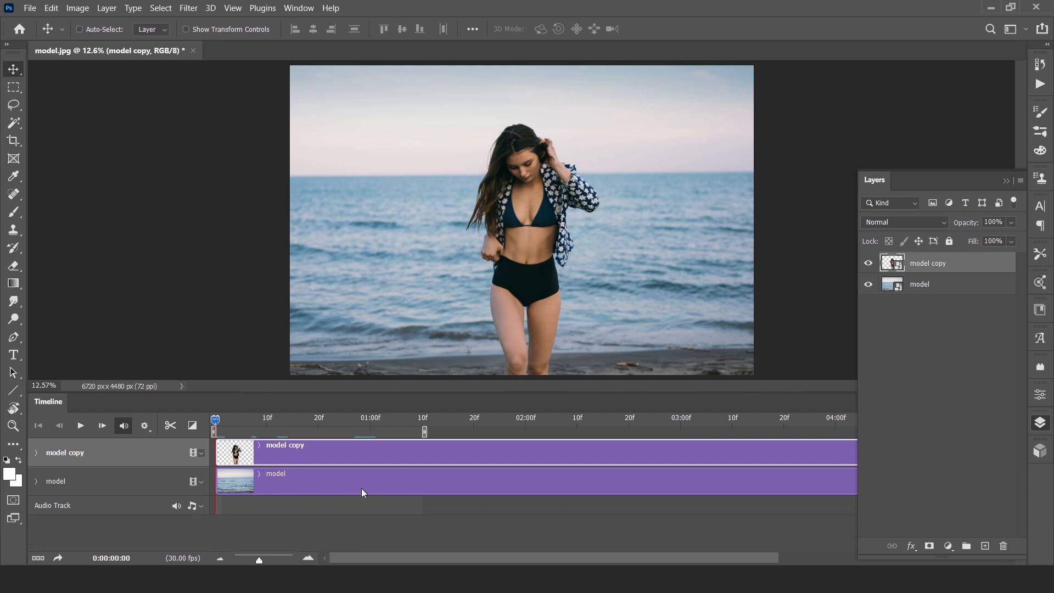
{"action": "mouse_move", "coordinate": [964, 283]}
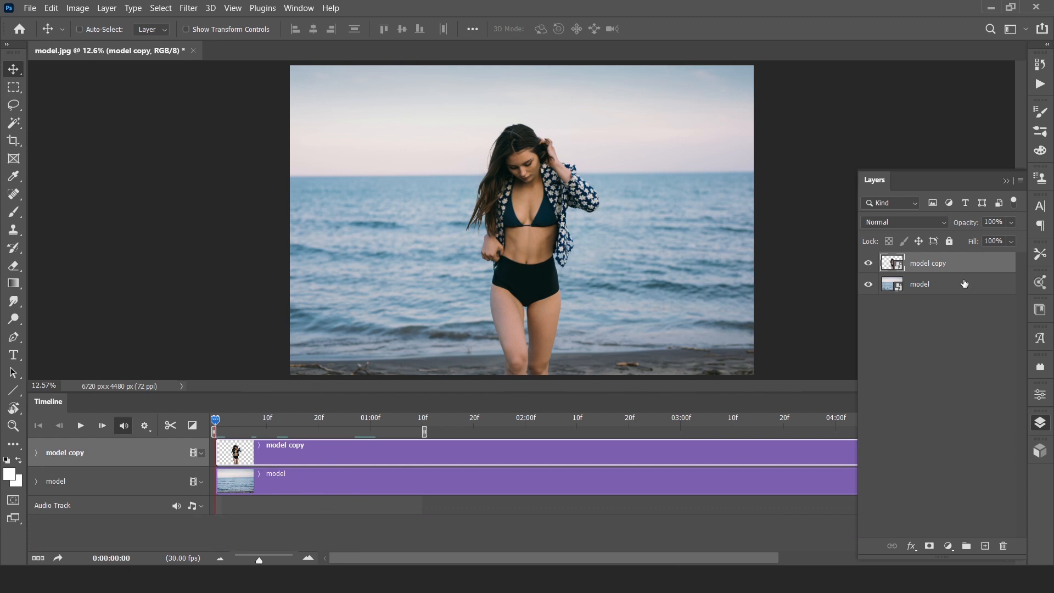
{"action": "mouse_move", "coordinate": [521, 278]}
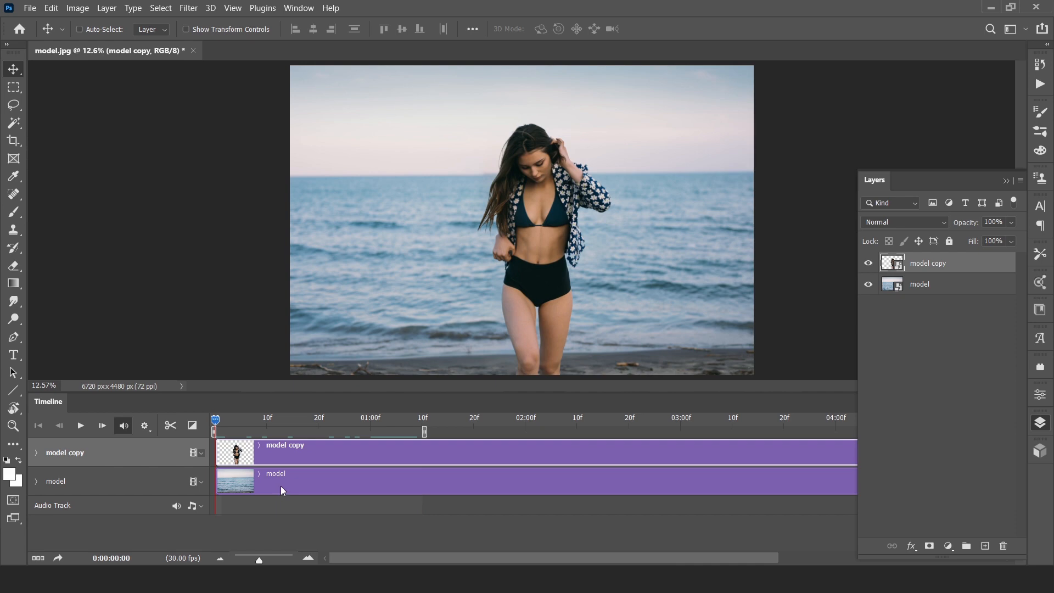
{"action": "left_click", "coordinate": [919, 283]}
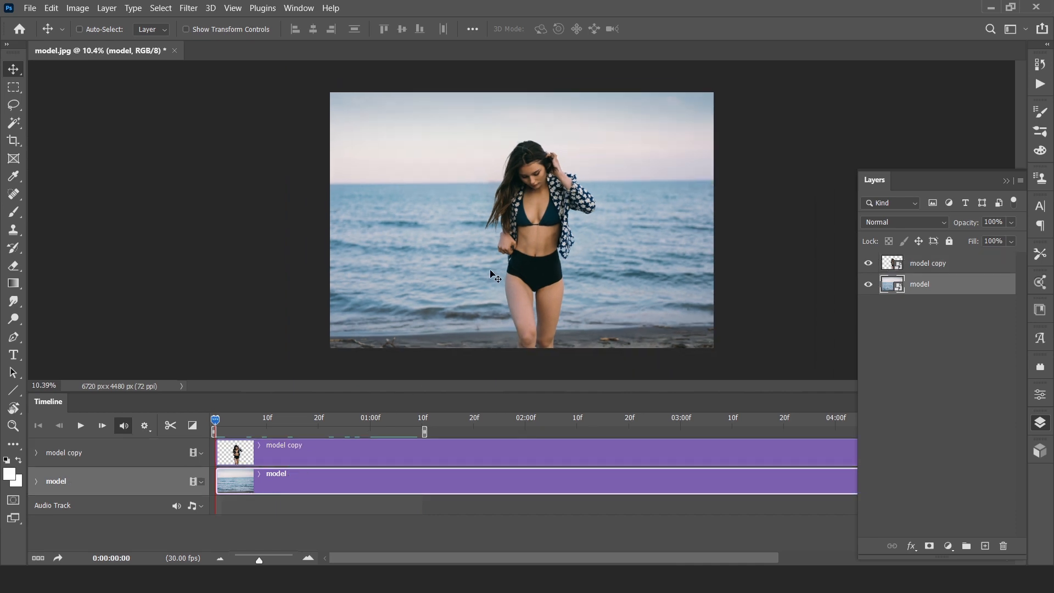
{"action": "left_click", "coordinate": [187, 28]}
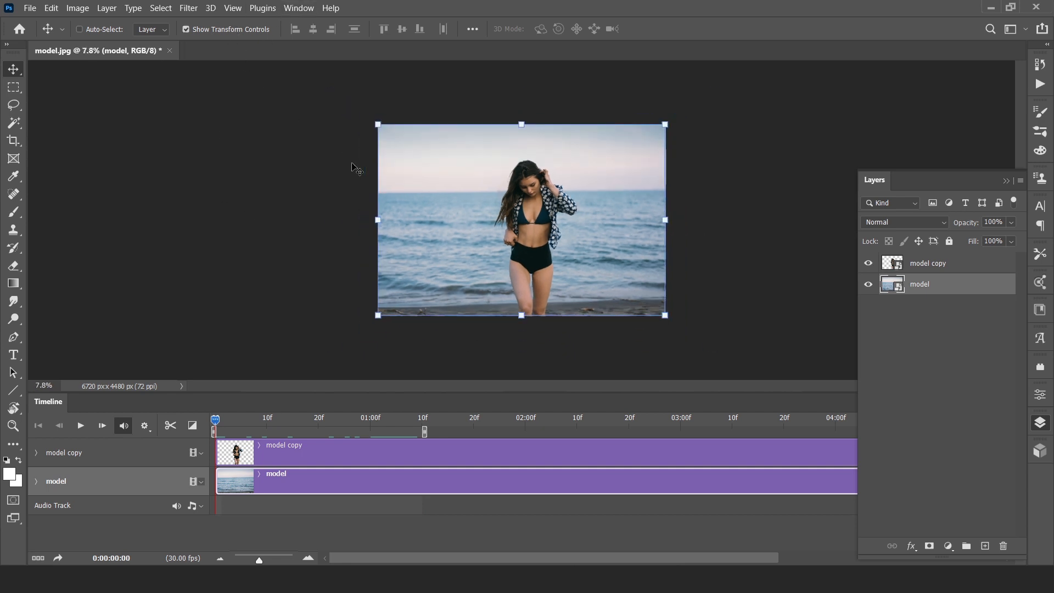
{"action": "mouse_move", "coordinate": [377, 124]}
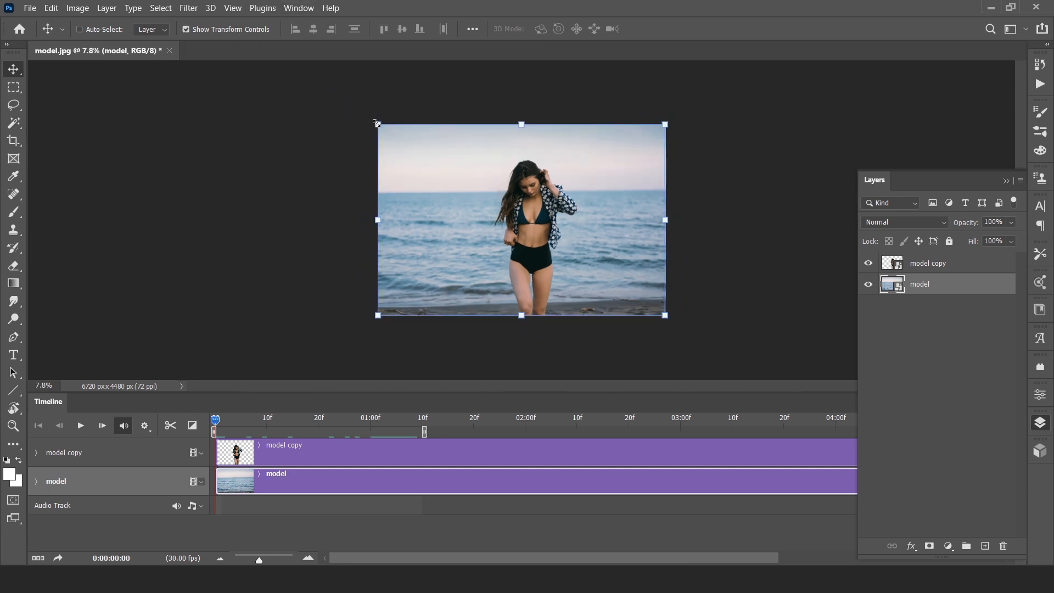
- Free-transform the model photo up to about 107% so it extends past the canvas top-left
{"action": "key", "text": "Ctrl+t"}
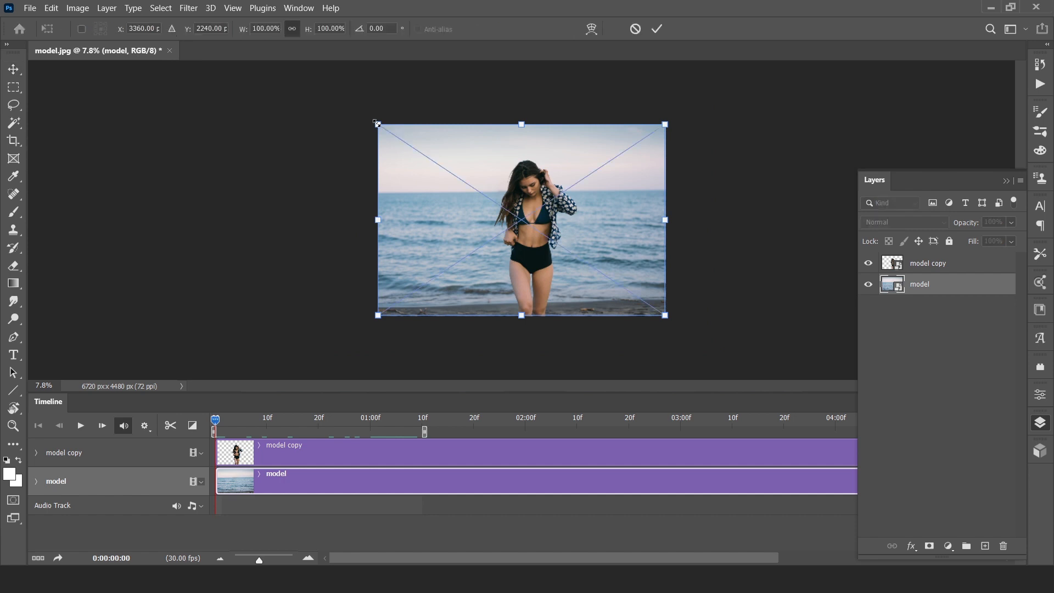
{"action": "left_click_drag", "start_coordinate": [377, 124], "coordinate": [357, 110]}
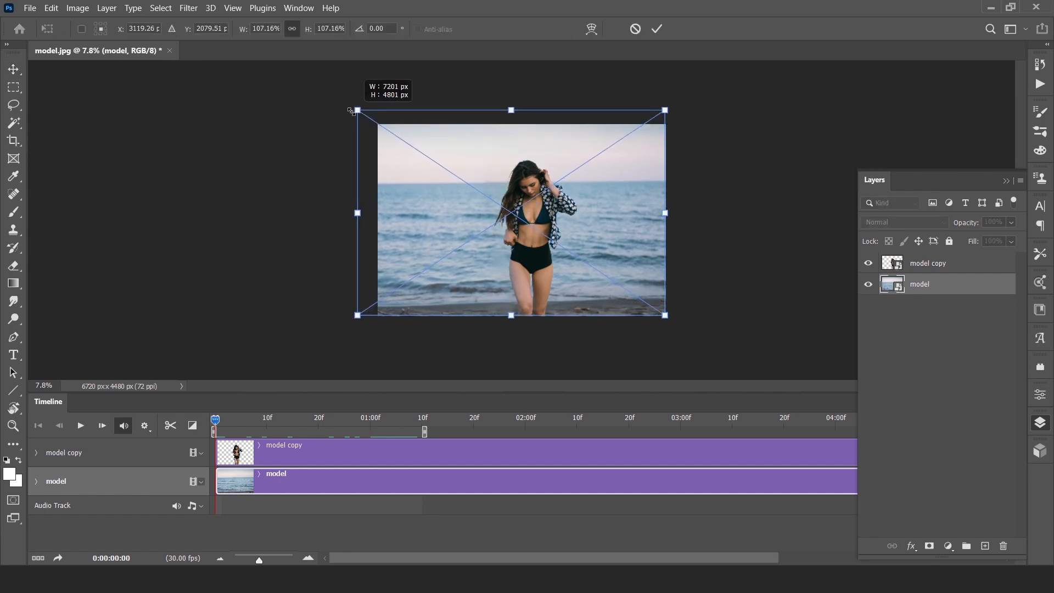
{"action": "left_click_drag", "start_coordinate": [356, 110], "coordinate": [341, 102]}
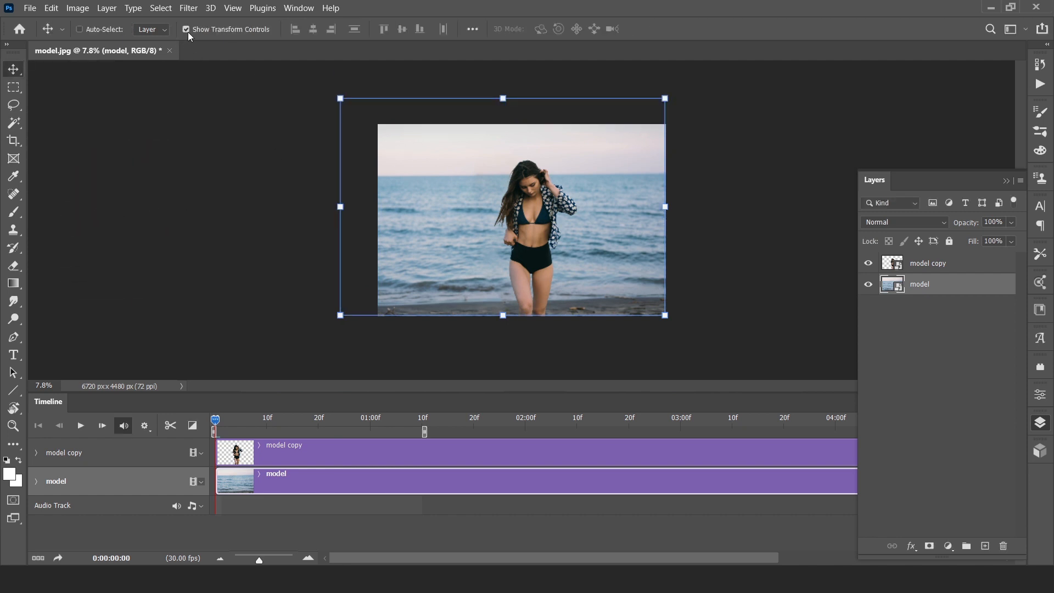
- Collapse the model copy Transform tracks and hide the layer list to widen the timeline
{"action": "left_click", "coordinate": [36, 451]}
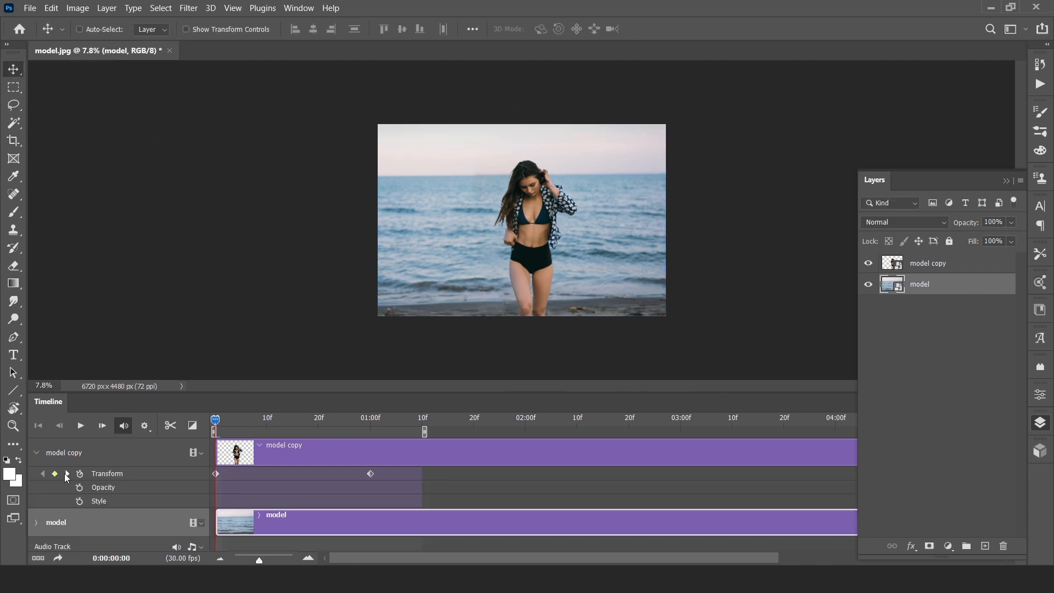
{"action": "mouse_move", "coordinate": [186, 498]}
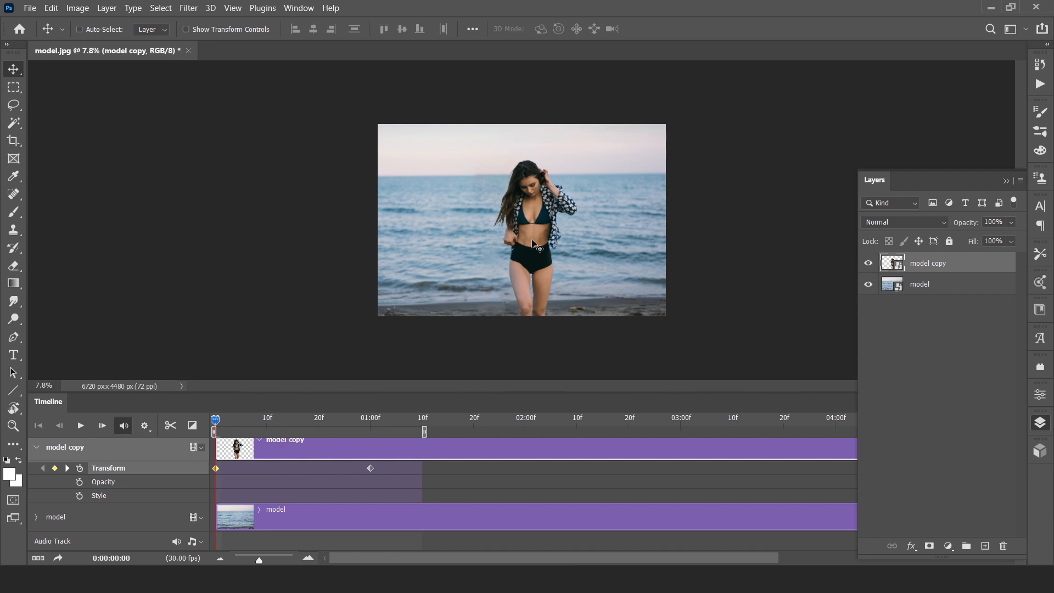
{"action": "left_click", "coordinate": [919, 283]}
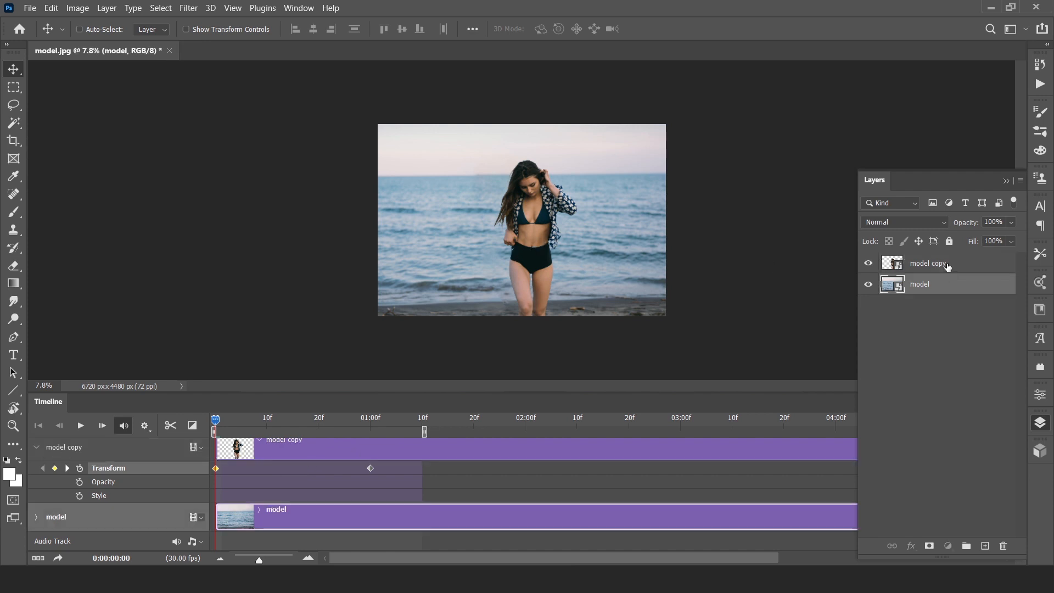
{"action": "left_click", "coordinate": [928, 263]}
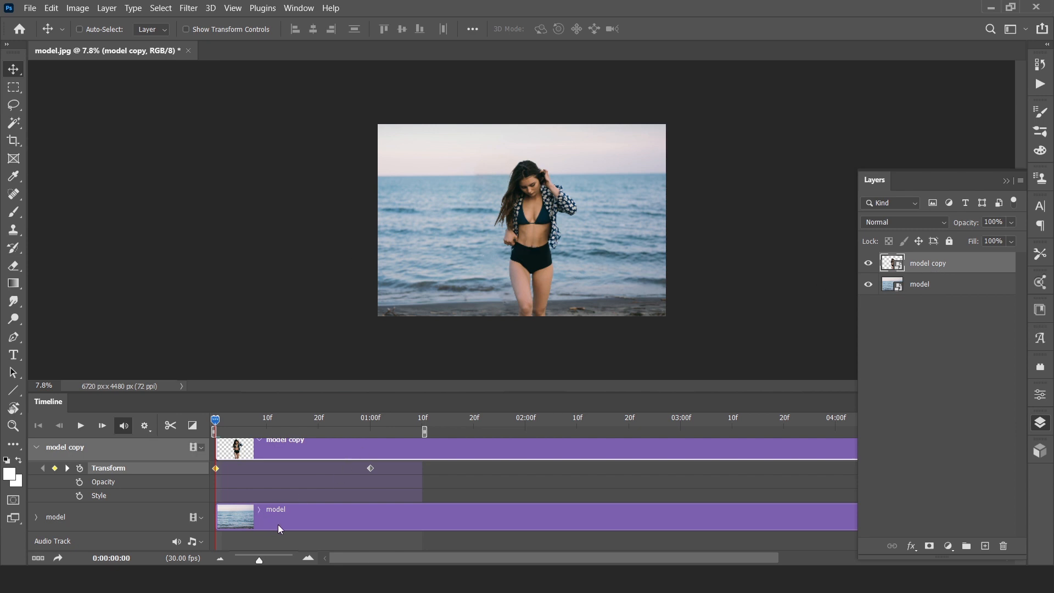
{"action": "mouse_move", "coordinate": [580, 222]}
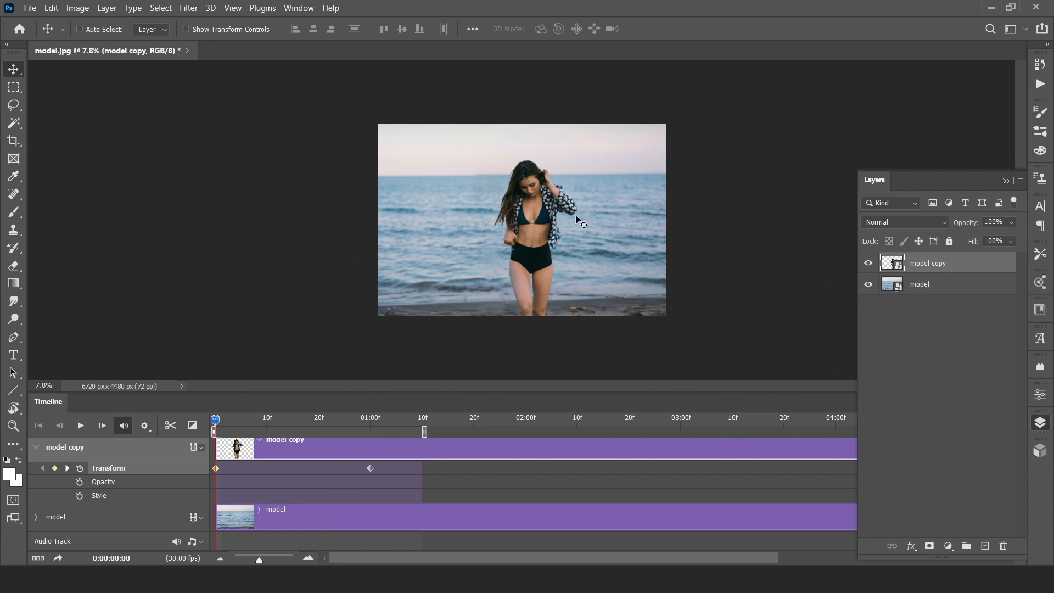
{"action": "left_click", "coordinate": [36, 447]}
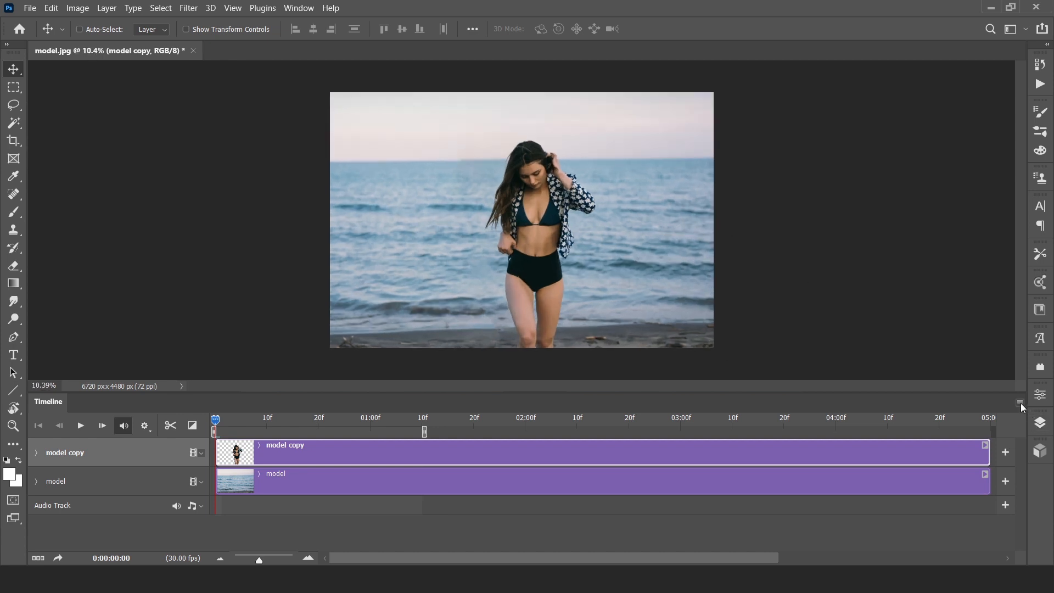
- Bring up the Timeline panel menu to reach Render Video for model.mp4
{"action": "left_click", "coordinate": [1020, 403]}
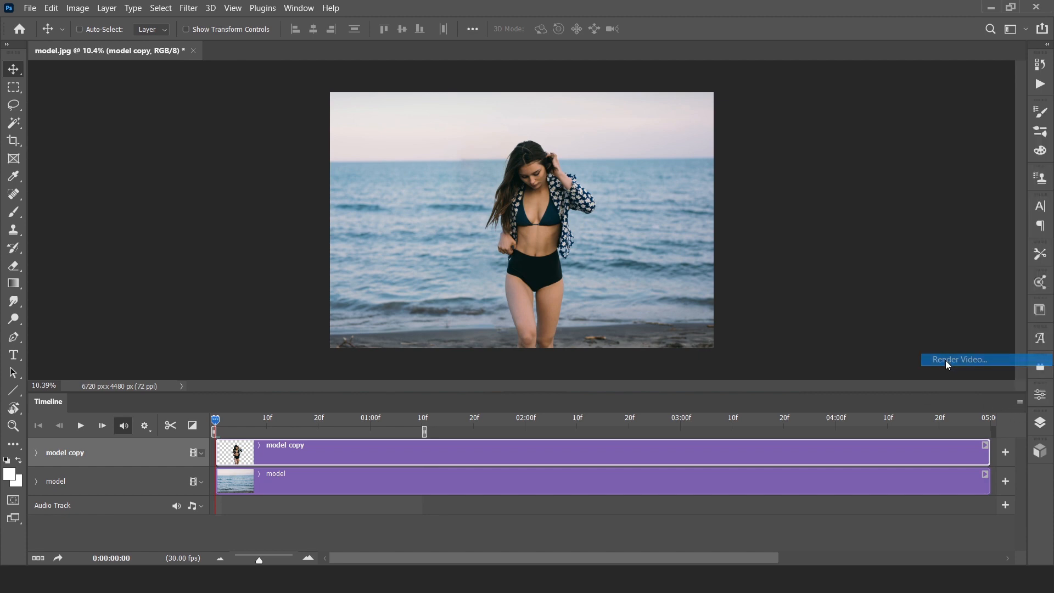
{"action": "mouse_move", "coordinate": [945, 365]}
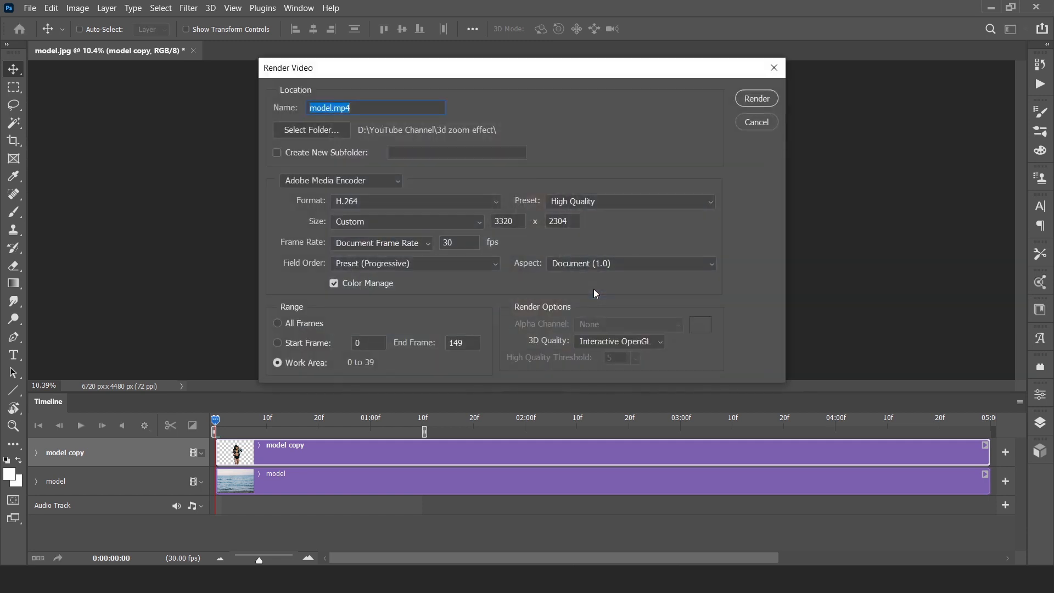
{"action": "mouse_move", "coordinate": [443, 71]}
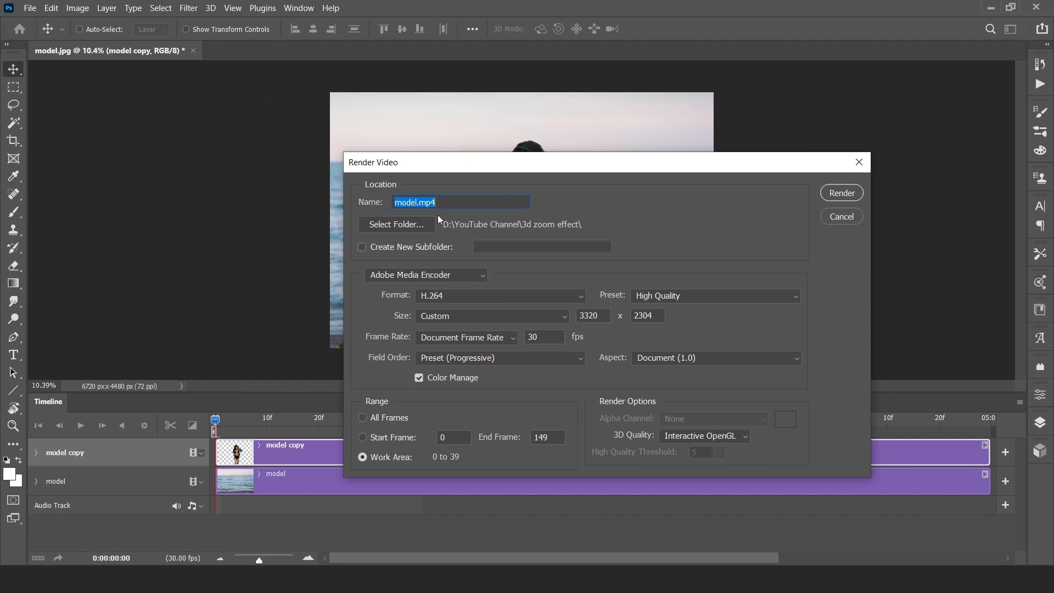
{"action": "mouse_move", "coordinate": [894, 238]}
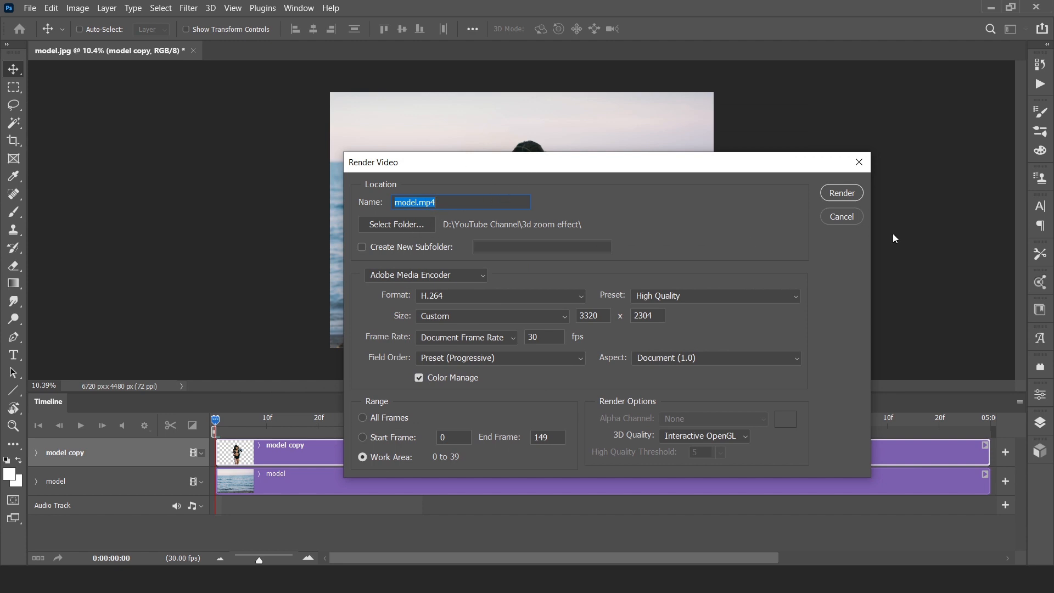
{"action": "mouse_move", "coordinate": [677, 449]}
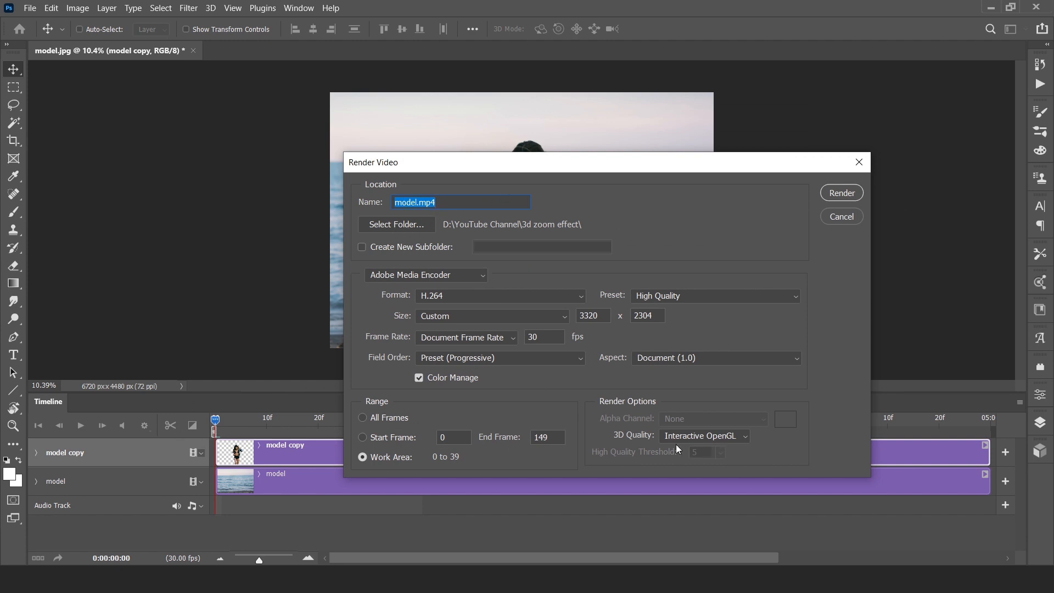
{"action": "mouse_move", "coordinate": [507, 459]}
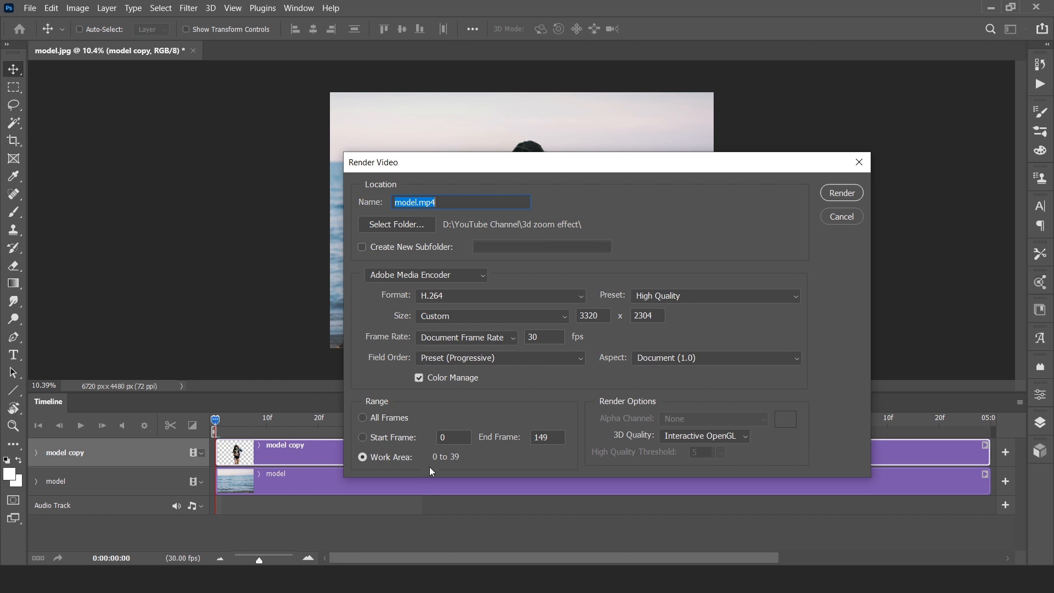
{"action": "mouse_move", "coordinate": [446, 474]}
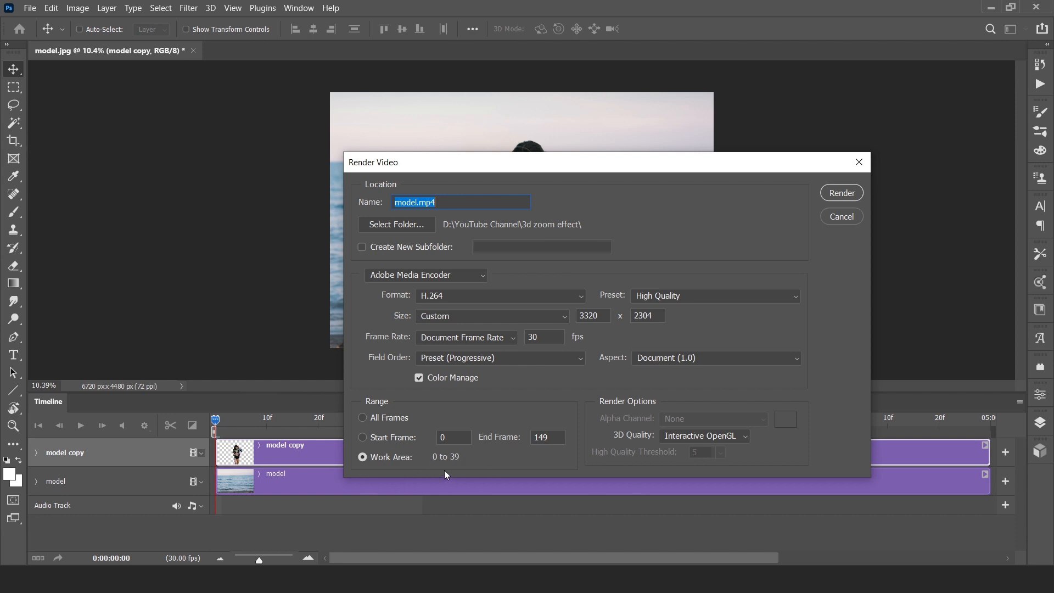
{"action": "mouse_move", "coordinate": [737, 238]}
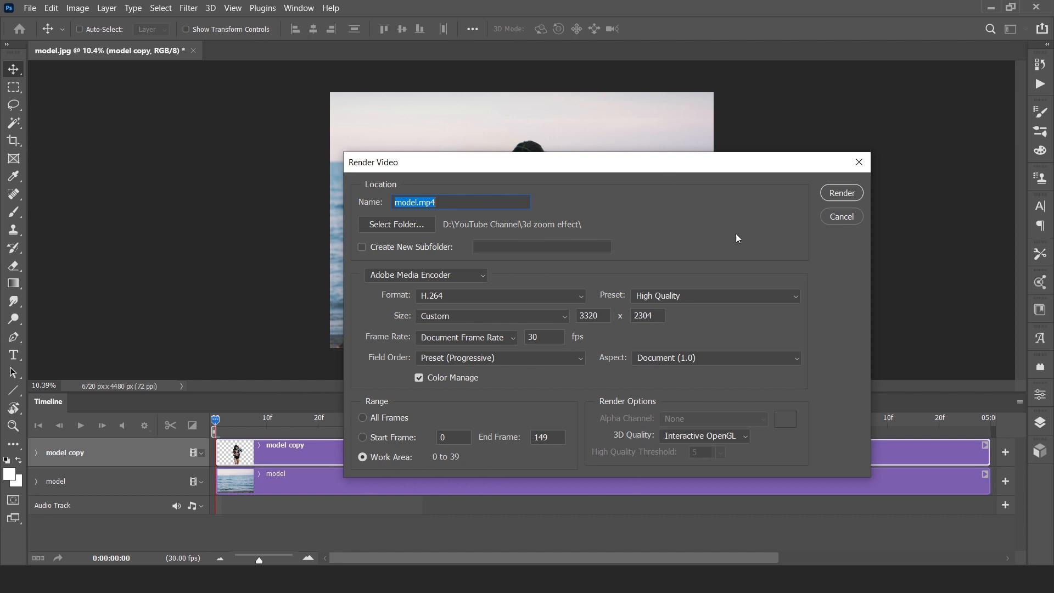
{"action": "mouse_move", "coordinate": [656, 283]}
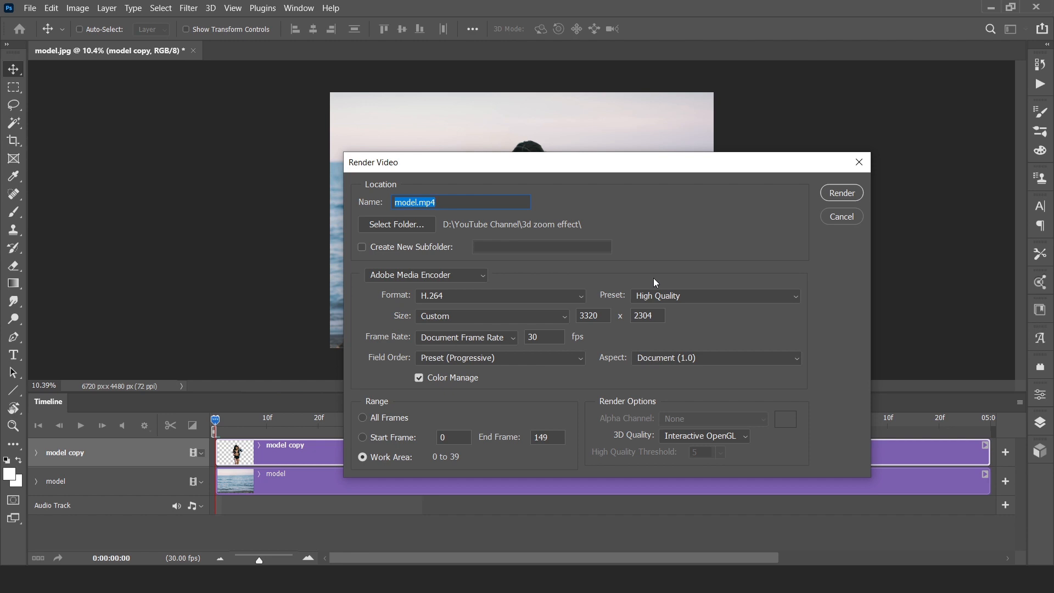
{"action": "mouse_move", "coordinate": [610, 296]}
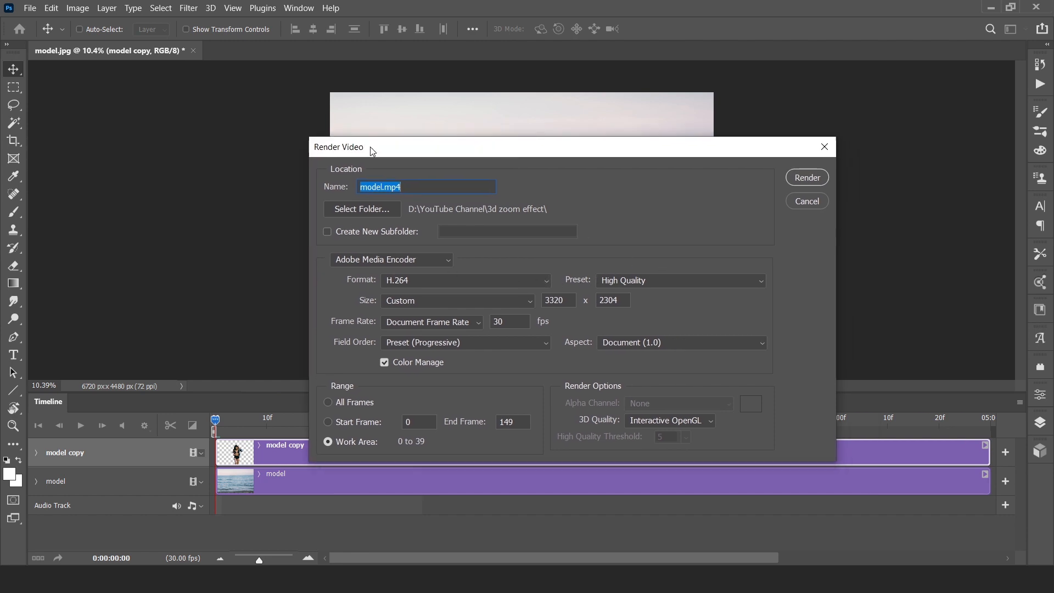
{"action": "mouse_move", "coordinate": [536, 215]}
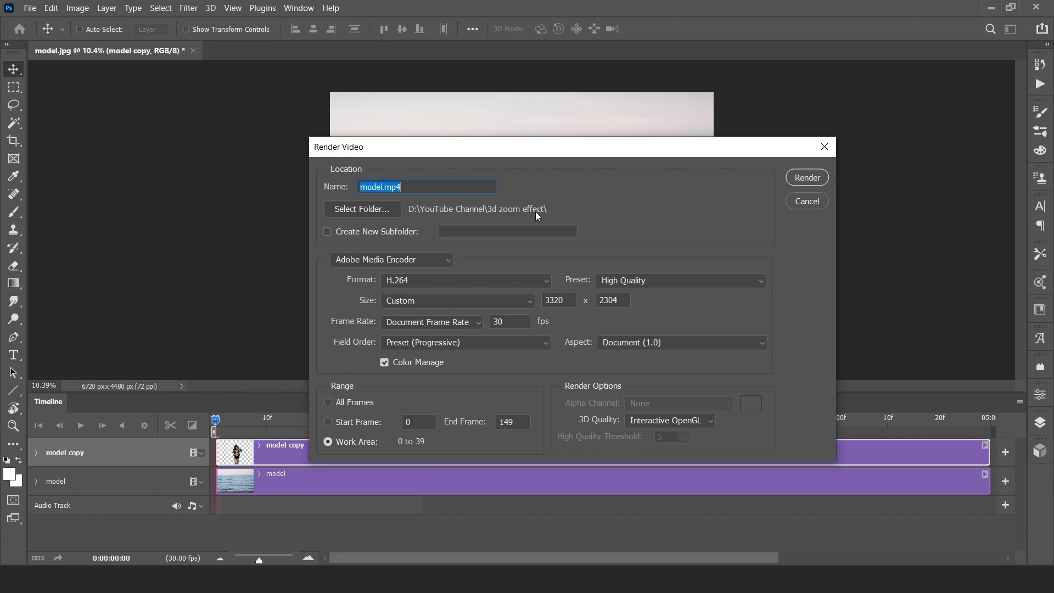
{"action": "mouse_move", "coordinate": [444, 325]}
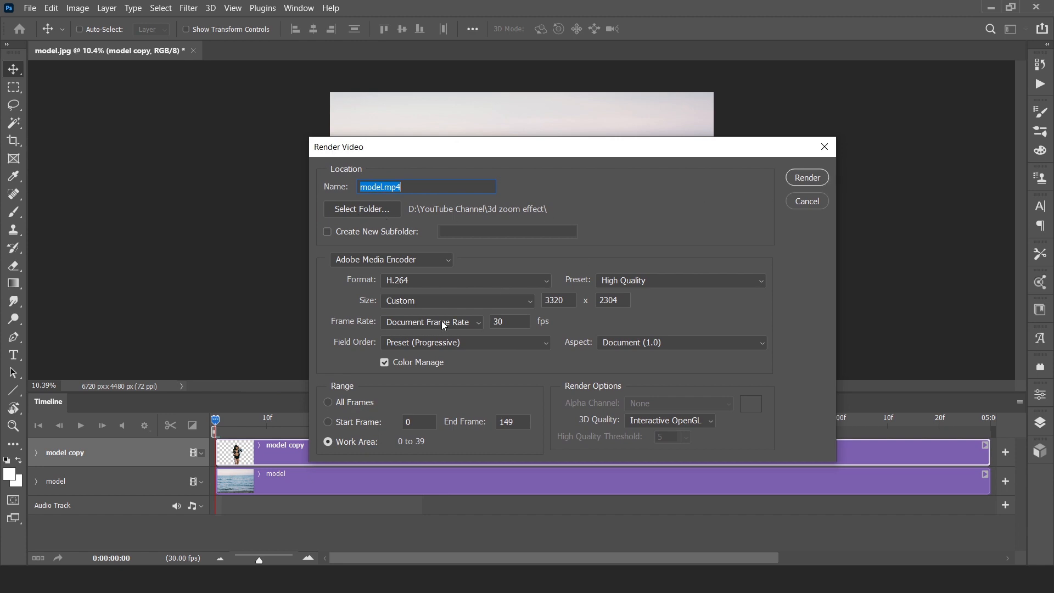
{"action": "mouse_move", "coordinate": [468, 300]}
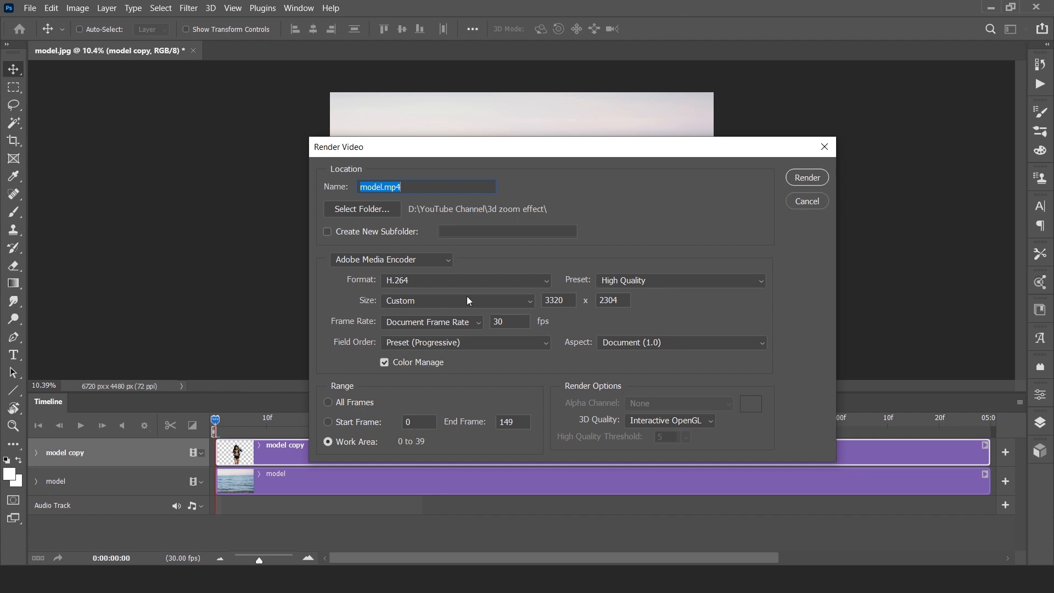
{"action": "mouse_move", "coordinate": [468, 372]}
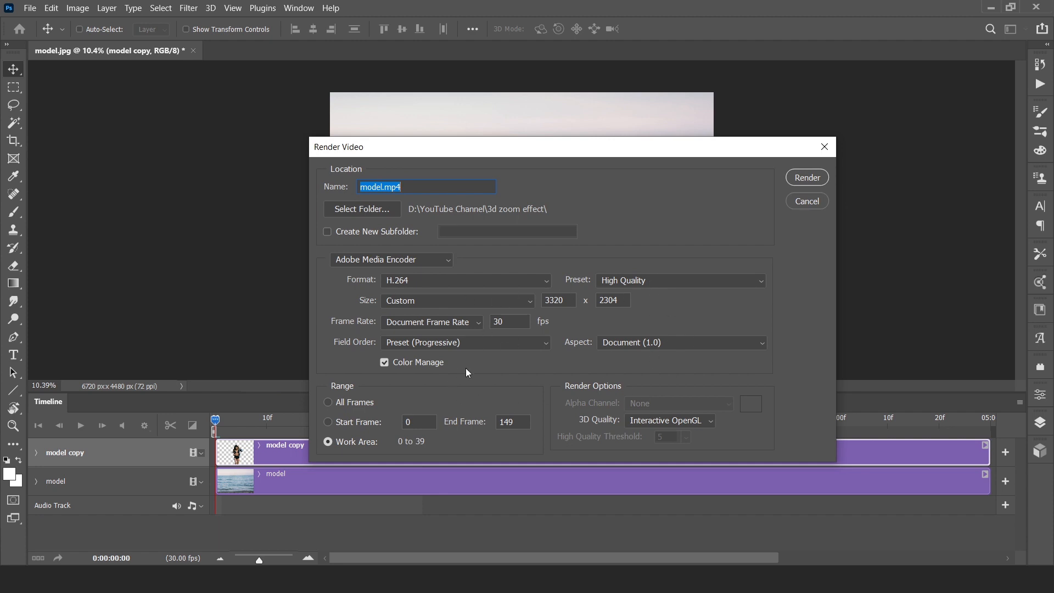
{"action": "mouse_move", "coordinate": [518, 370]}
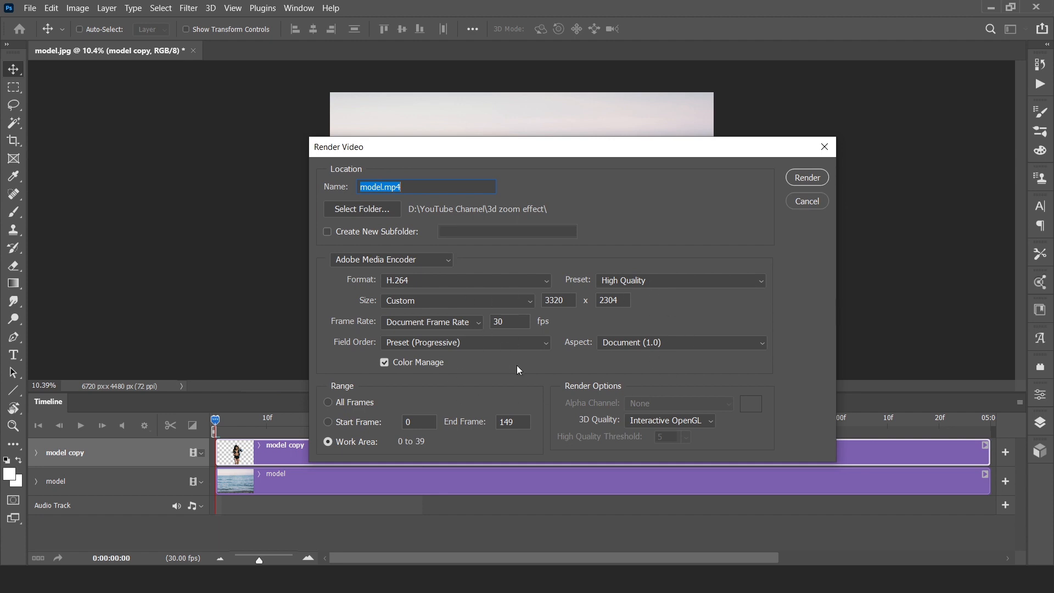
{"action": "mouse_move", "coordinate": [692, 208]}
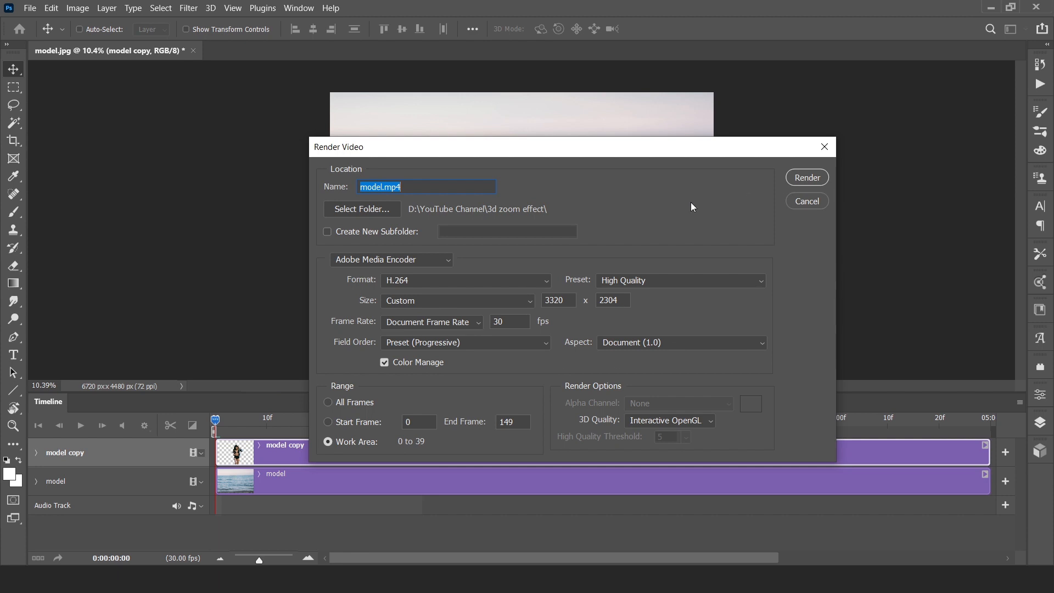
- Start rendering the animation to model.mp4 with the H.264 High Quality preset
{"action": "left_click", "coordinate": [806, 201]}
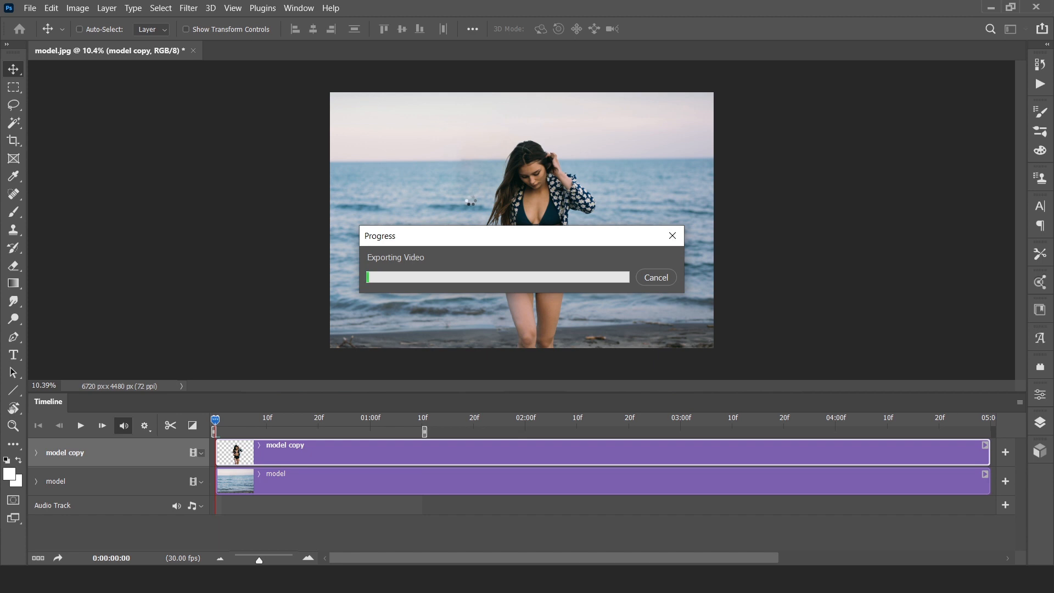
{"action": "mouse_move", "coordinate": [379, 278]}
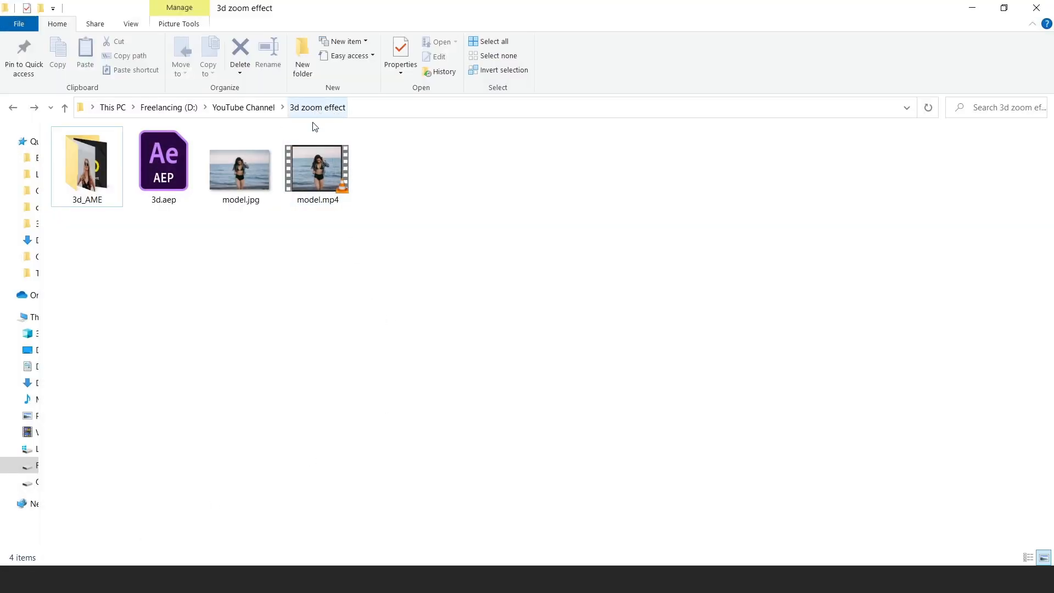
- Open model.mp4 from the 3d zoom effect folder in a media player
{"action": "left_click", "coordinate": [316, 166]}
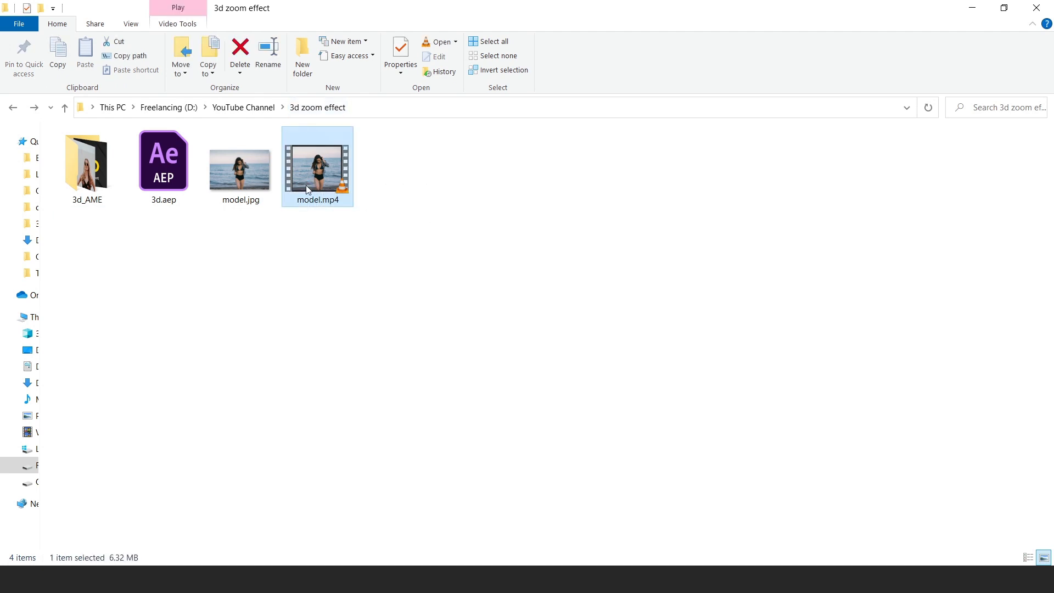
{"action": "mouse_move", "coordinate": [307, 193]}
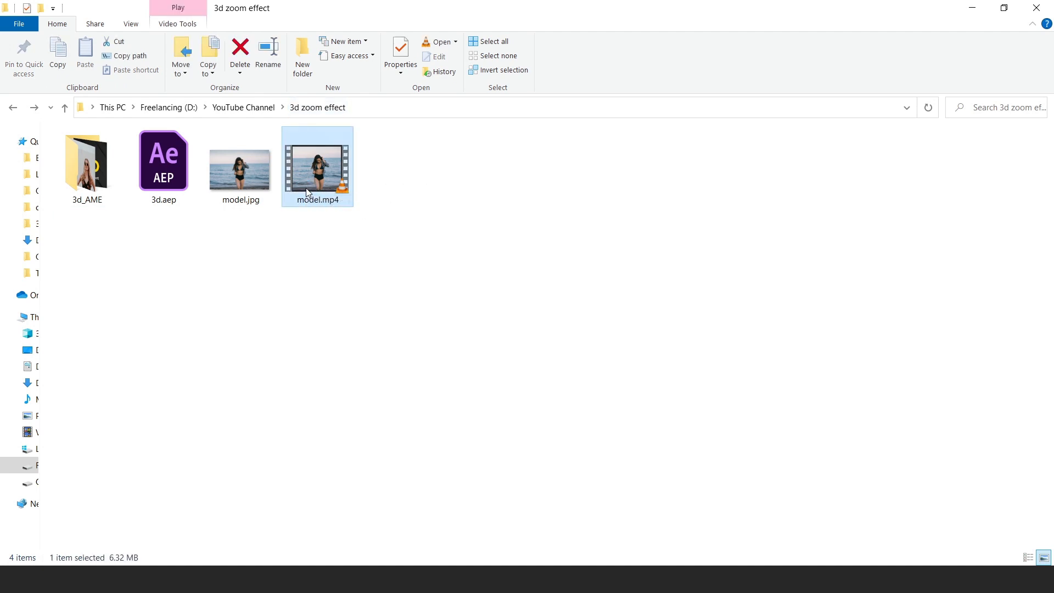
{"action": "double_click", "coordinate": [317, 165]}
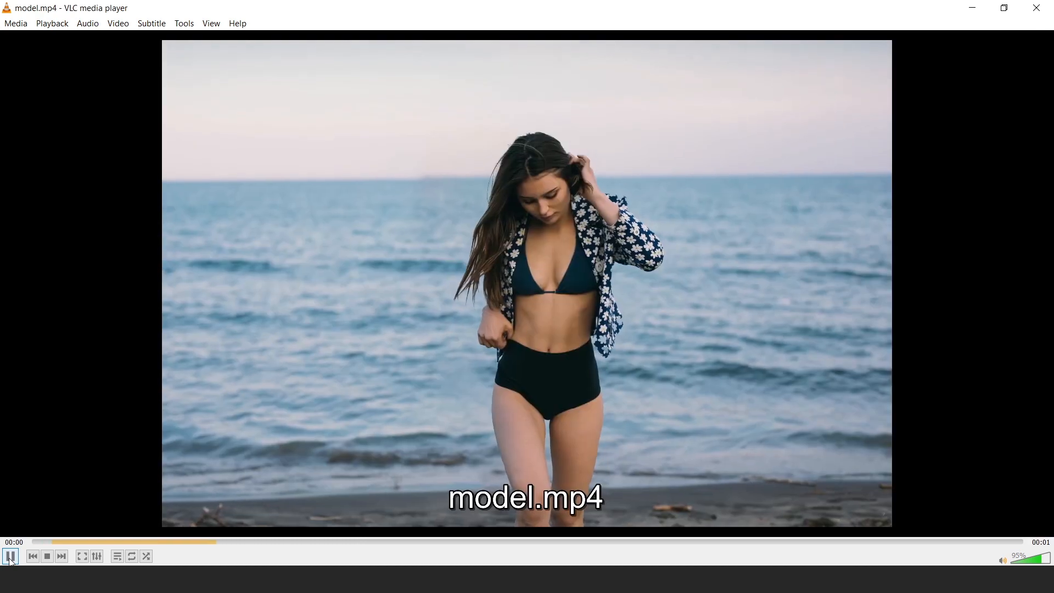
- Pause VLC playback of model.mp4 after checking the zoom animation
{"action": "left_click", "coordinate": [46, 556]}
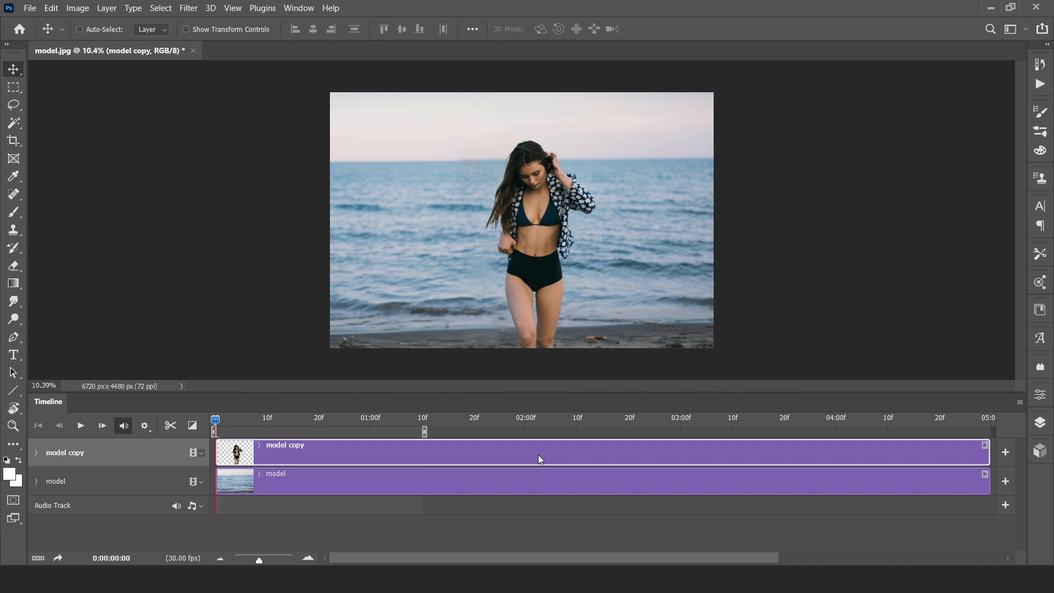
{"action": "mouse_move", "coordinate": [570, 328]}
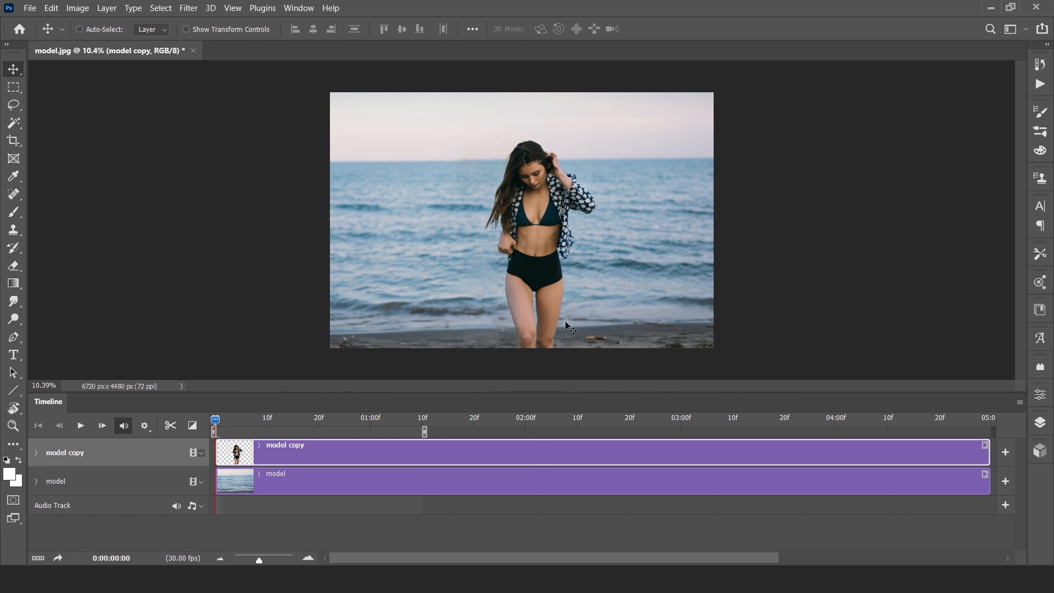
{"action": "mouse_move", "coordinate": [532, 342]}
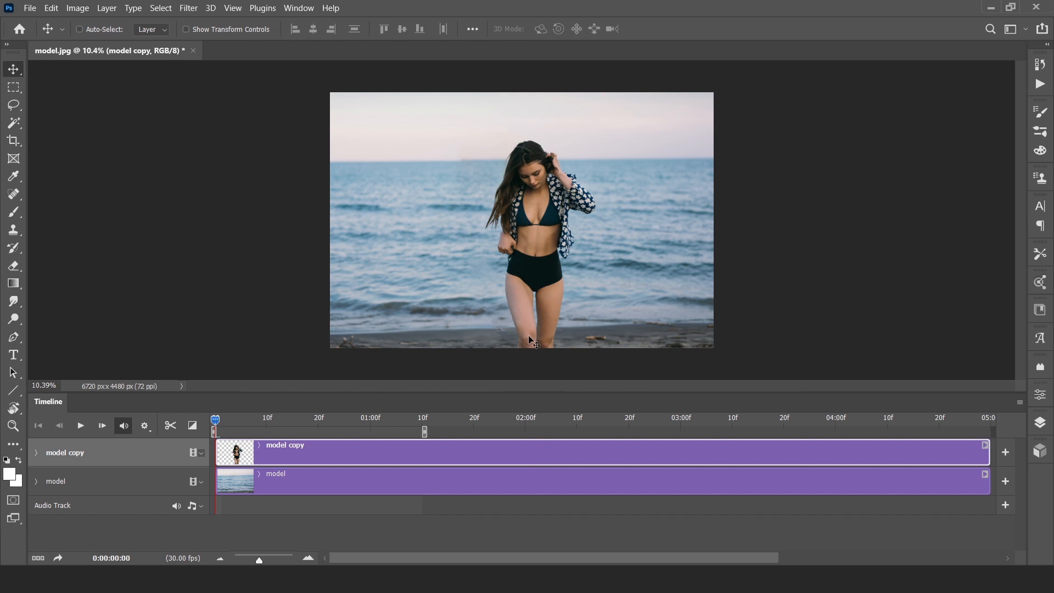